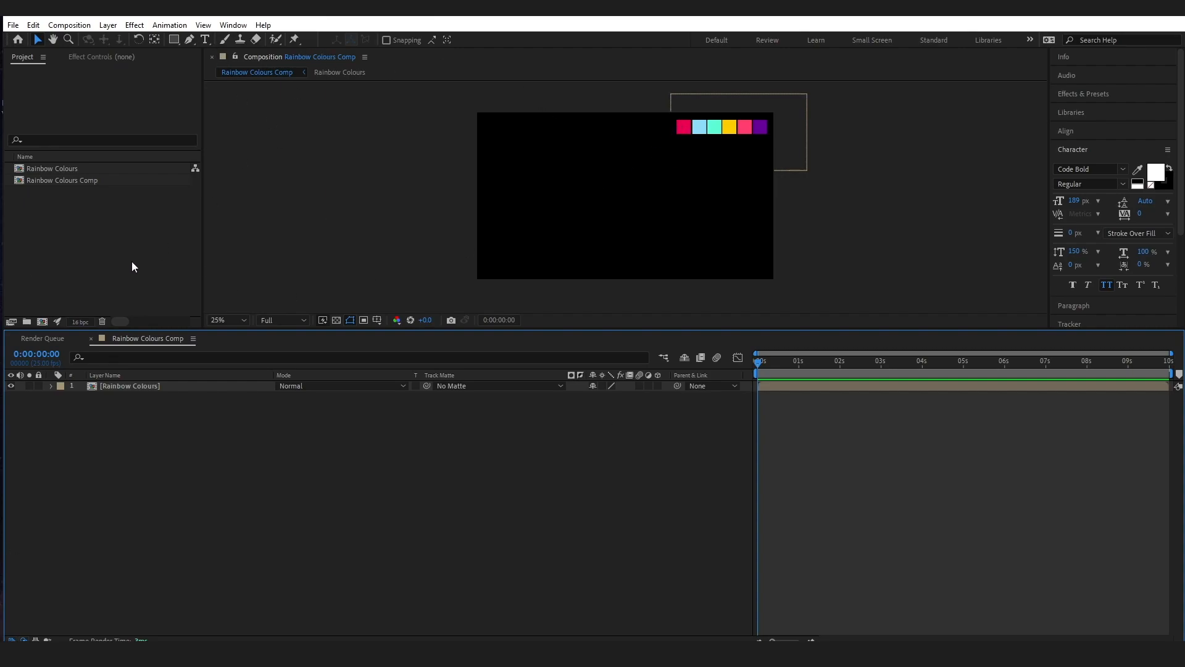
# Step: Open the Rainbow Colours composition to inspect it
pyautogui.doubleClick(54, 168)
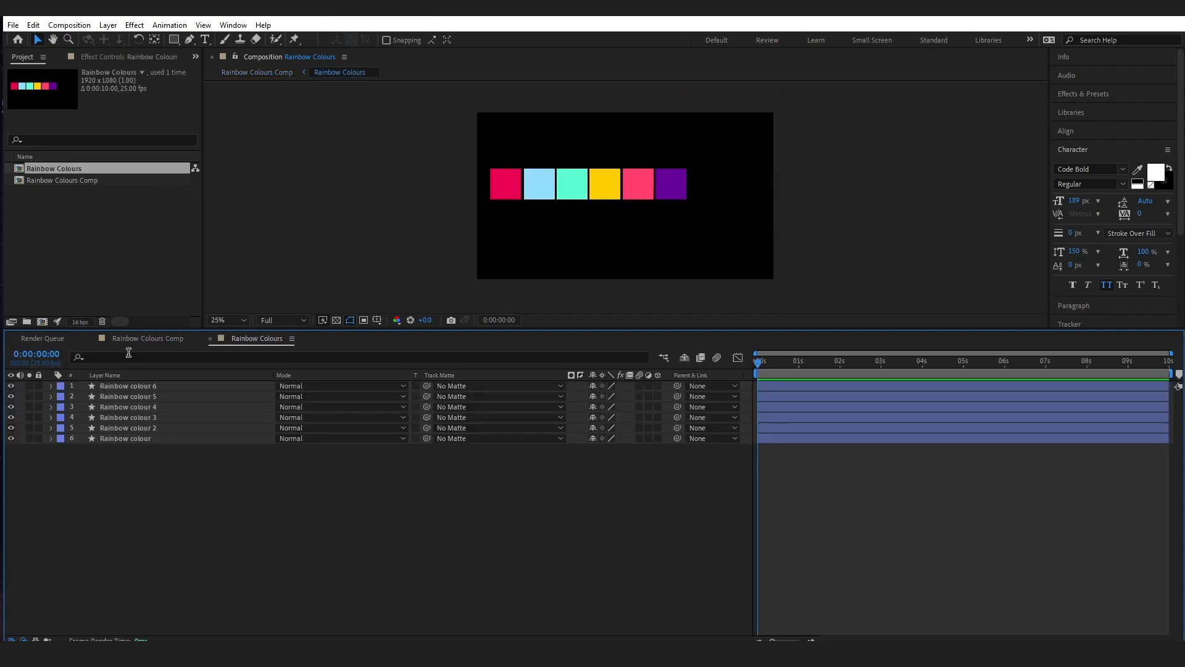
pyautogui.click(506, 184)
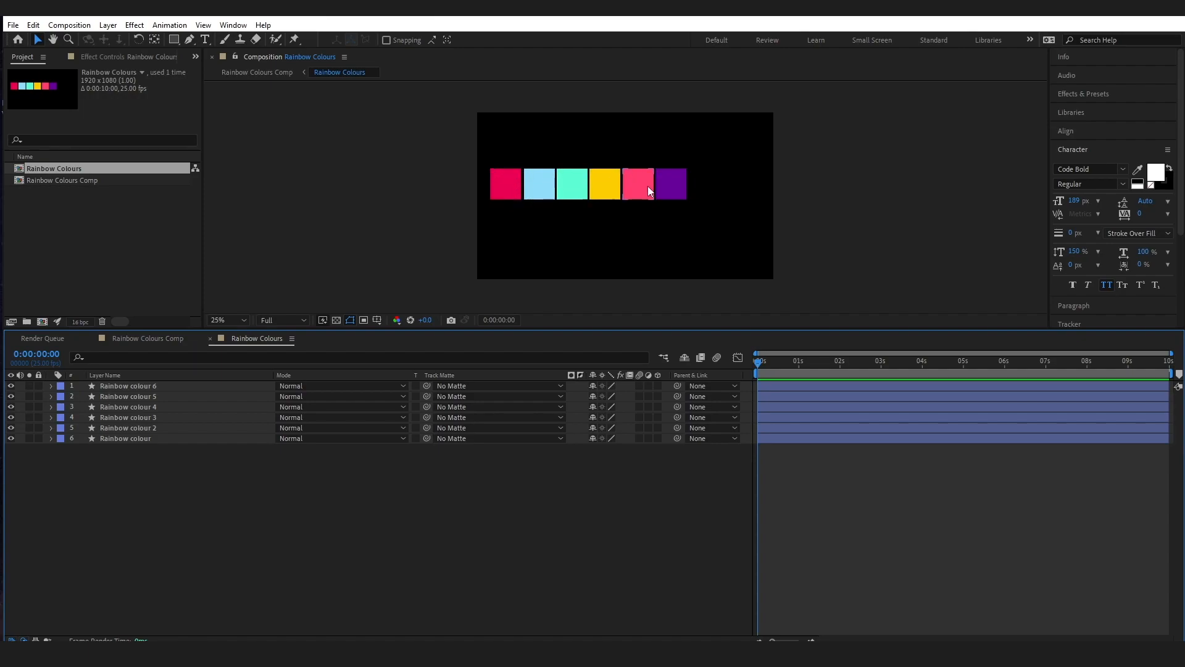
pyautogui.click(538, 184)
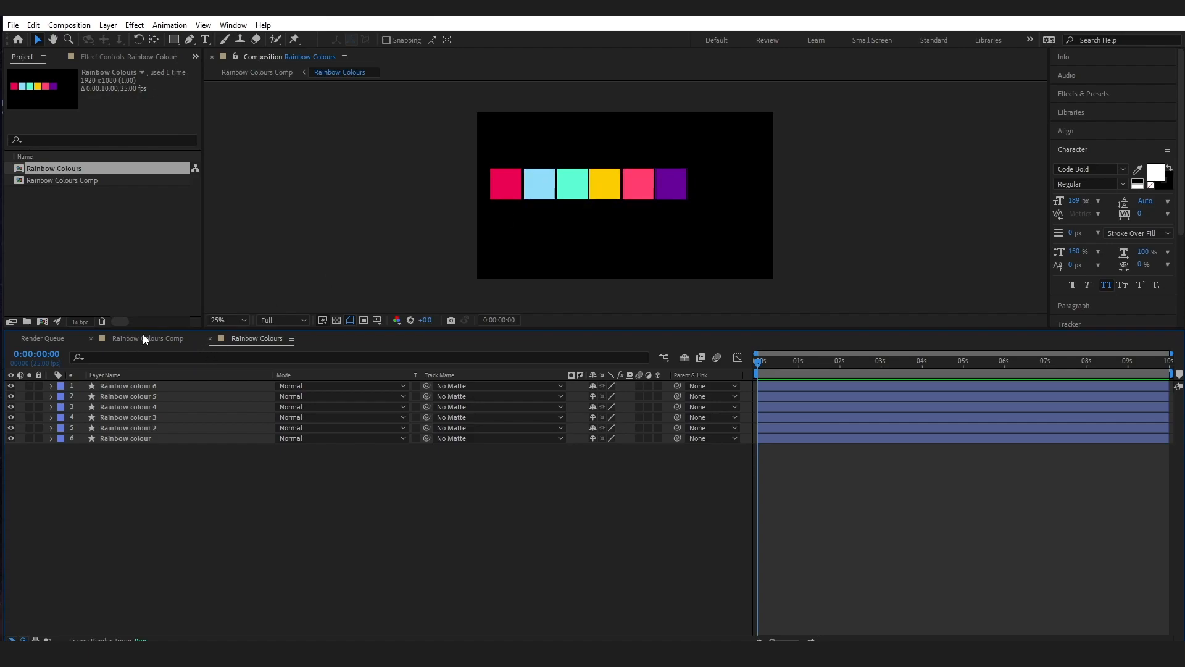
pyautogui.moveTo(139, 341)
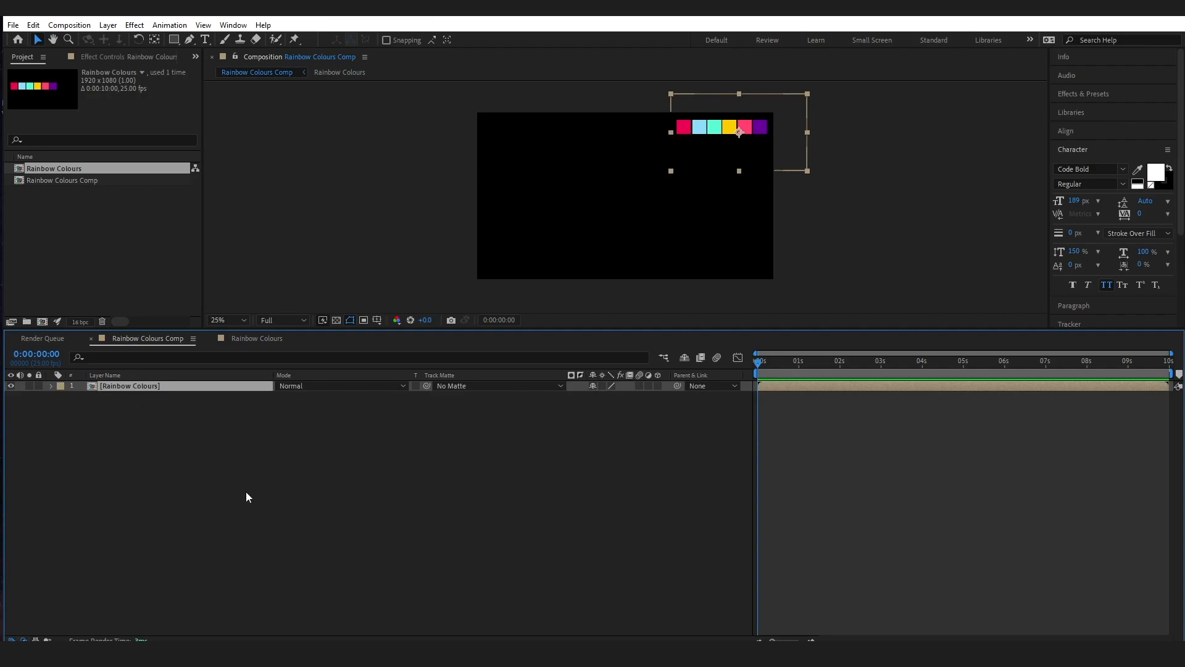
pyautogui.moveTo(802, 195)
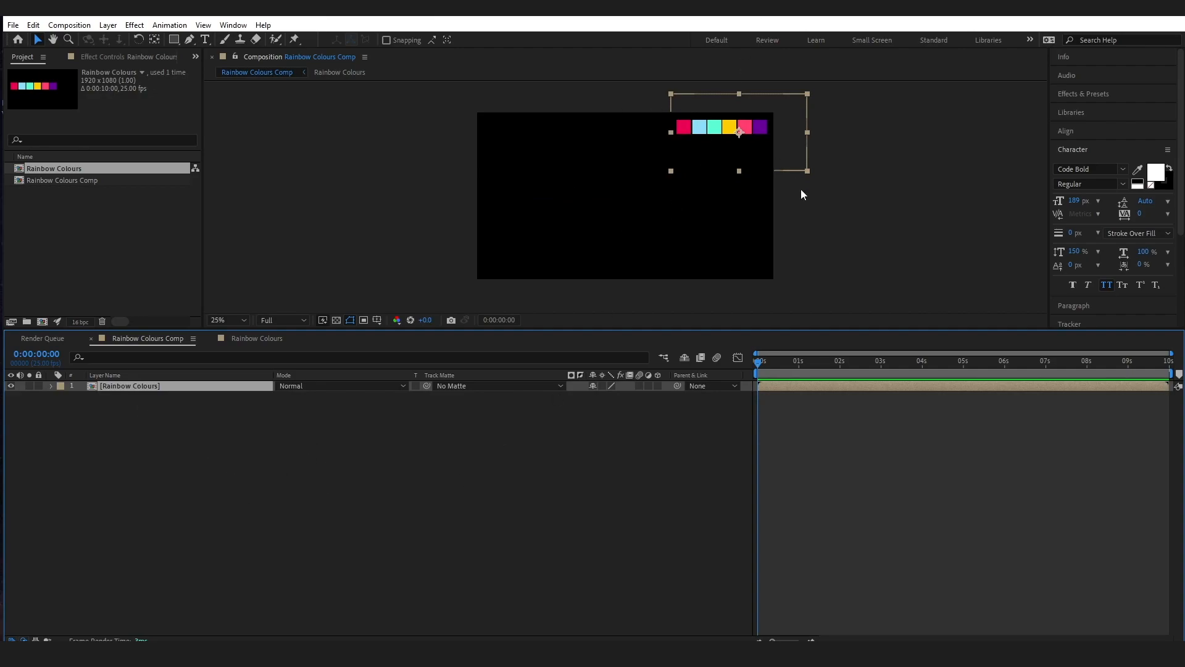
pyautogui.moveTo(252, 478)
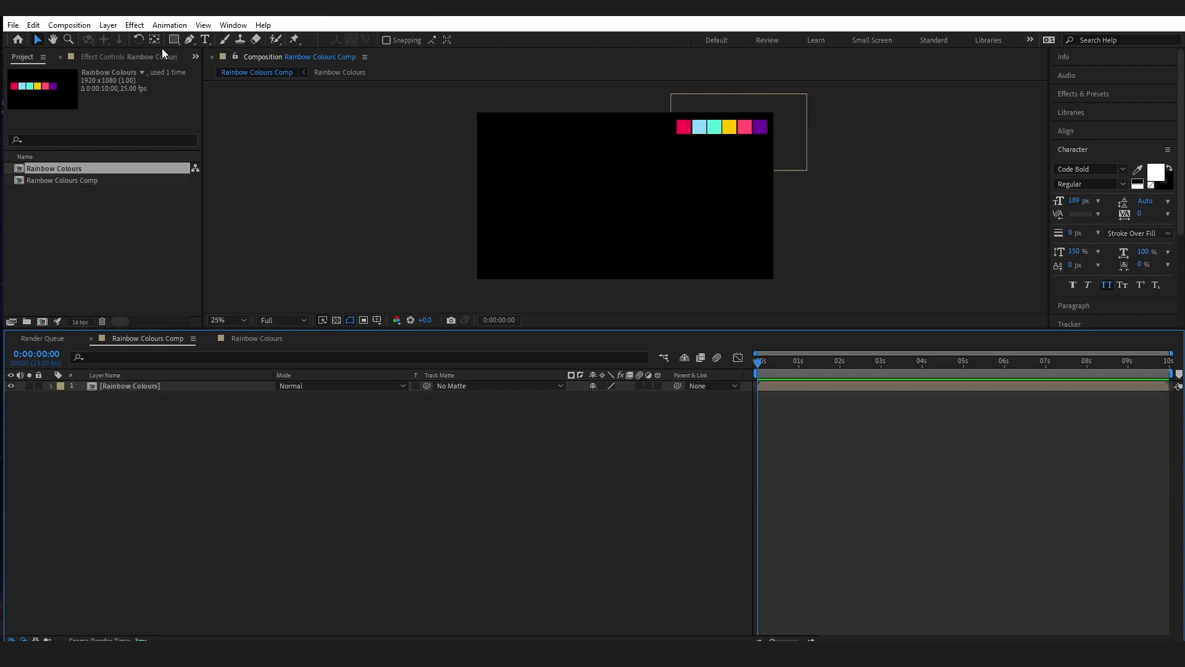
pyautogui.moveTo(69, 25)
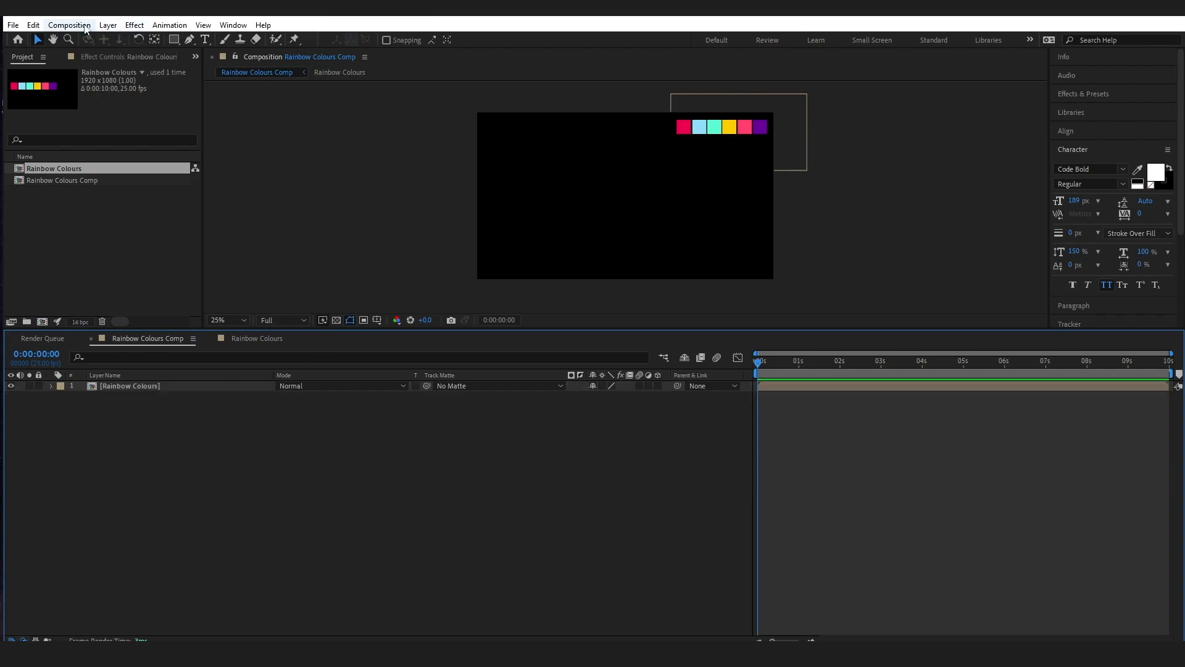
# Step: Create a 1920×1080, 25 fps composition named 'Animated Rainbow'
pyautogui.click(68, 25)
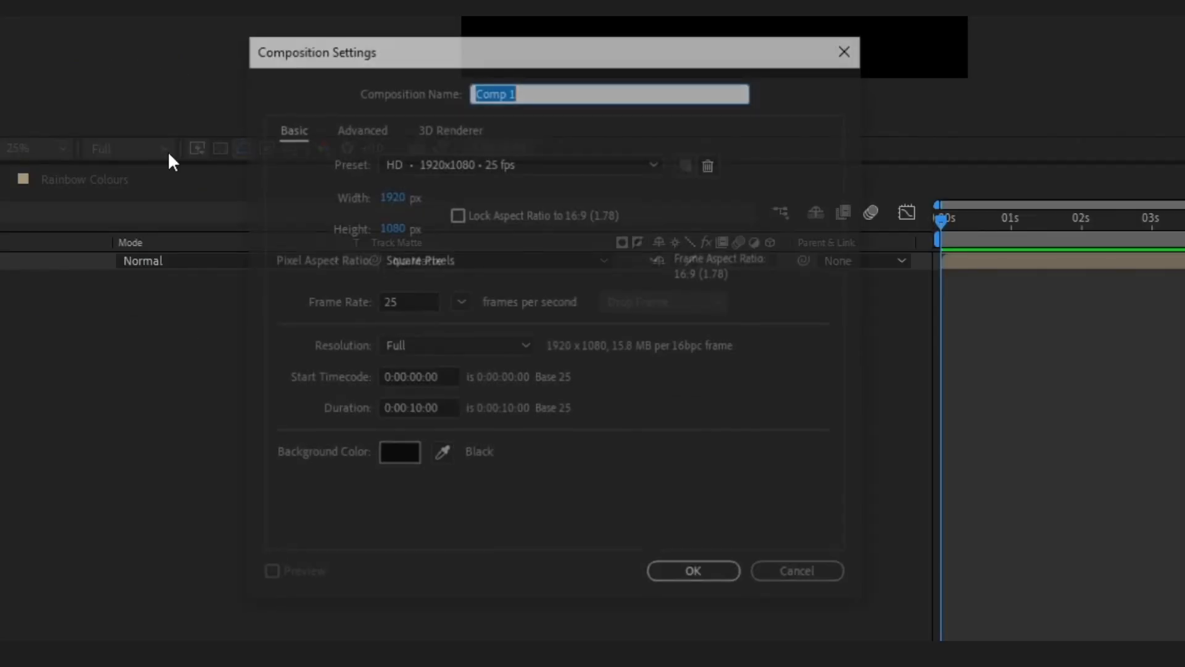
pyautogui.write('A')
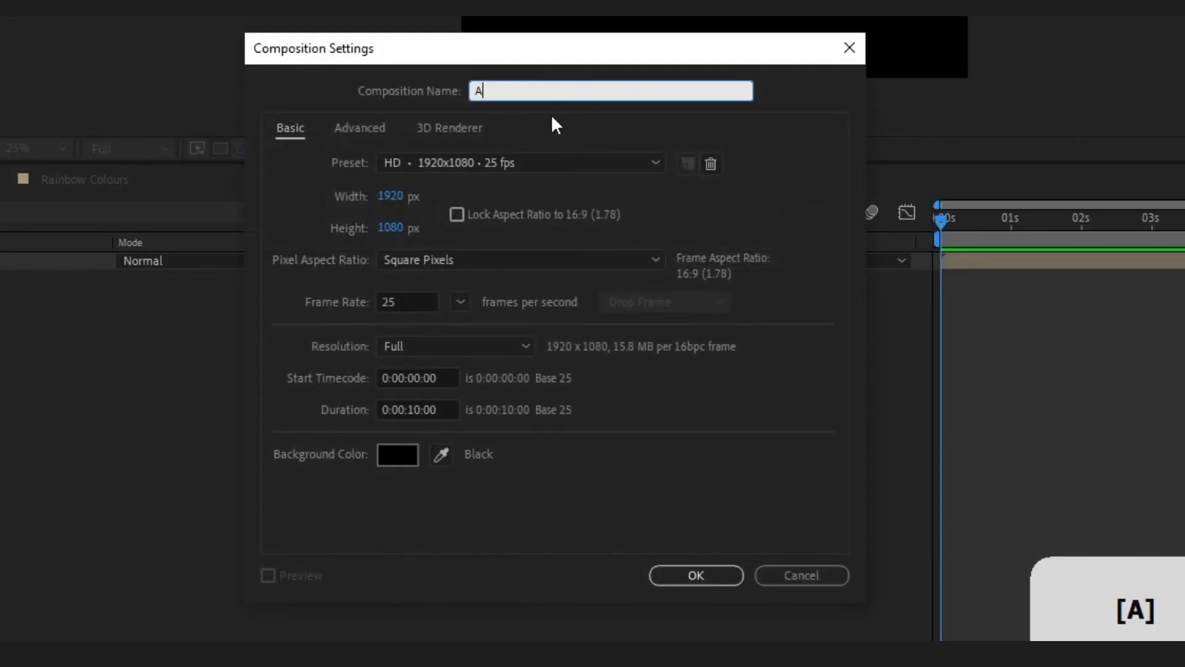
pyautogui.write('nimated')
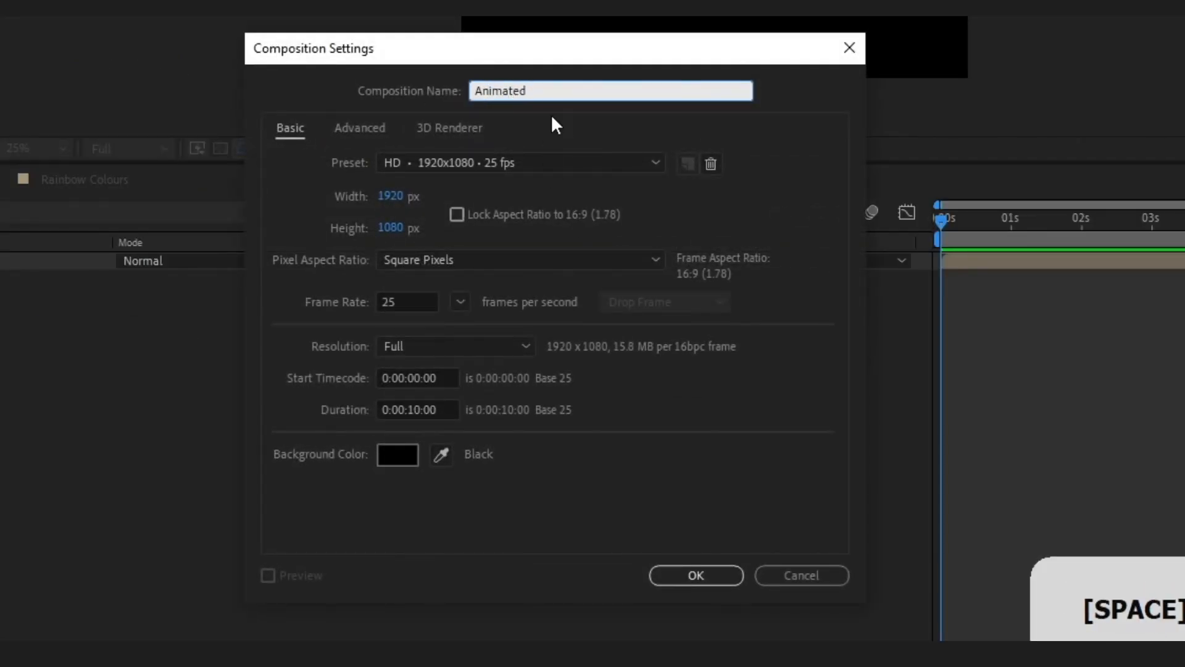
pyautogui.write('Rainbow')
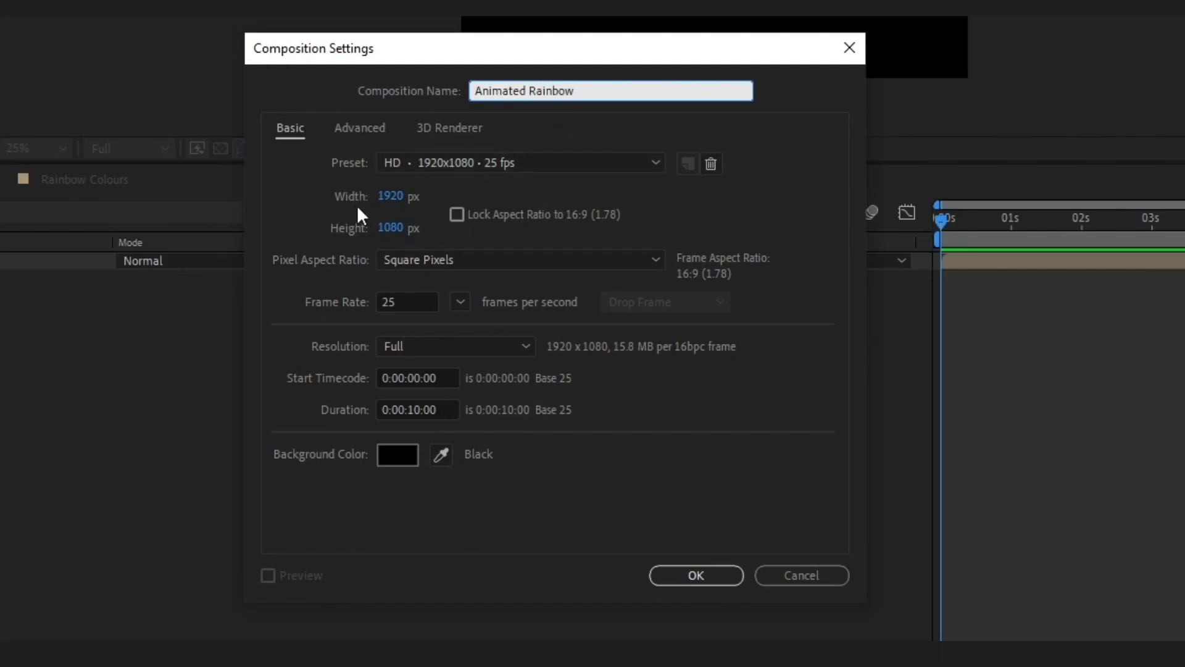
pyautogui.moveTo(393, 266)
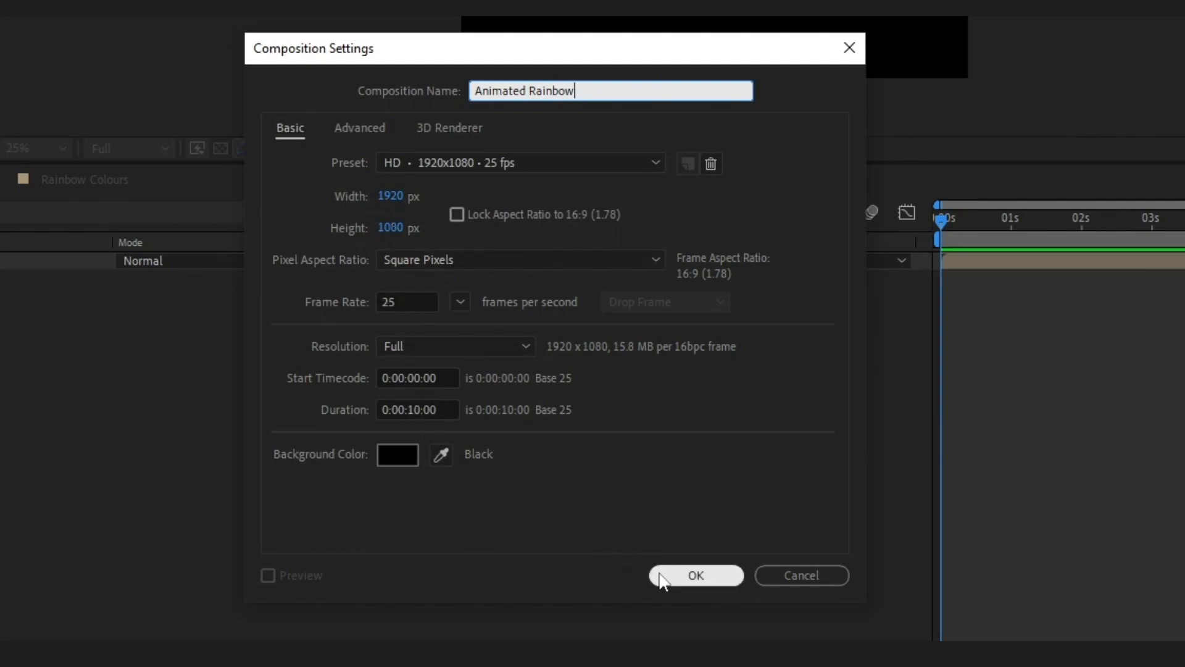
pyautogui.click(694, 575)
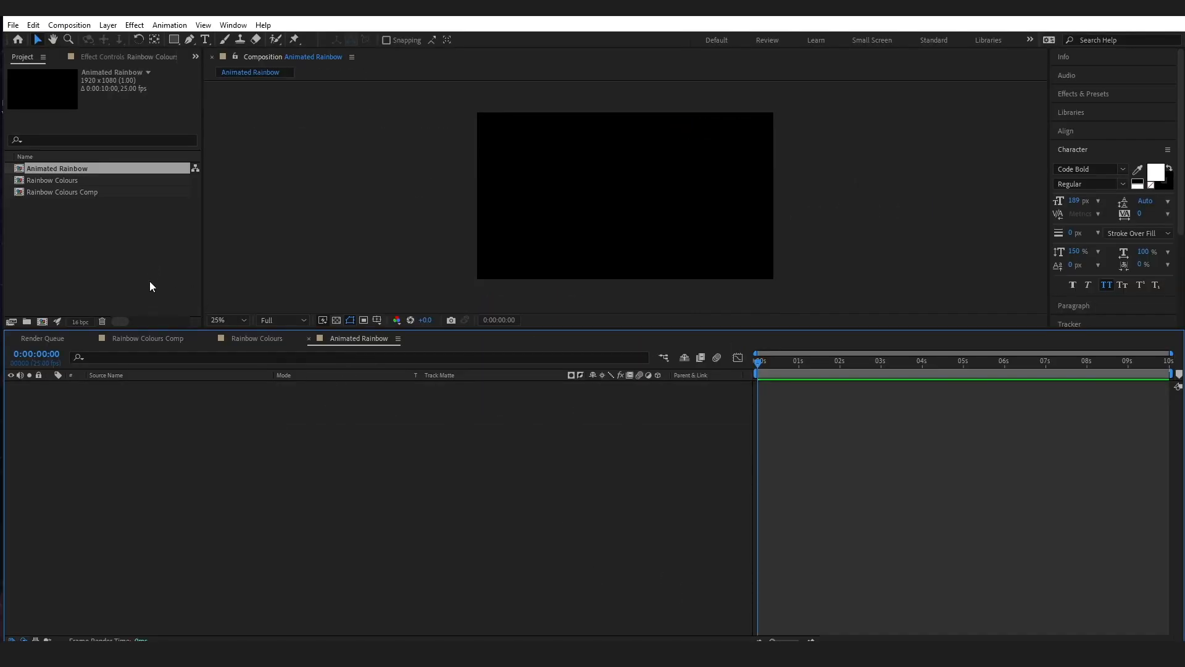
pyautogui.moveTo(51, 187)
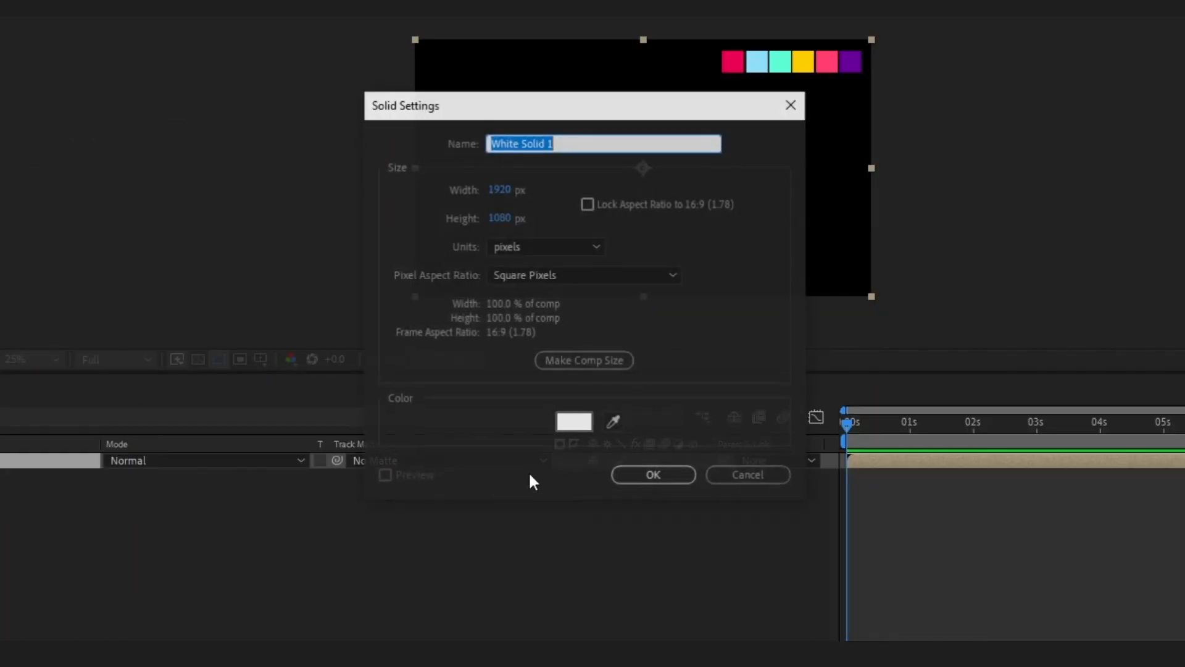
# Step: Create a black full-frame solid named 'BG'
pyautogui.click(574, 421)
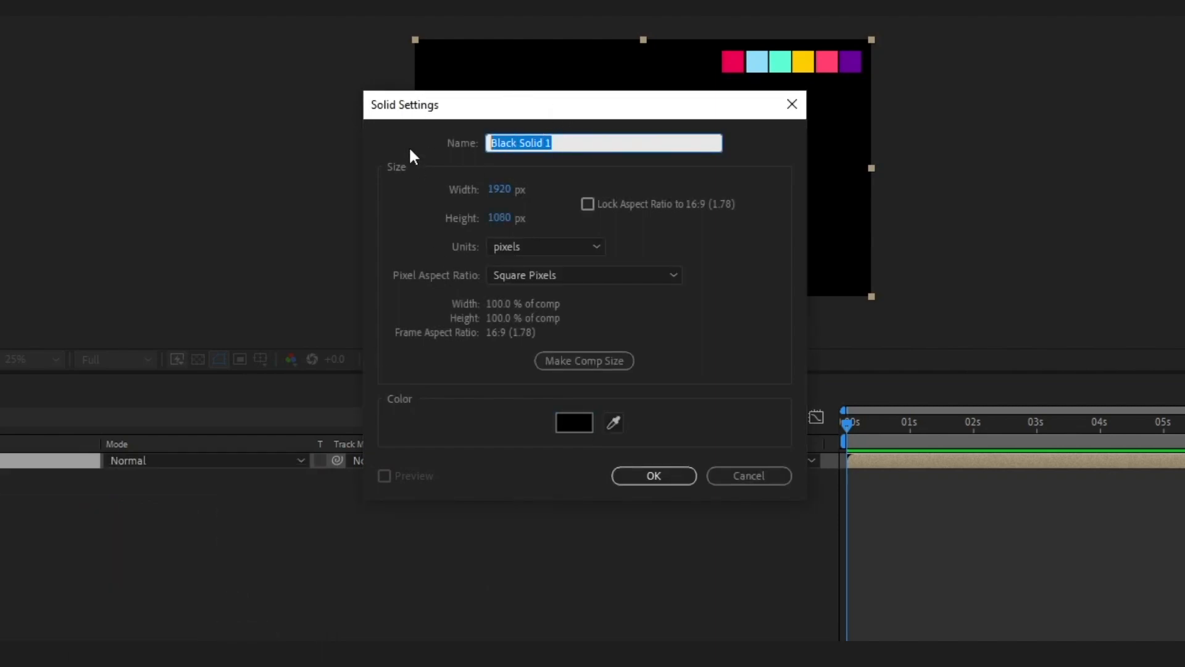
pyautogui.write('BG')
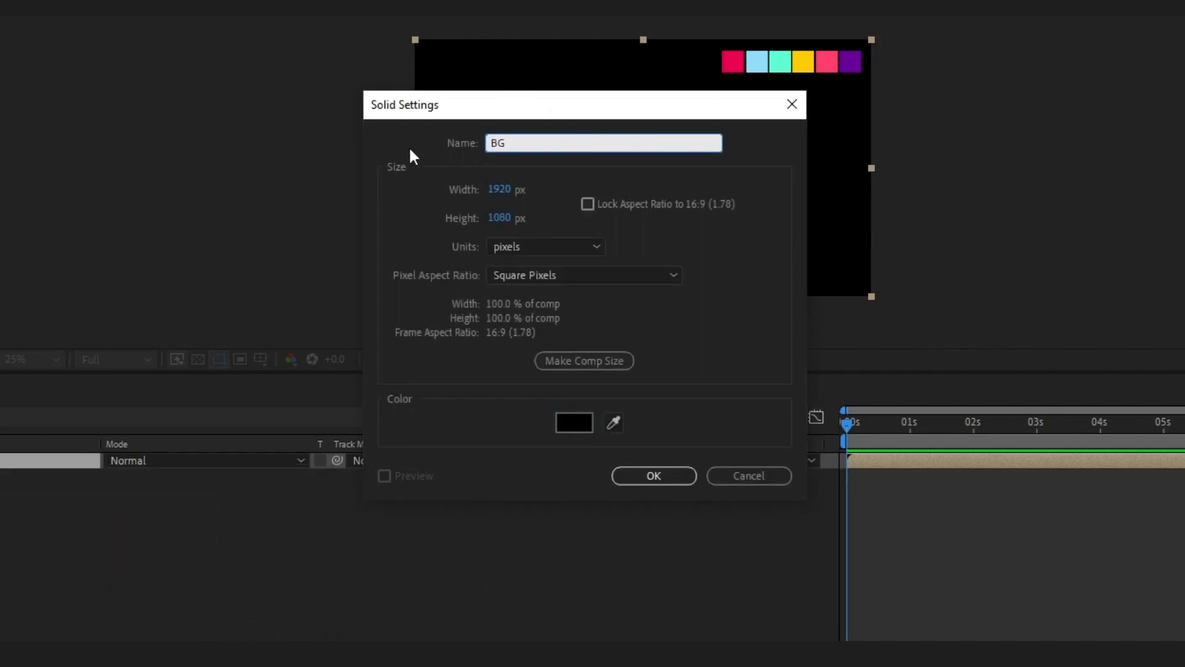
pyautogui.click(653, 476)
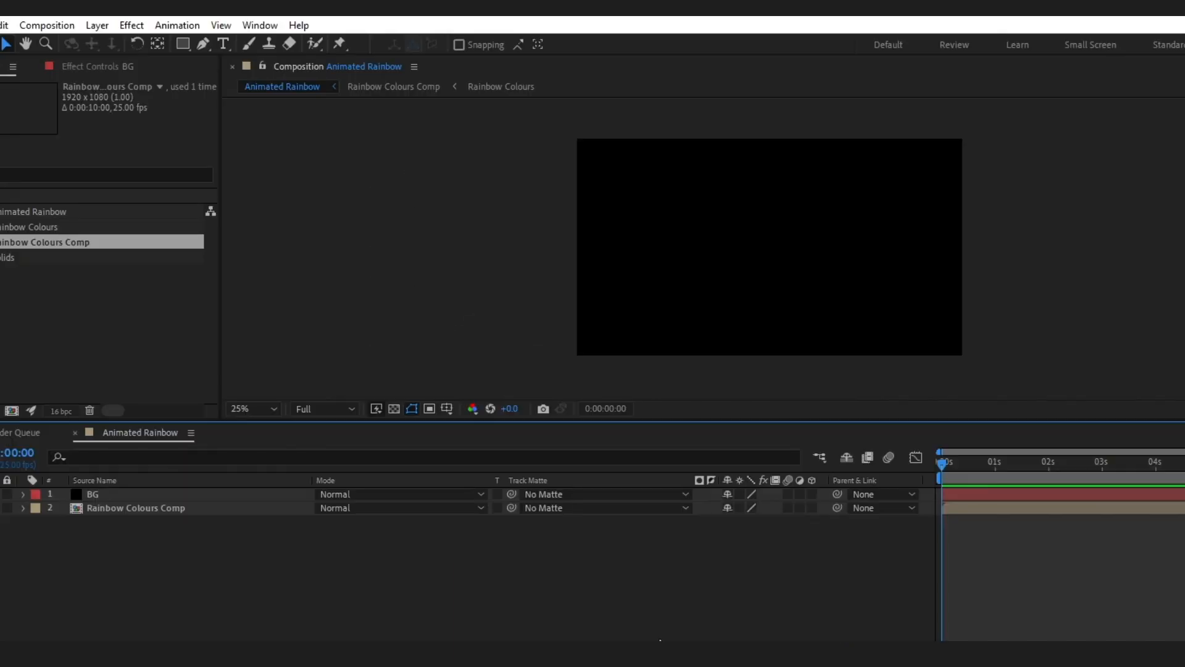
# Step: Add a null object renamed 'Controller' and apply a Slider Control effect to it
pyautogui.click(97, 25)
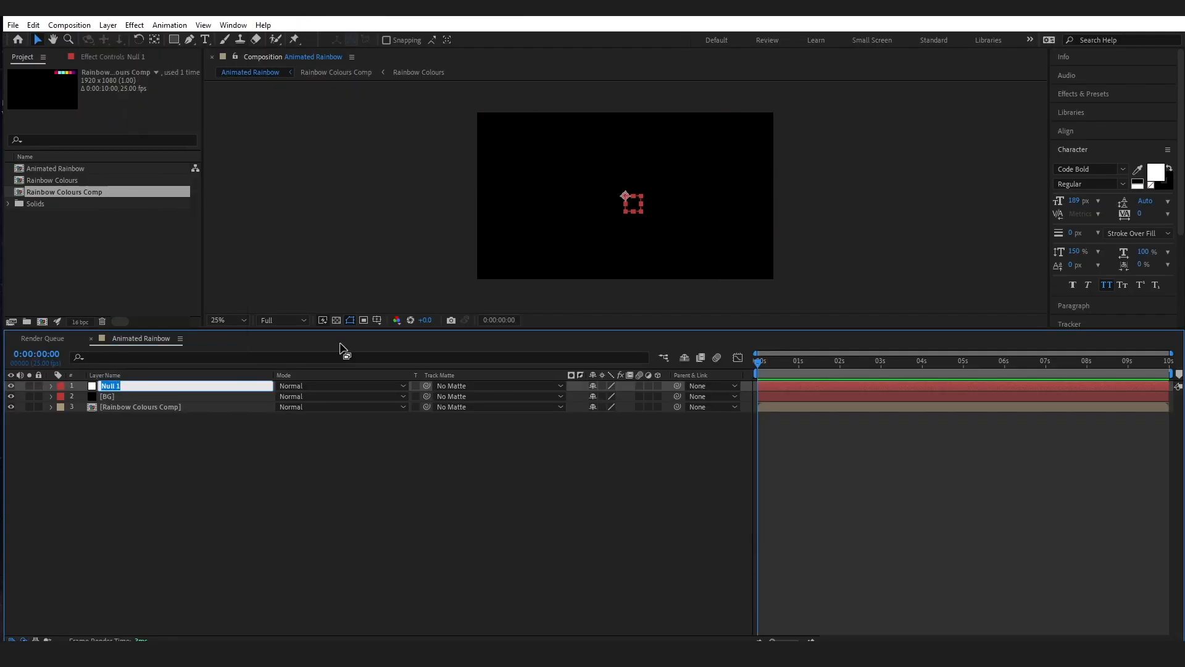
pyautogui.write('Controller')
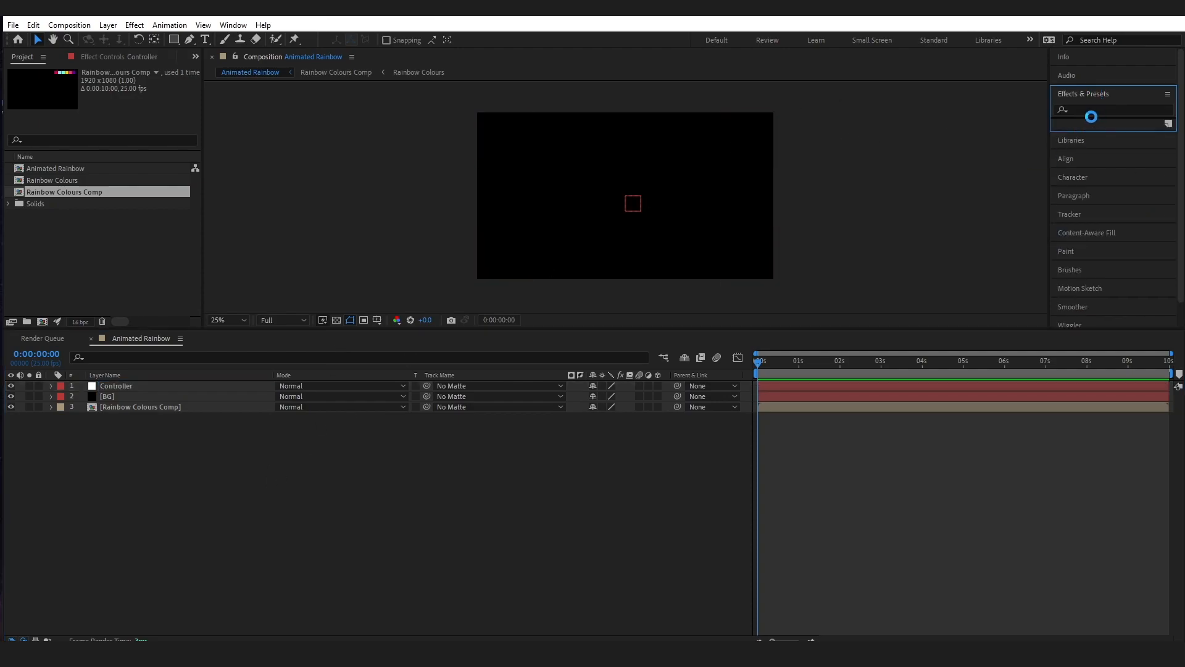
pyautogui.write('Slider C')
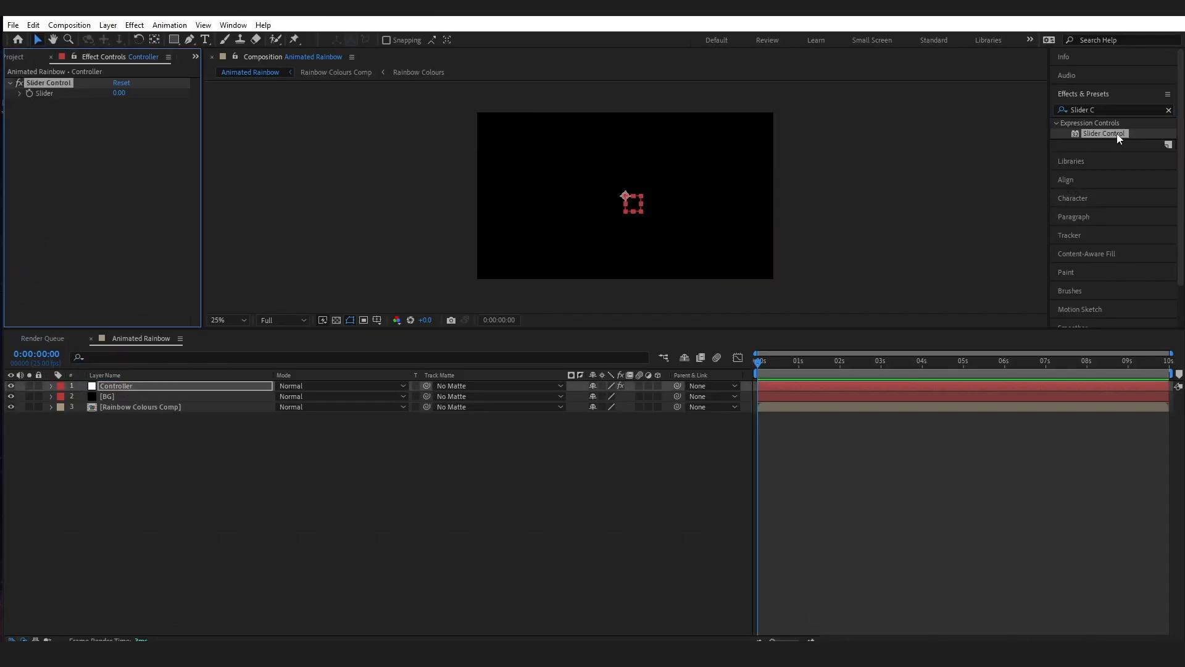
# Step: Add two more Slider Controls and rename the three 'Path Trim', 'X Offset' and 'Y Offset'
pyautogui.doubleClick(1104, 133)
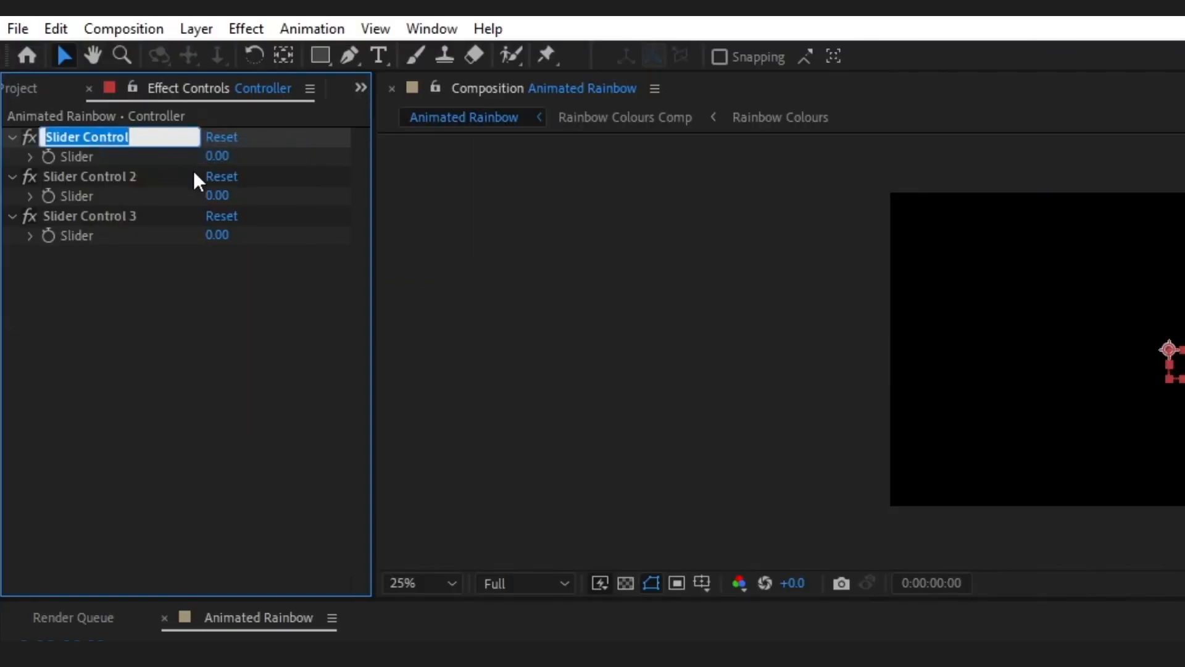
pyautogui.write('Path')
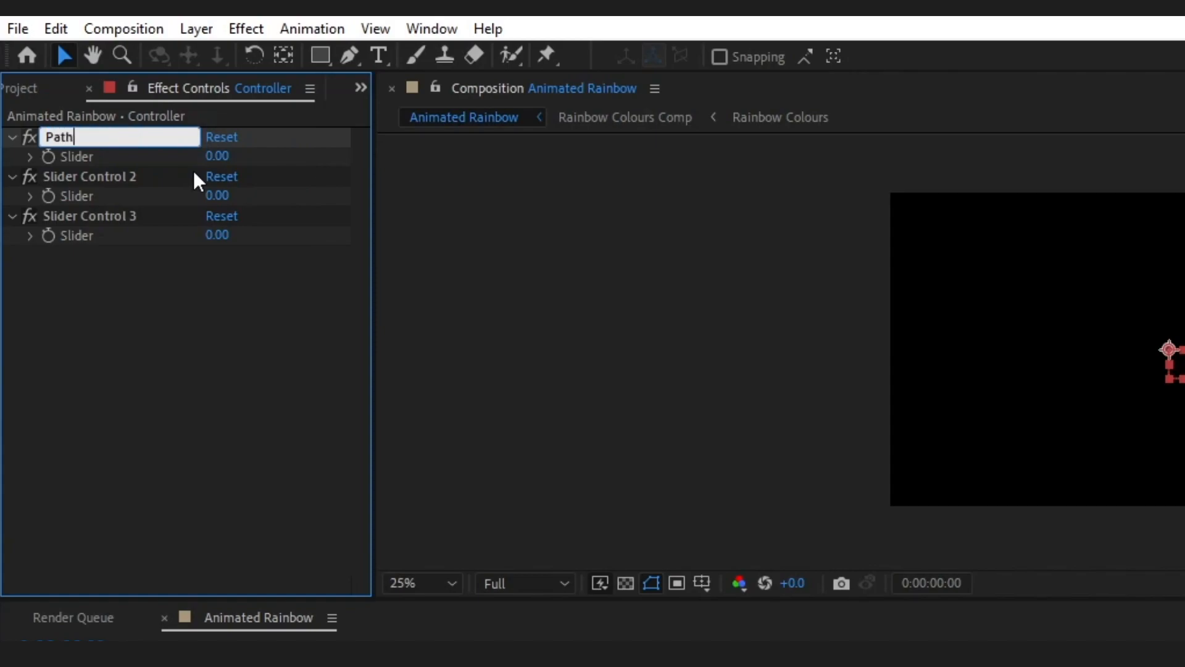
pyautogui.write('Trim')
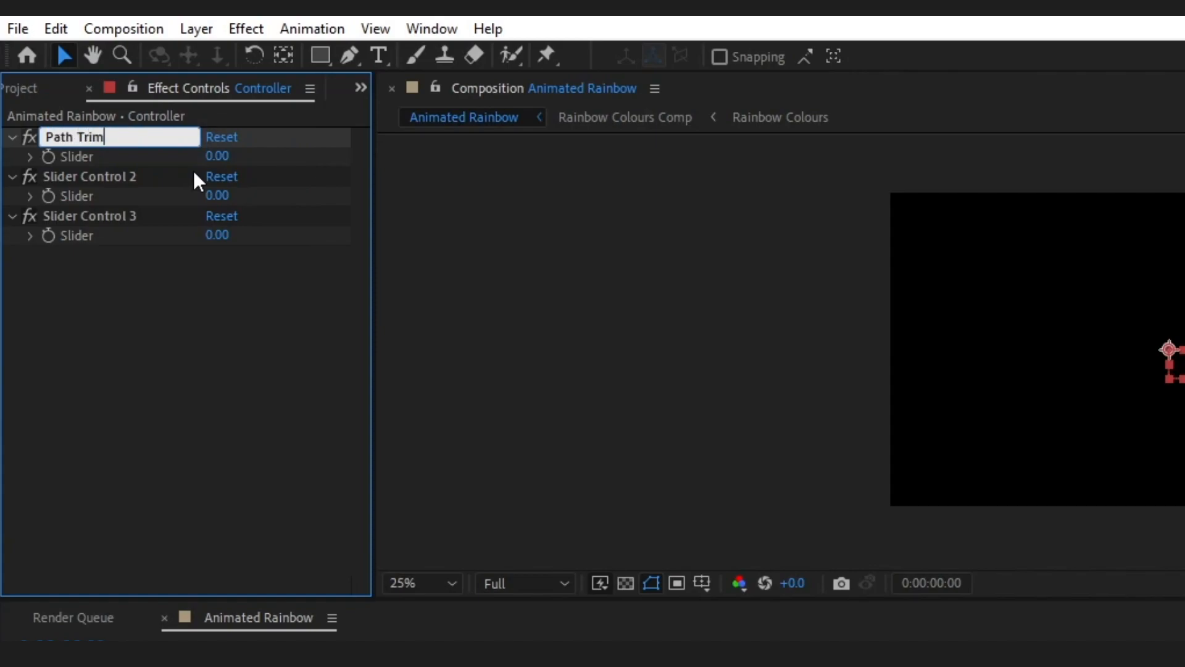
pyautogui.rightClick(89, 175)
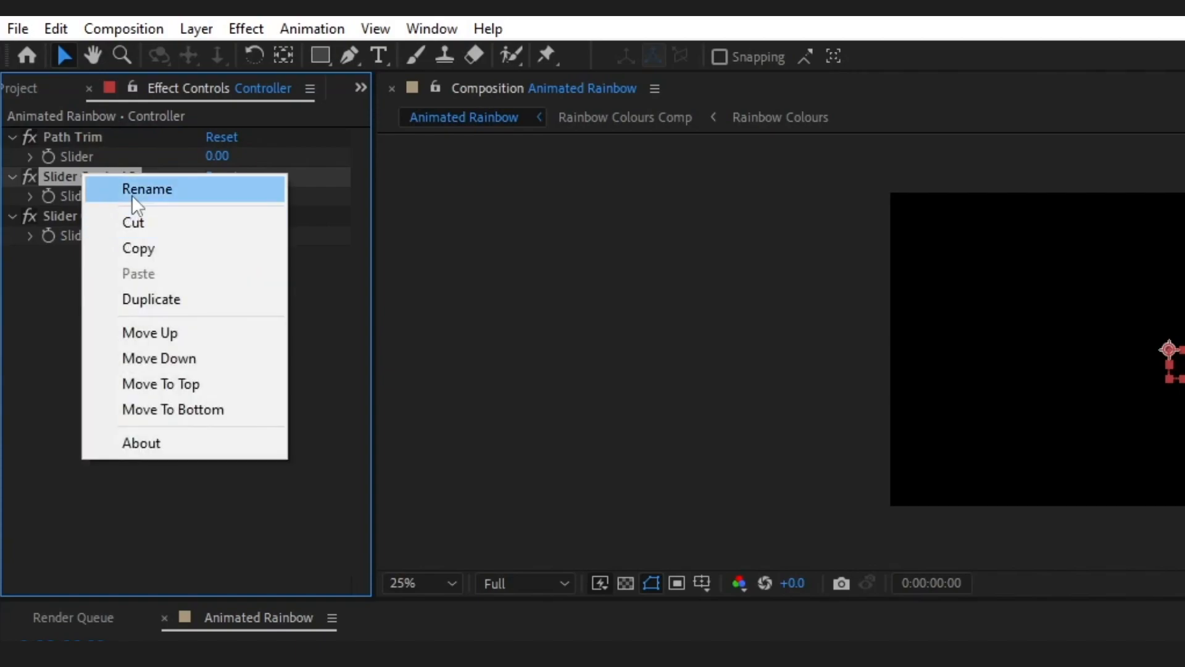
pyautogui.click(147, 189)
pyautogui.write('X Offset')
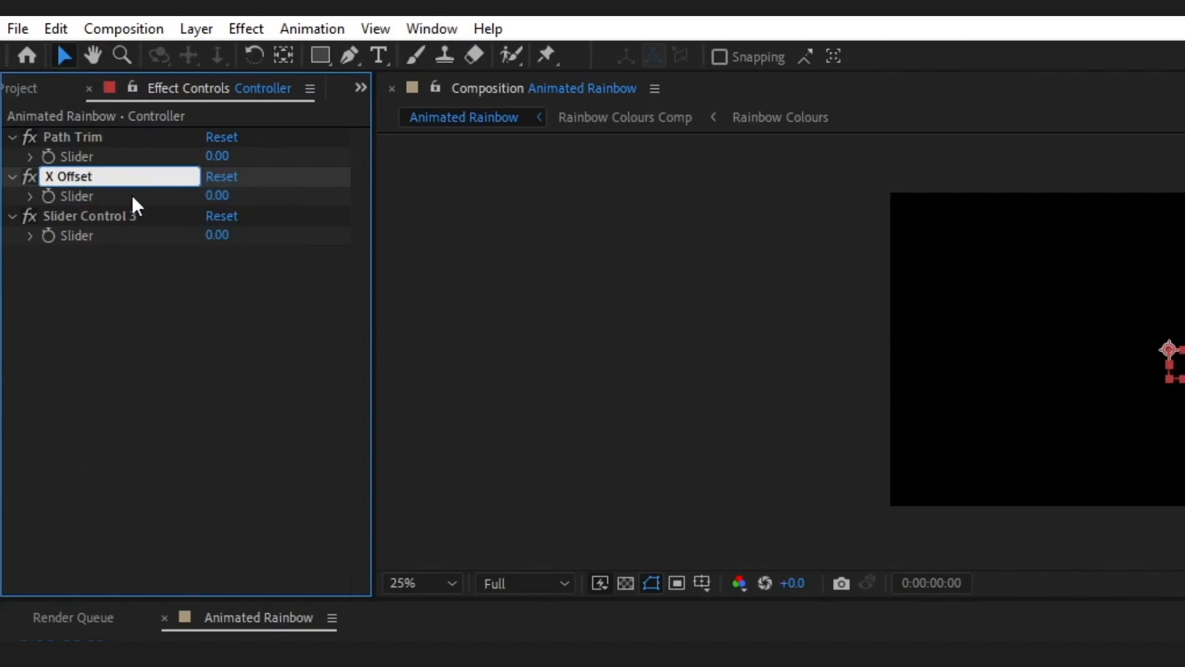
pyautogui.doubleClick(68, 176)
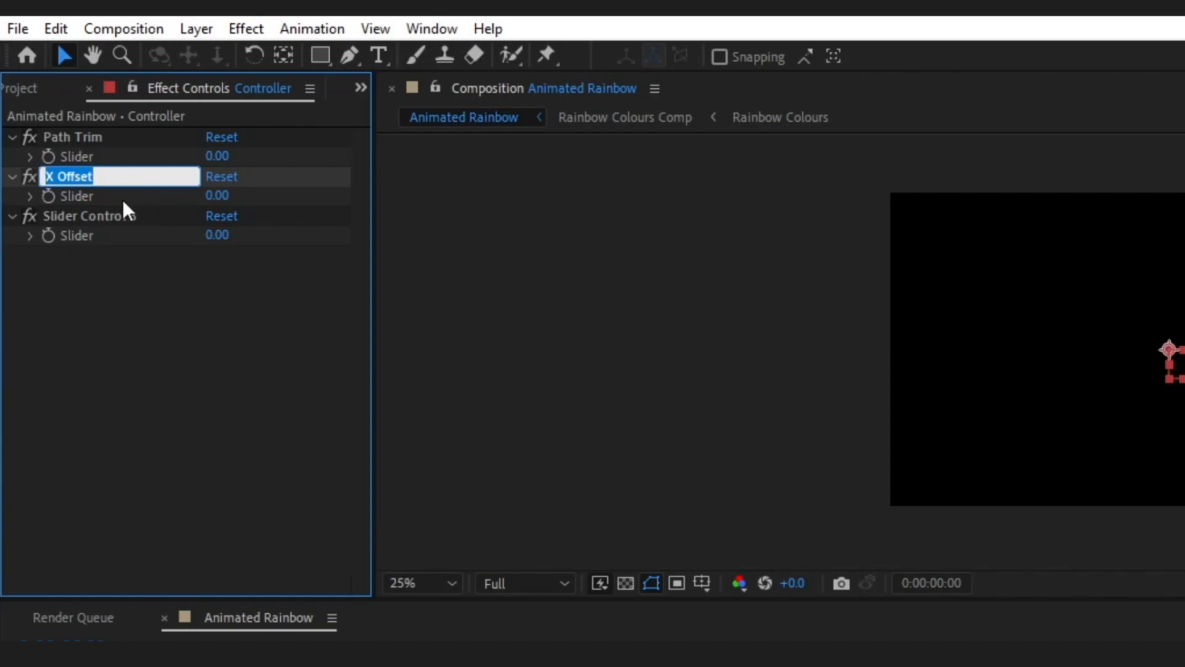
pyautogui.doubleClick(89, 215)
pyautogui.write('Y Offset')
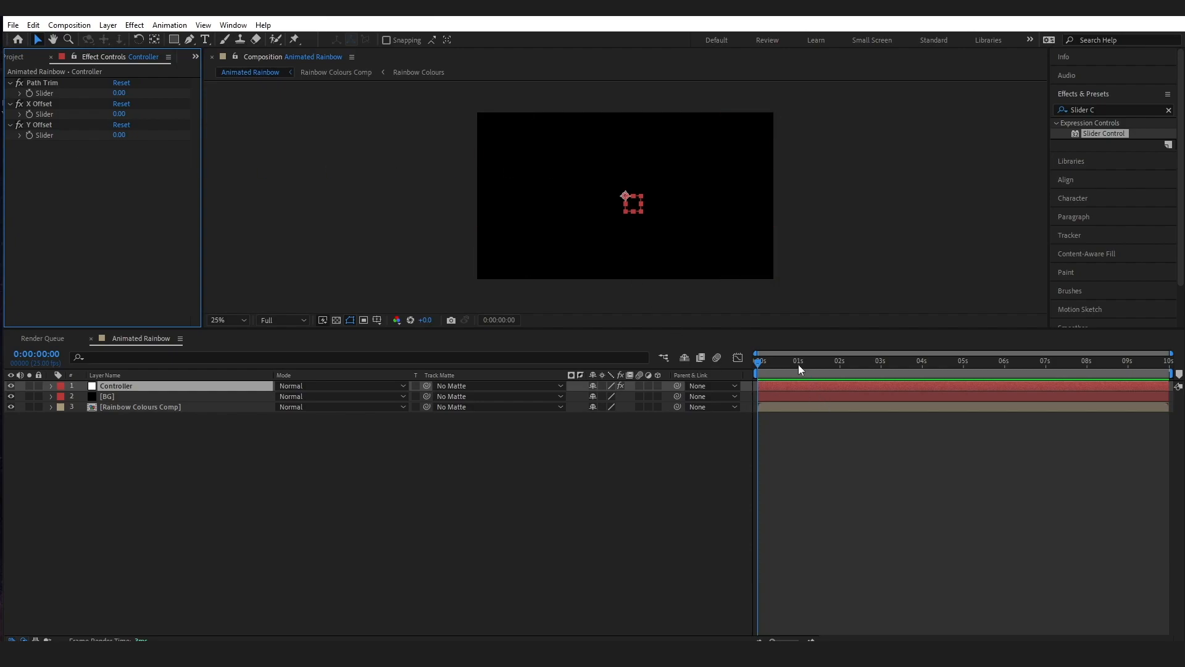
pyautogui.moveTo(763, 366)
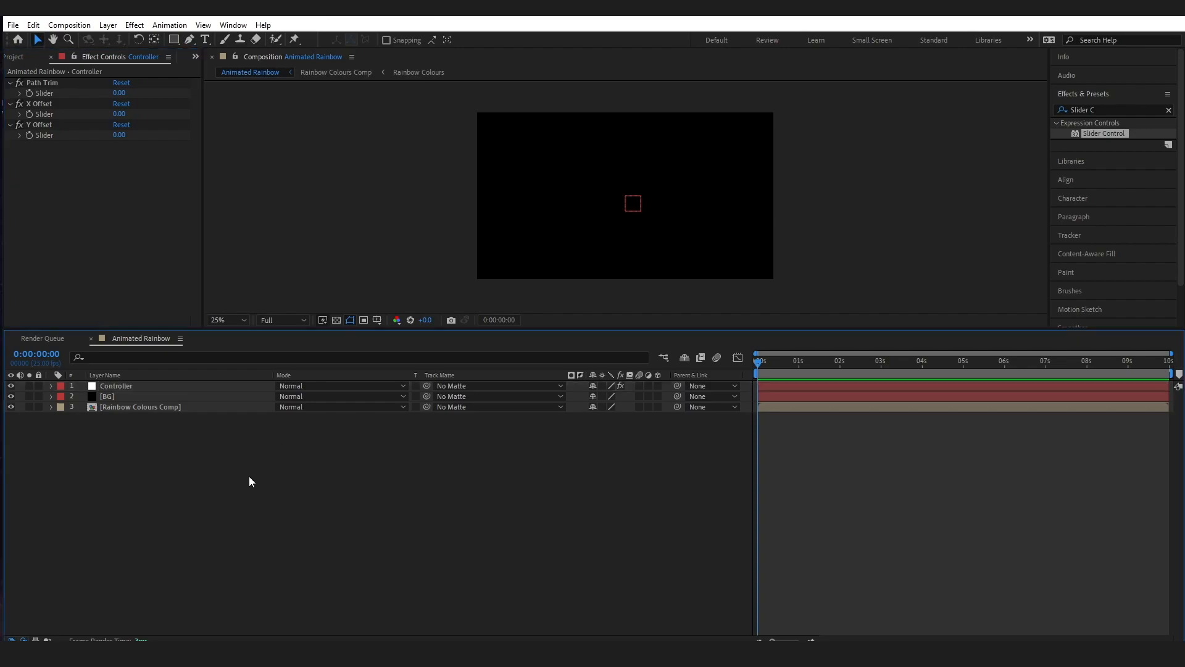
pyautogui.moveTo(196, 149)
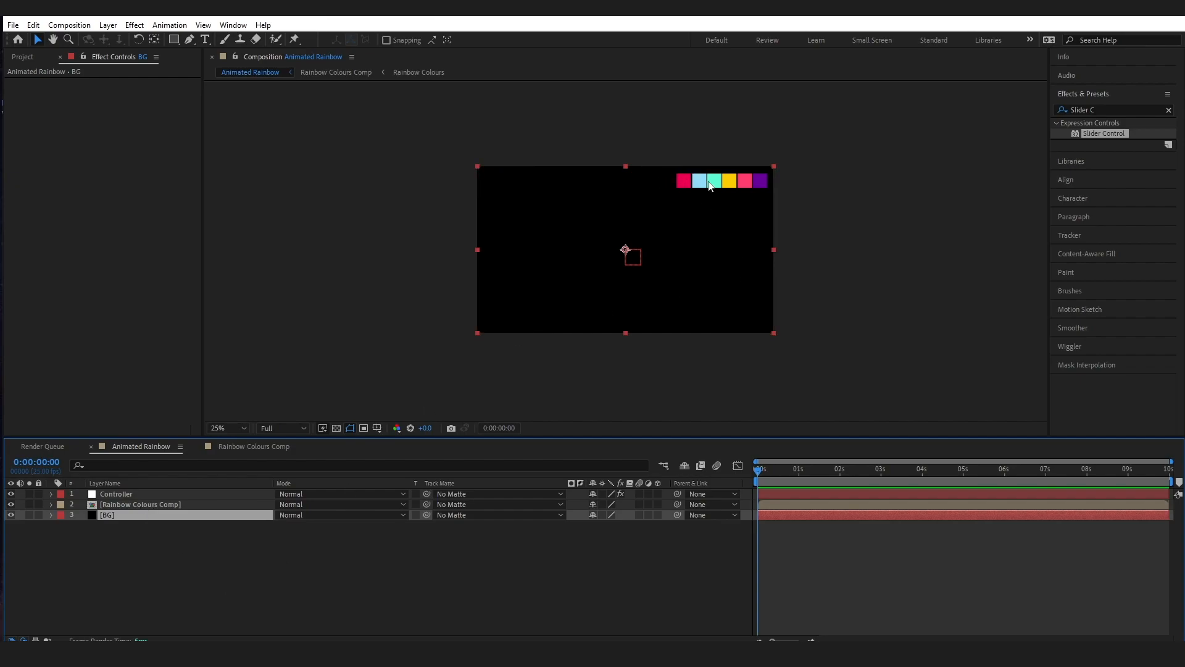
pyautogui.moveTo(169, 25)
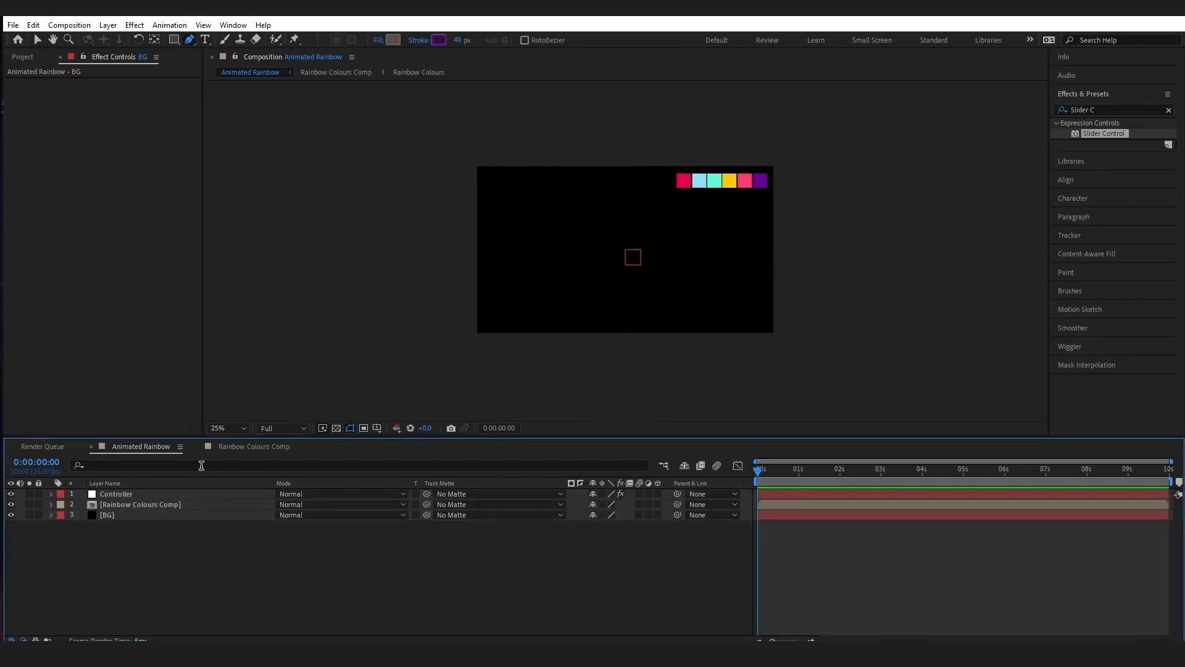
pyautogui.moveTo(386, 211)
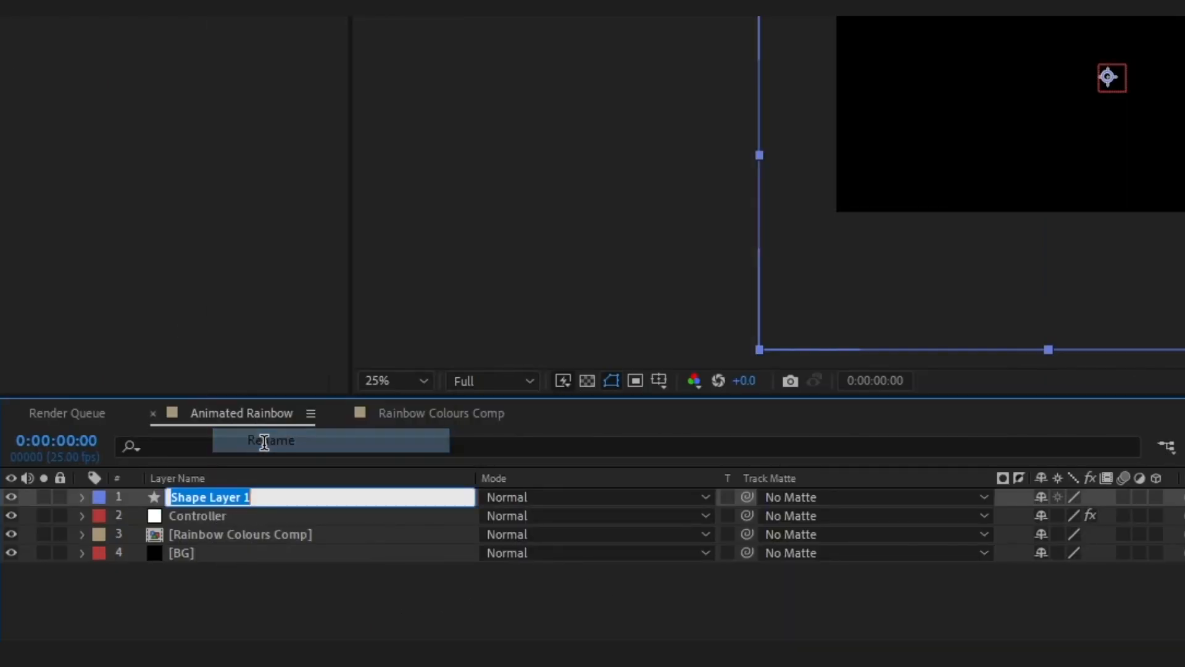
# Step: Rename the arc layer 'Rainbow 1' and colour its stroke with the pink-red swatch
pyautogui.write('R')
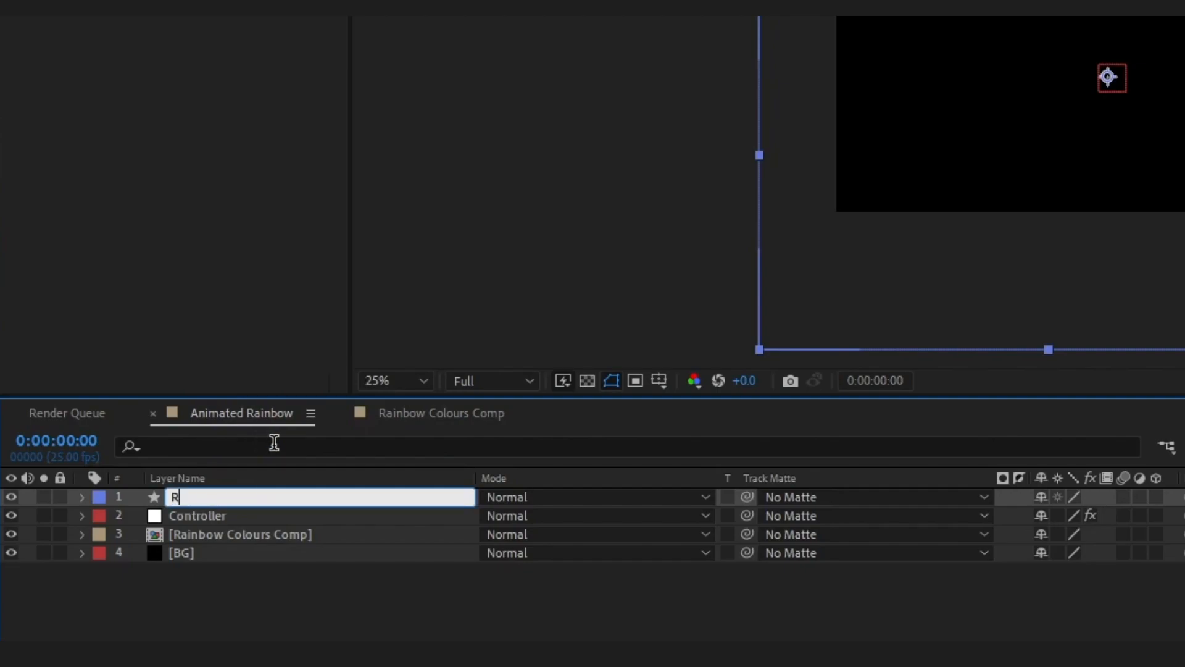
pyautogui.write('ainbow 1')
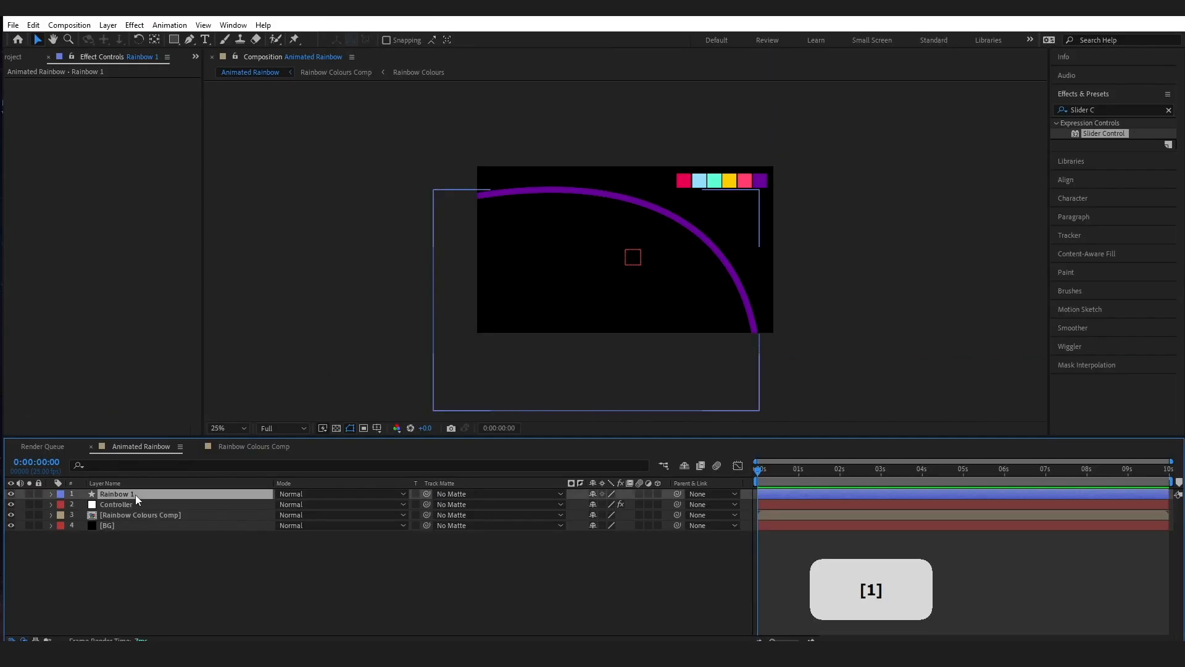
pyautogui.click(534, 40)
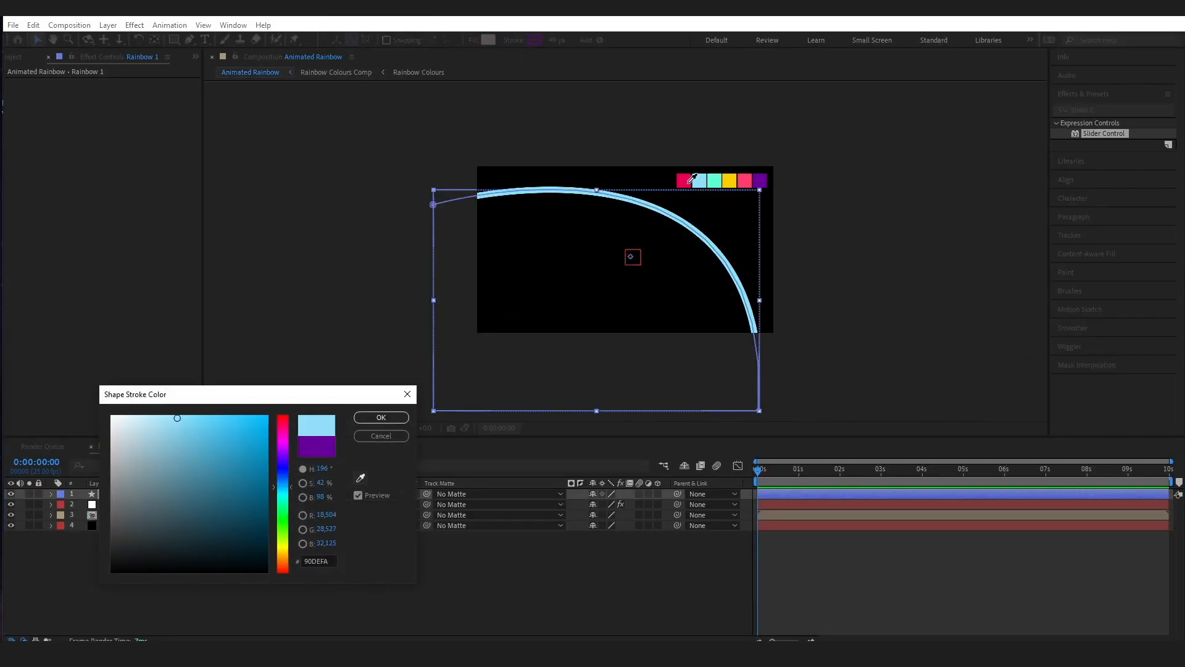
pyautogui.click(381, 416)
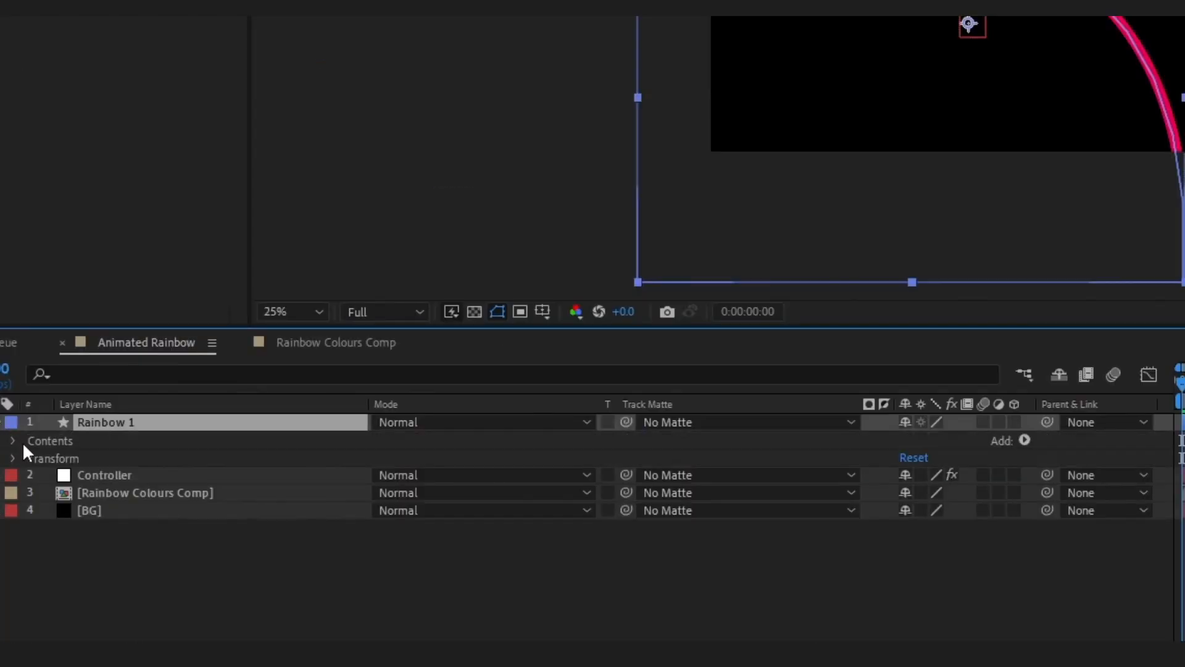
# Step: Add Trim Paths to Rainbow 1 and keyframe End from 0% at 0s to 100% at ~3s
pyautogui.click(13, 440)
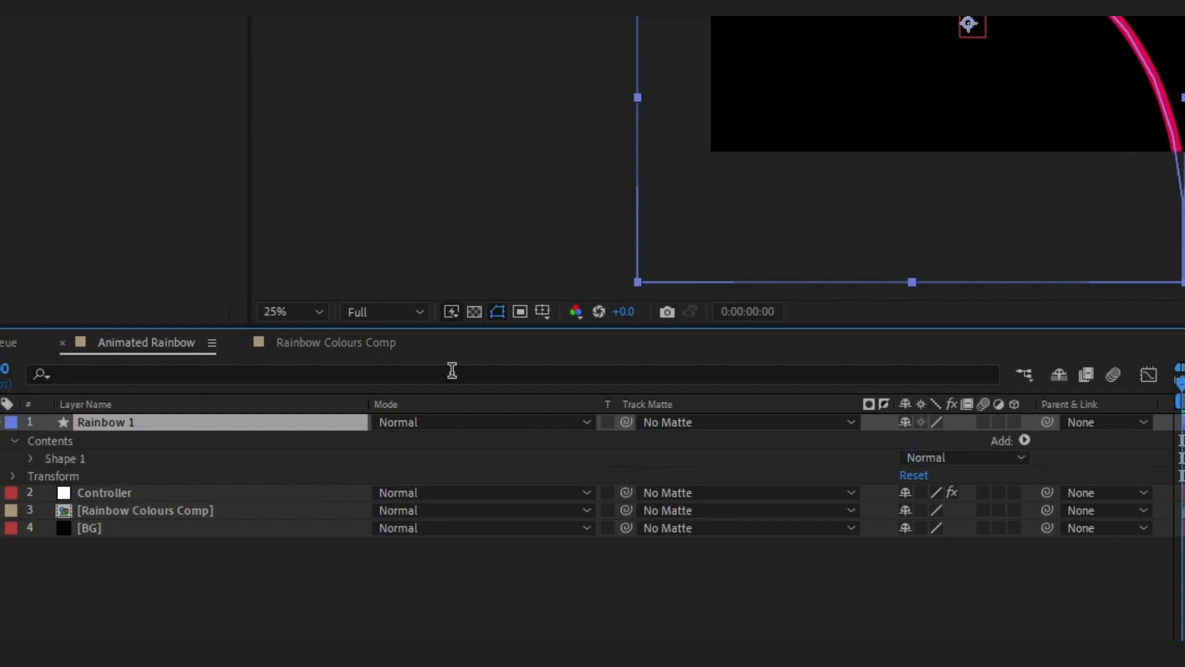
pyautogui.click(1024, 440)
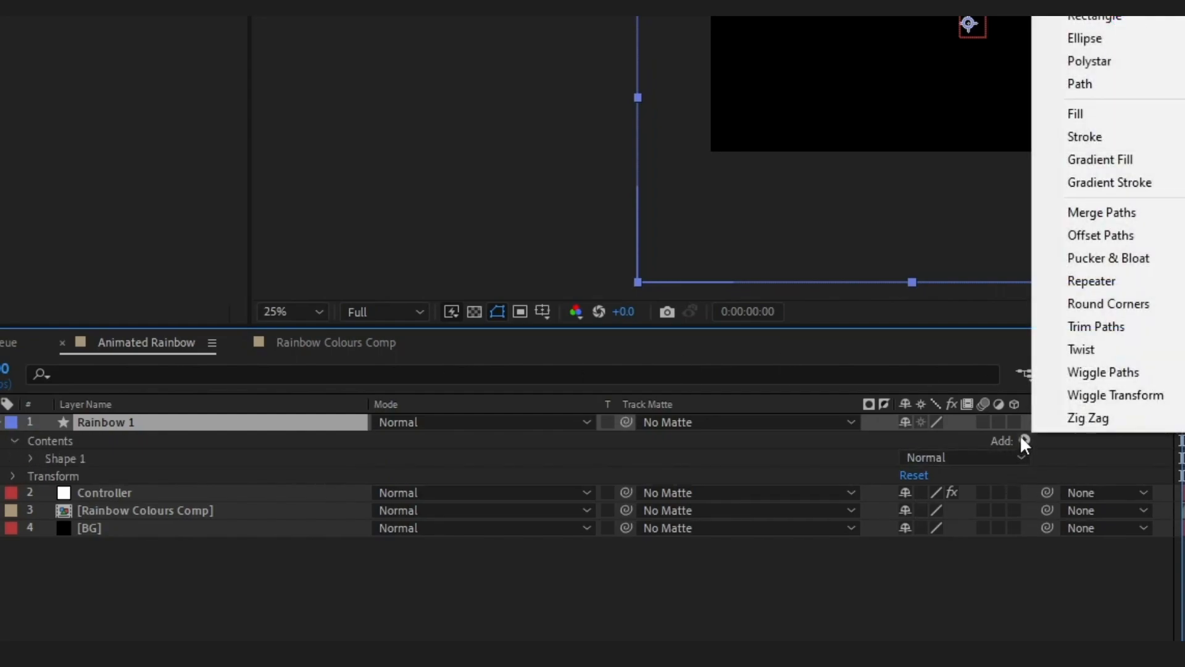
pyautogui.click(1096, 326)
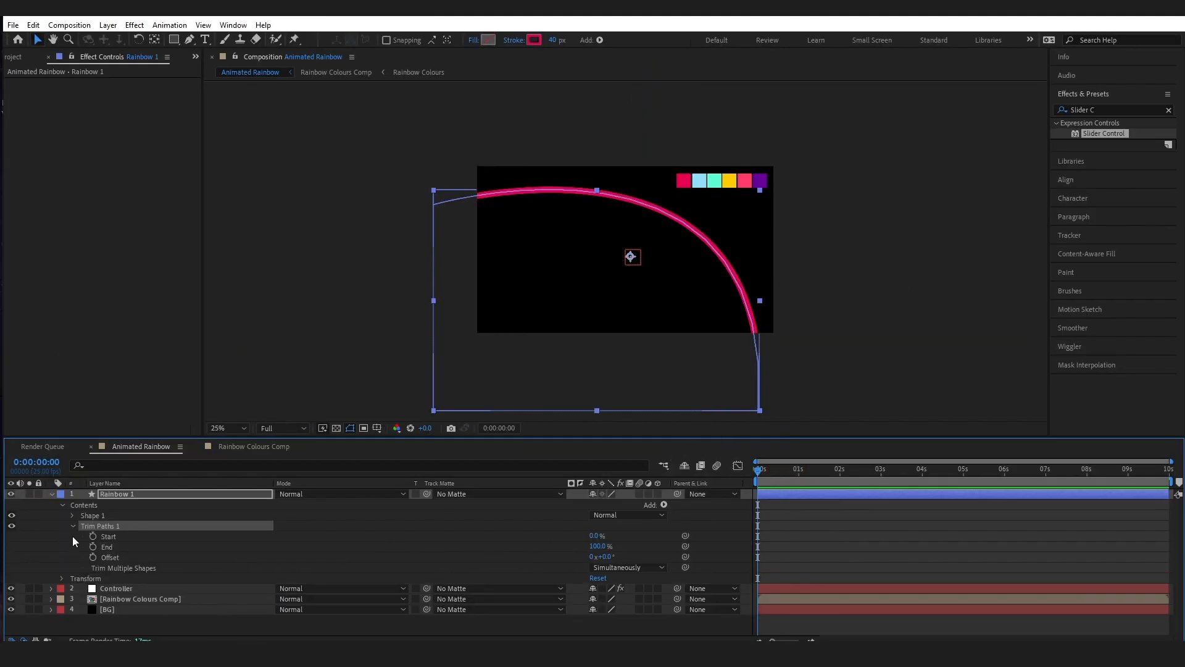
pyautogui.click(92, 546)
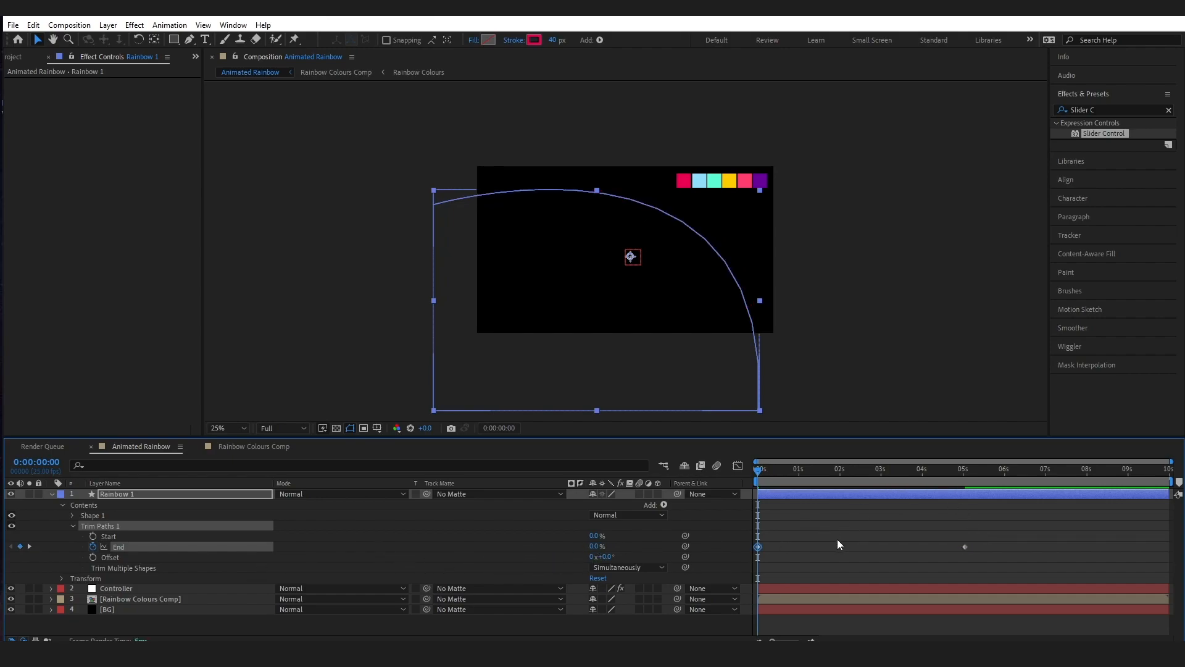
# Step: Preview the draw-on animation several times while retiming it
pyautogui.press('space')
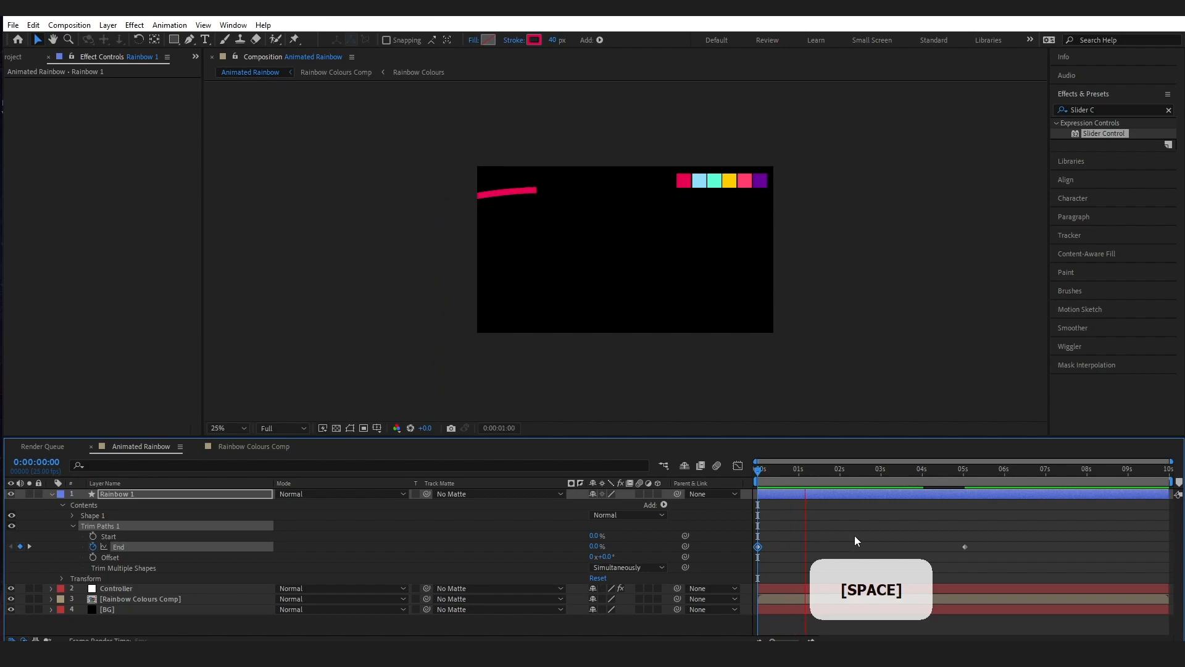
pyautogui.press('space')
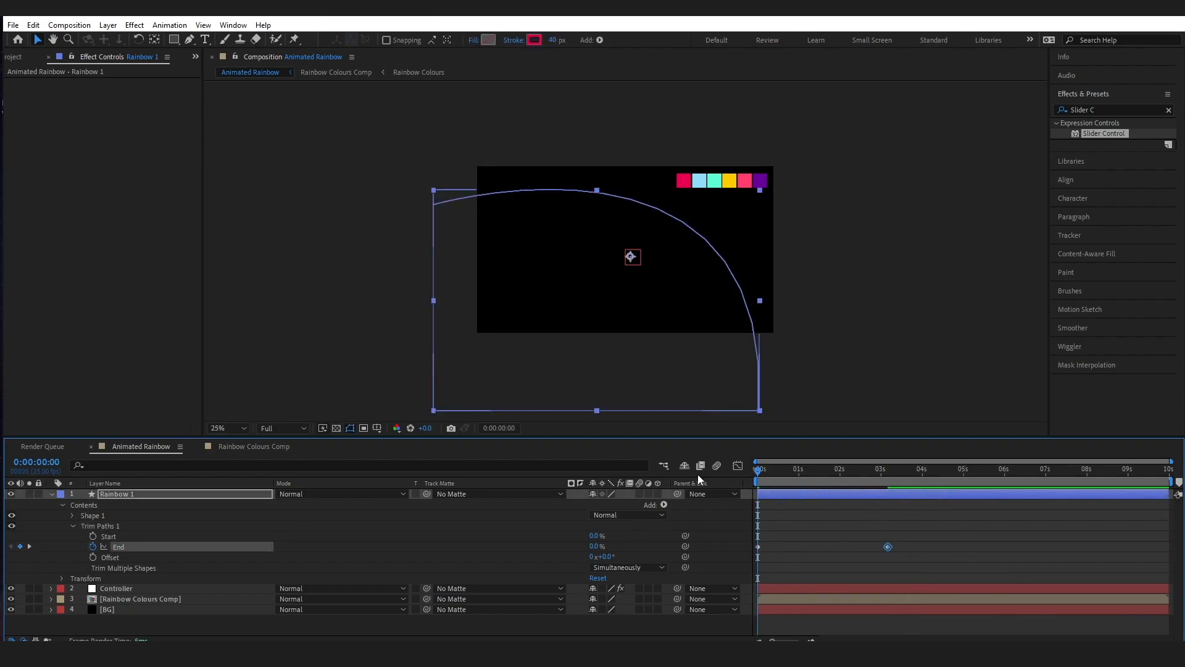
pyautogui.press('space')
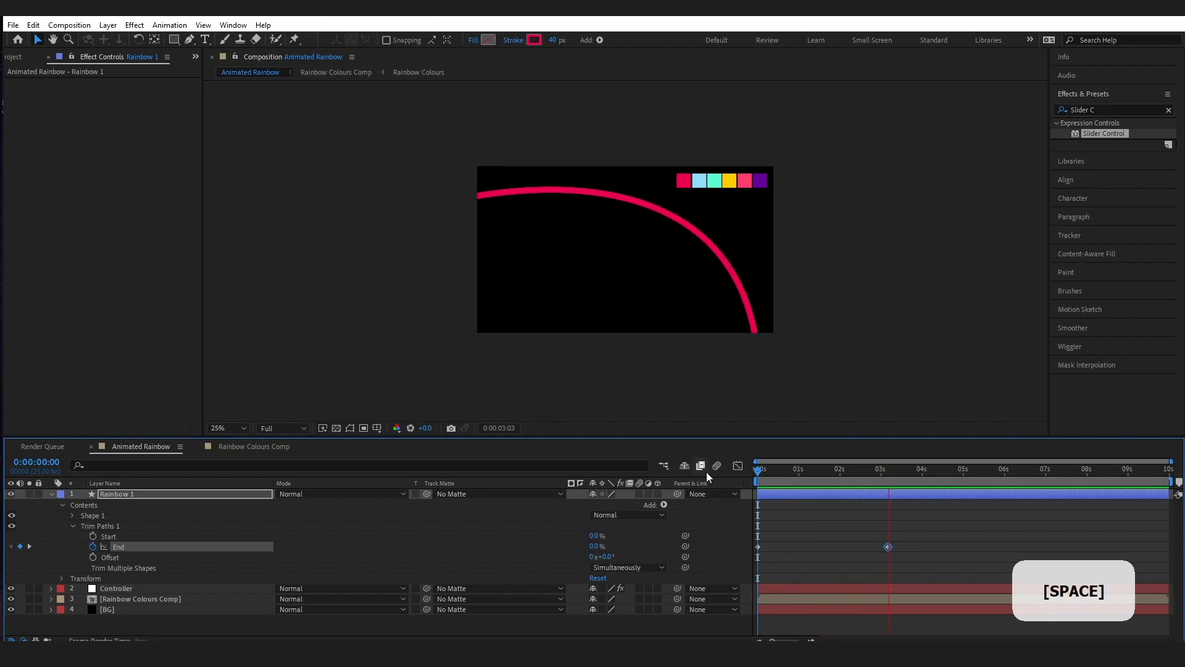
pyautogui.press('space')
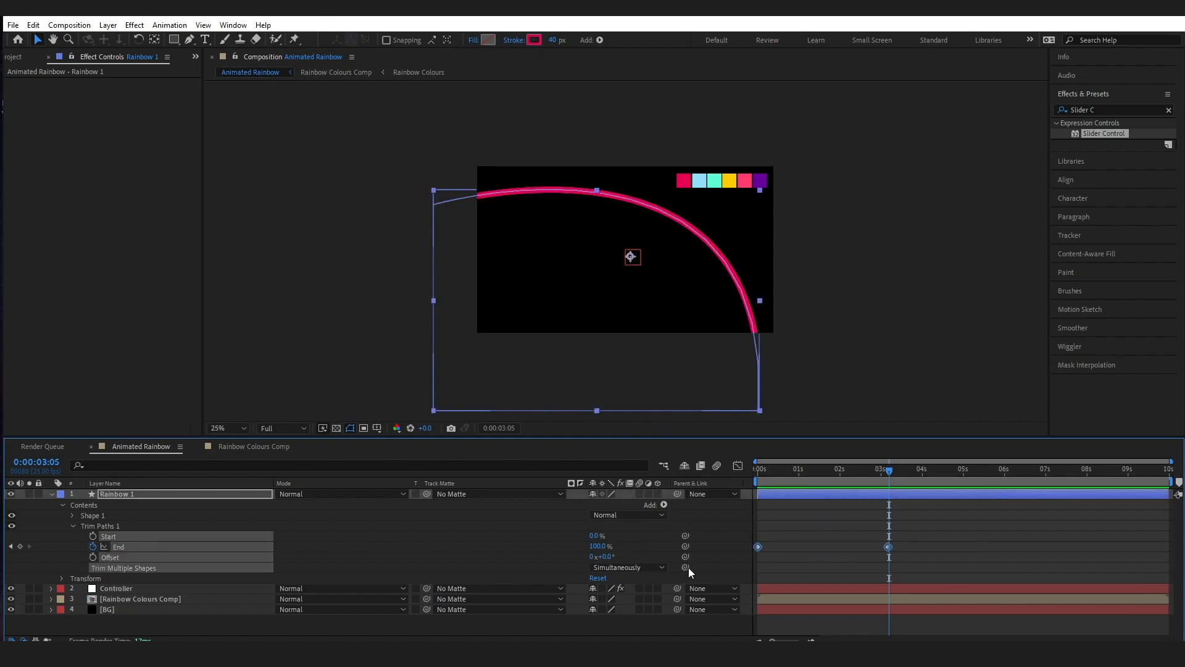
pyautogui.press('space')
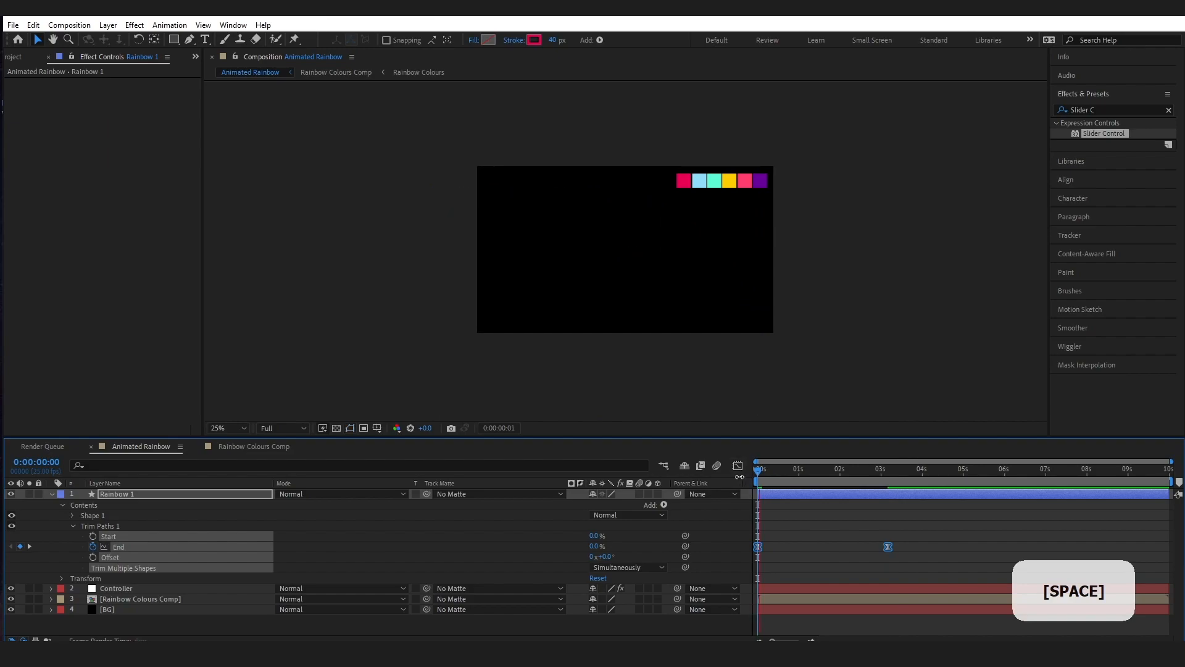
pyautogui.press('space')
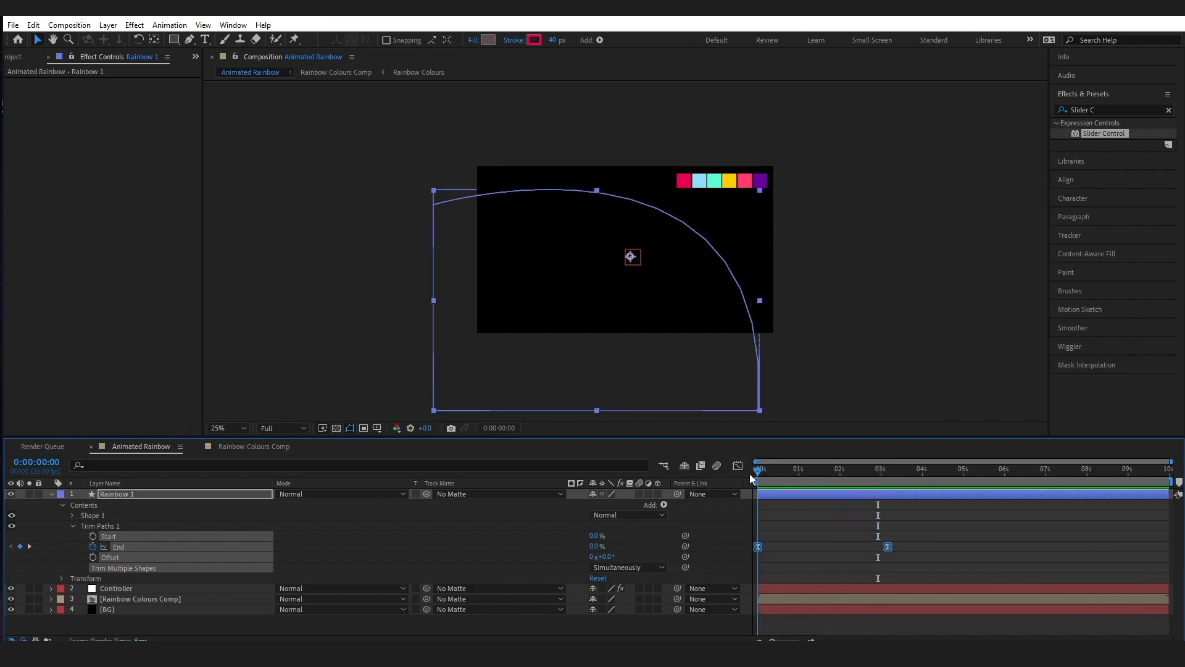
# Step: Duplicate Rainbow 1 as Rainbow 2 and delete its Trim Paths End keyframes
pyautogui.click(771, 468)
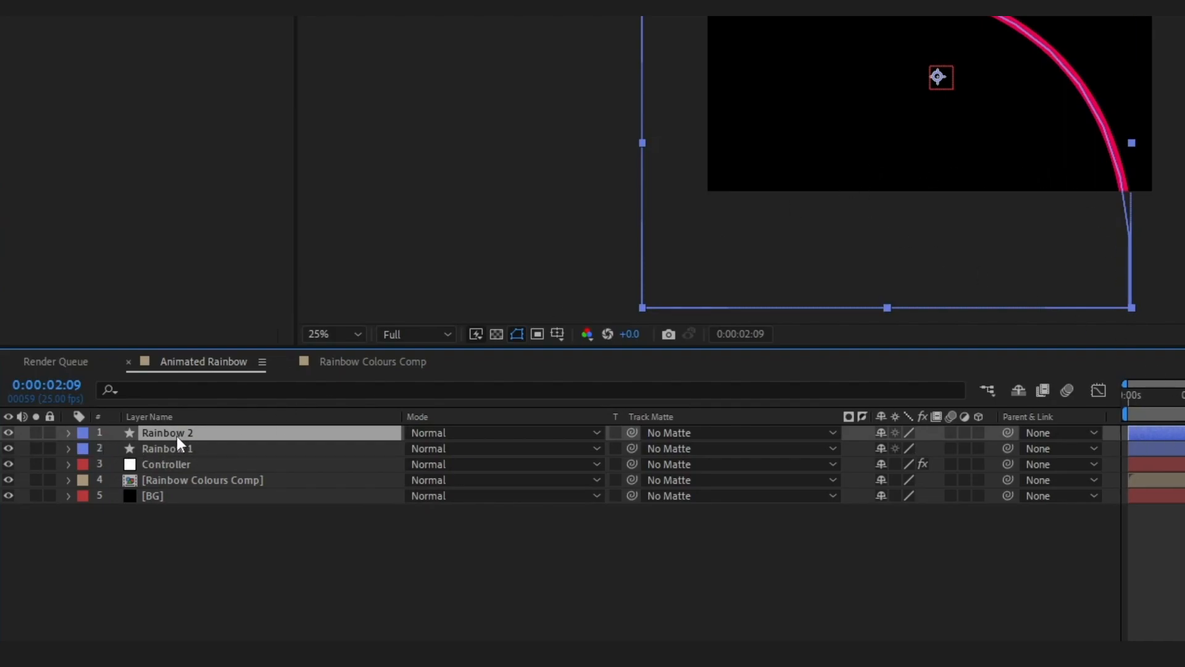
pyautogui.click(68, 448)
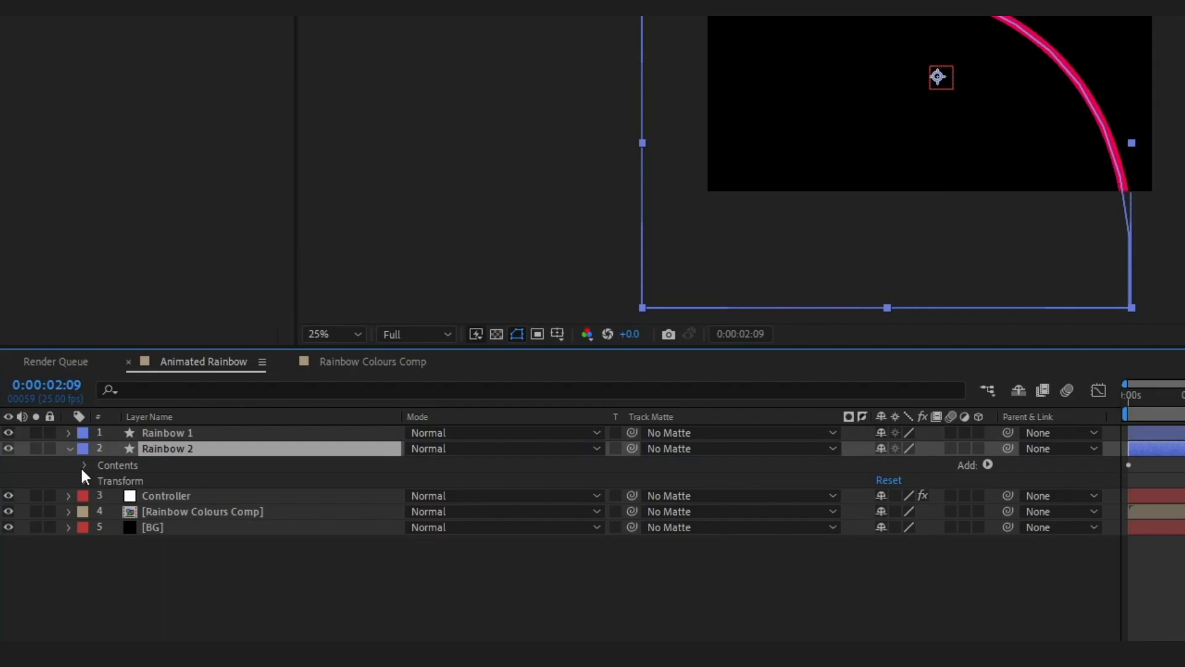
pyautogui.click(84, 465)
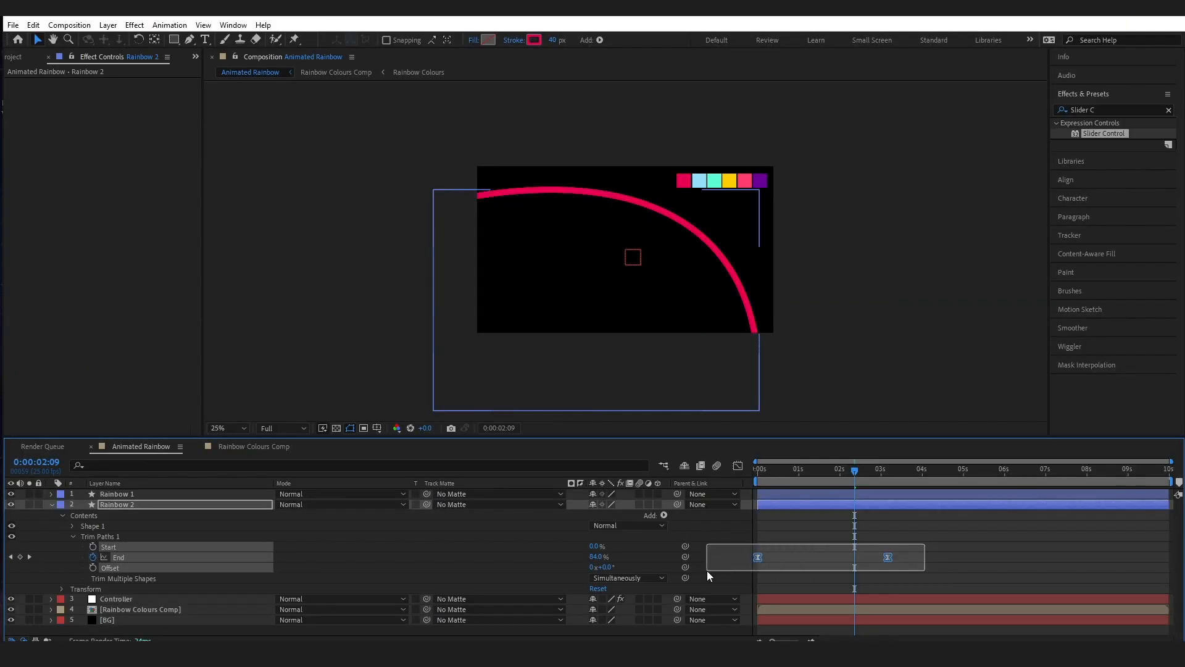
pyautogui.press('Delete')
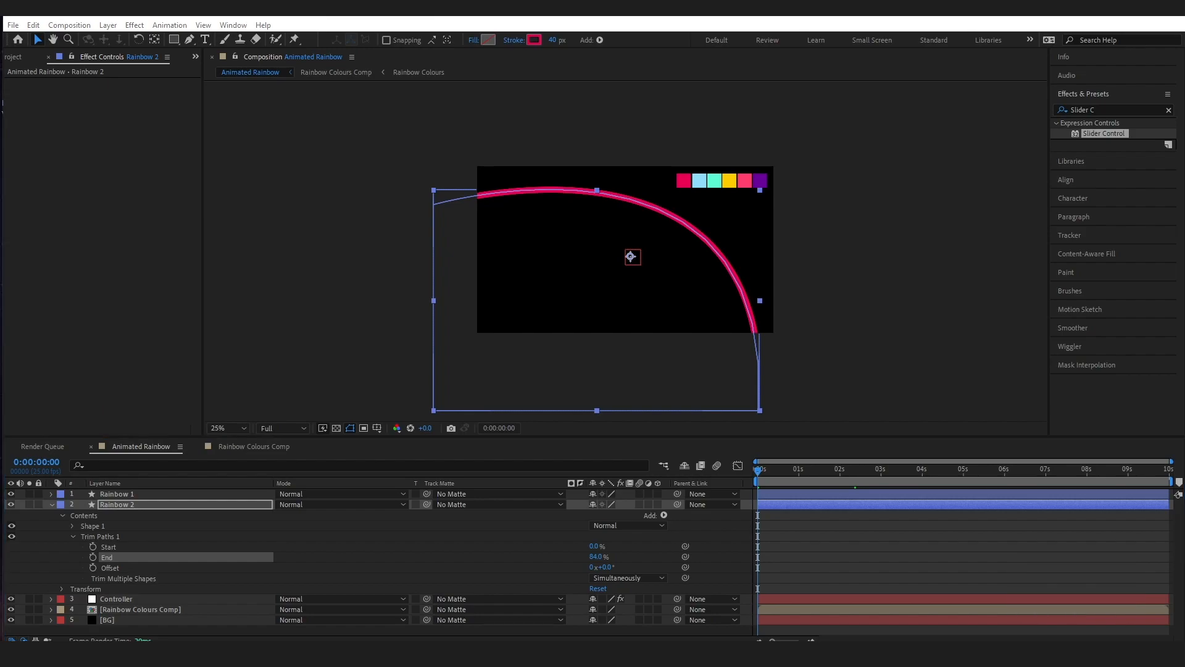
pyautogui.press('ctrl')
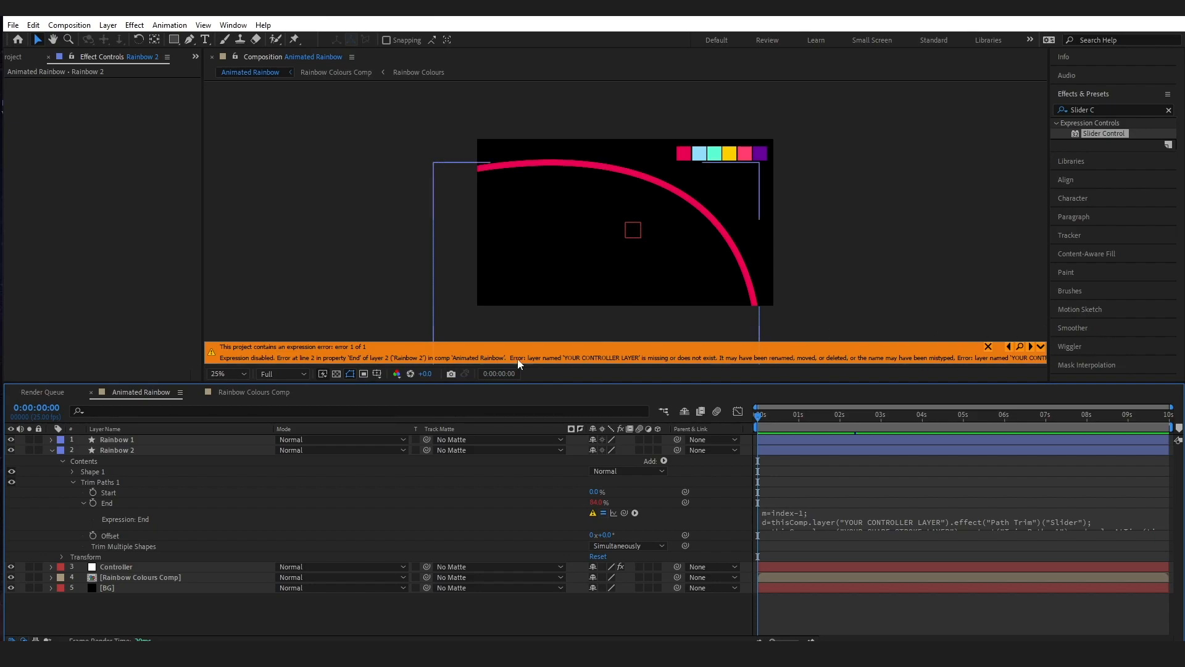
pyautogui.moveTo(784, 524)
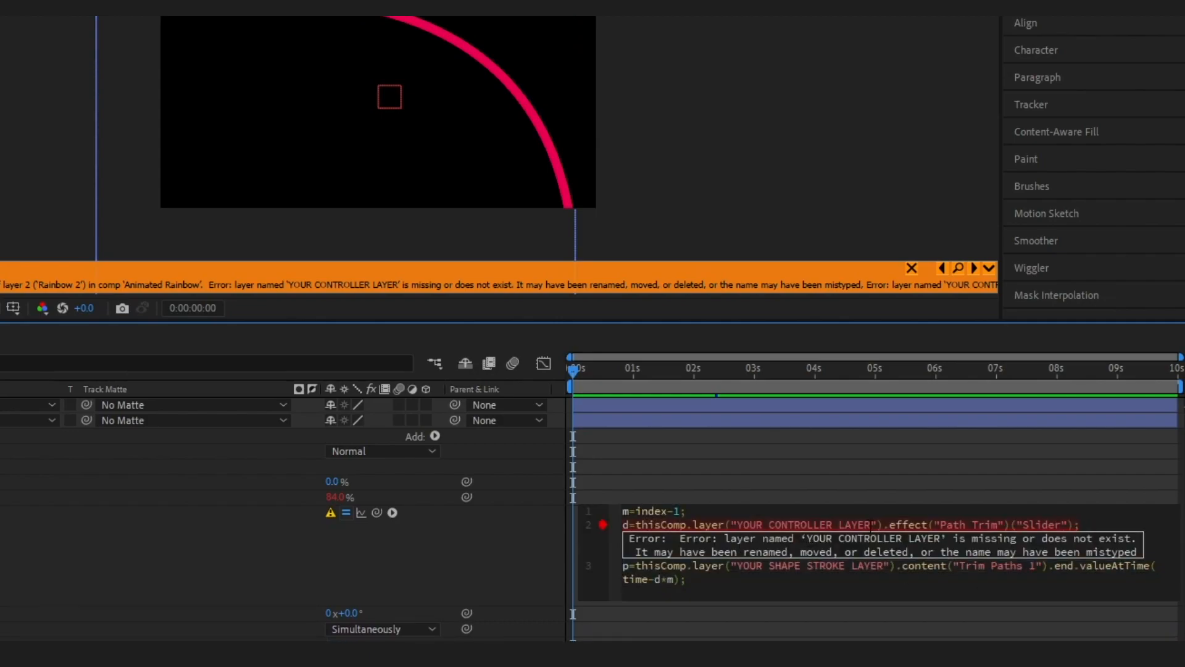
# Step: Edit Rainbow 2's End expression, replacing the placeholder layer names with 'Controller' and 'Rainbow 1'
pyautogui.doubleClick(799, 524)
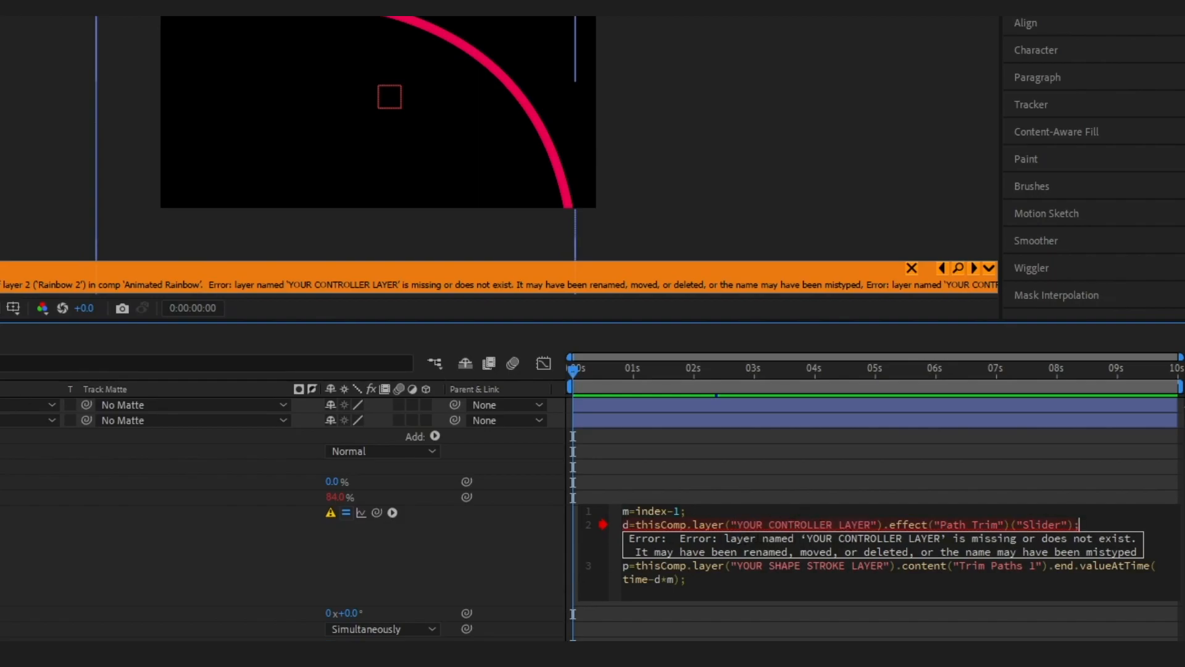
pyautogui.rightClick(110, 460)
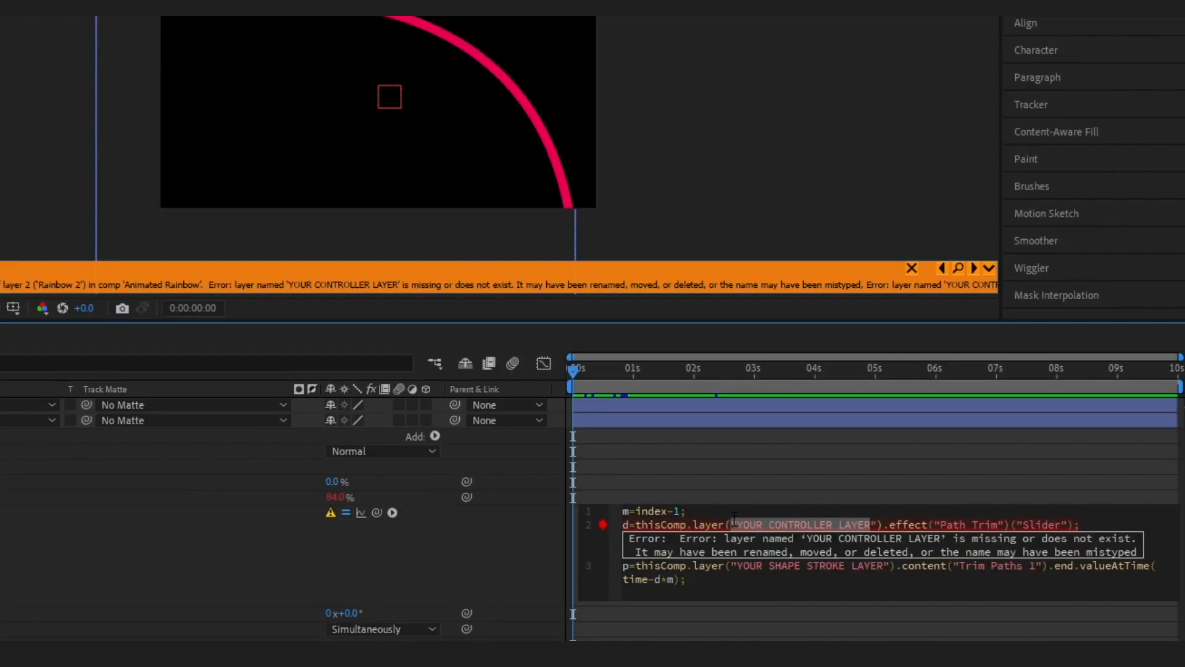
pyautogui.write('Controller')
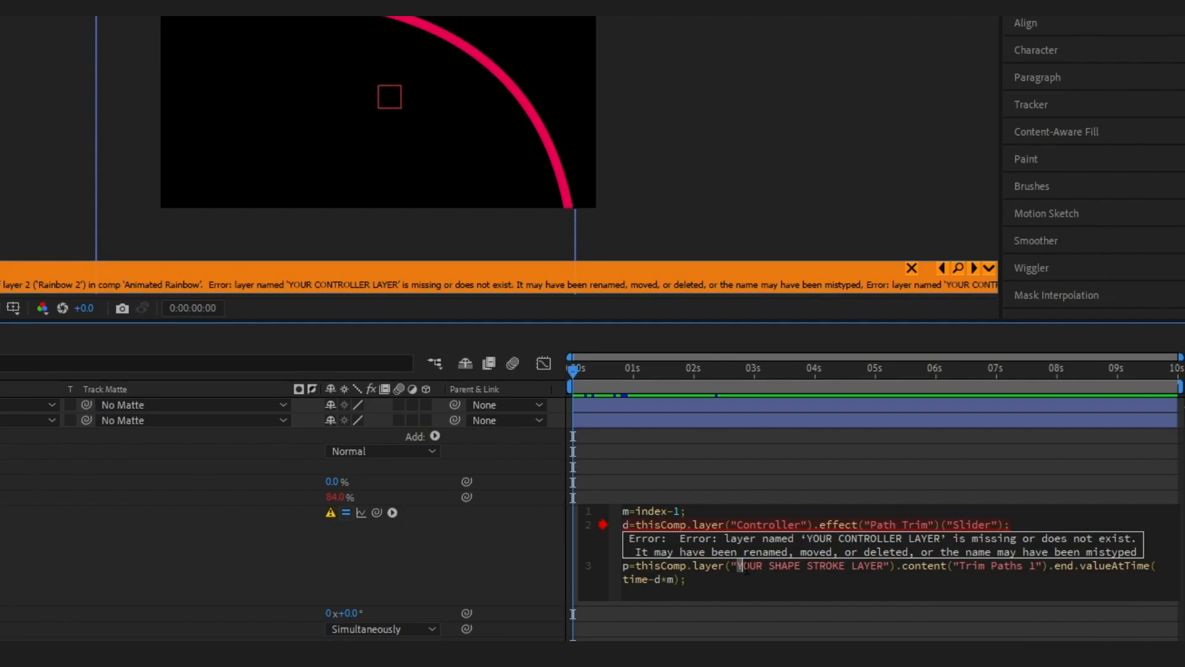
pyautogui.doubleClick(811, 565)
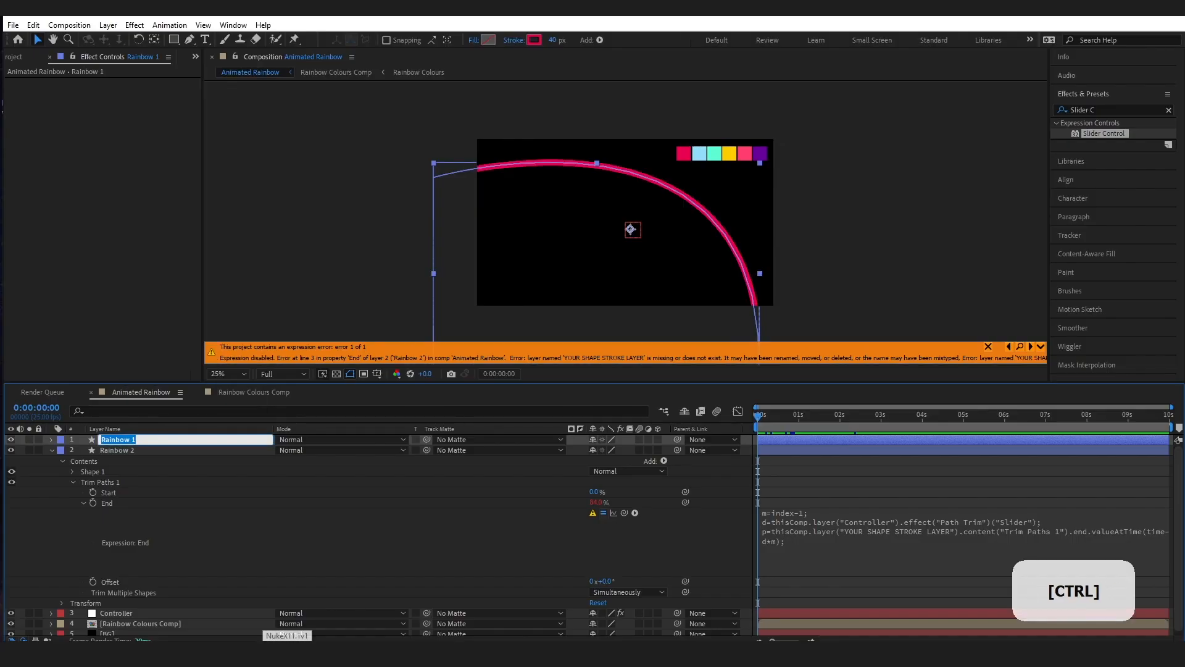
pyautogui.moveTo(488, 169)
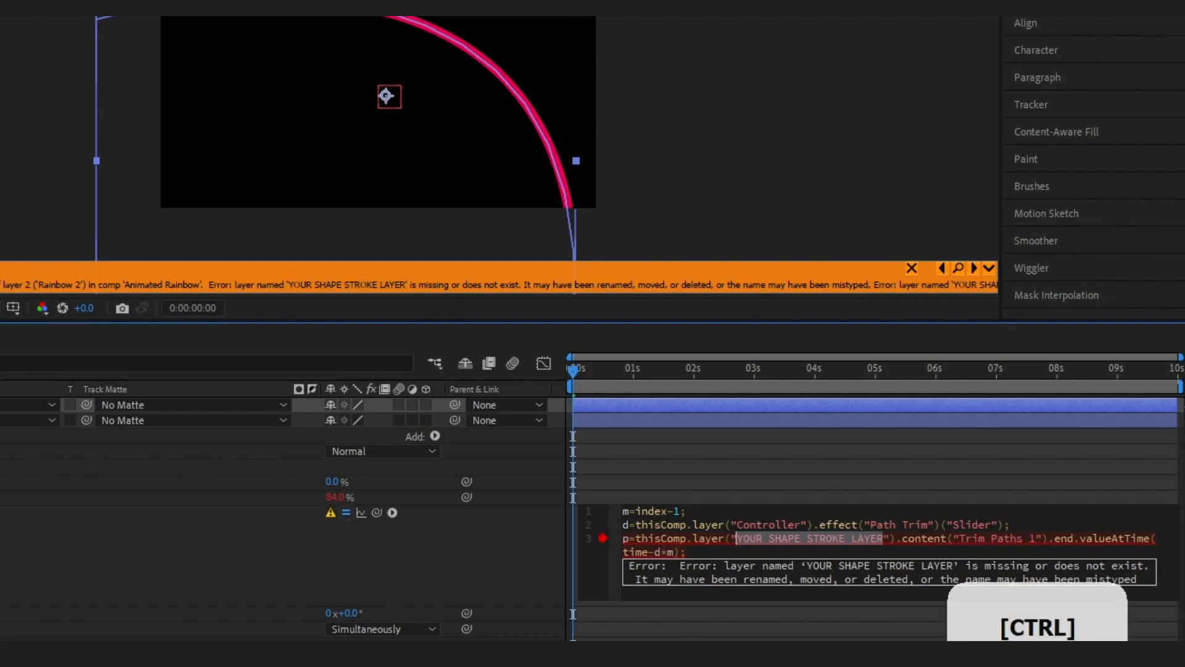
pyautogui.write('Rainbow 1')
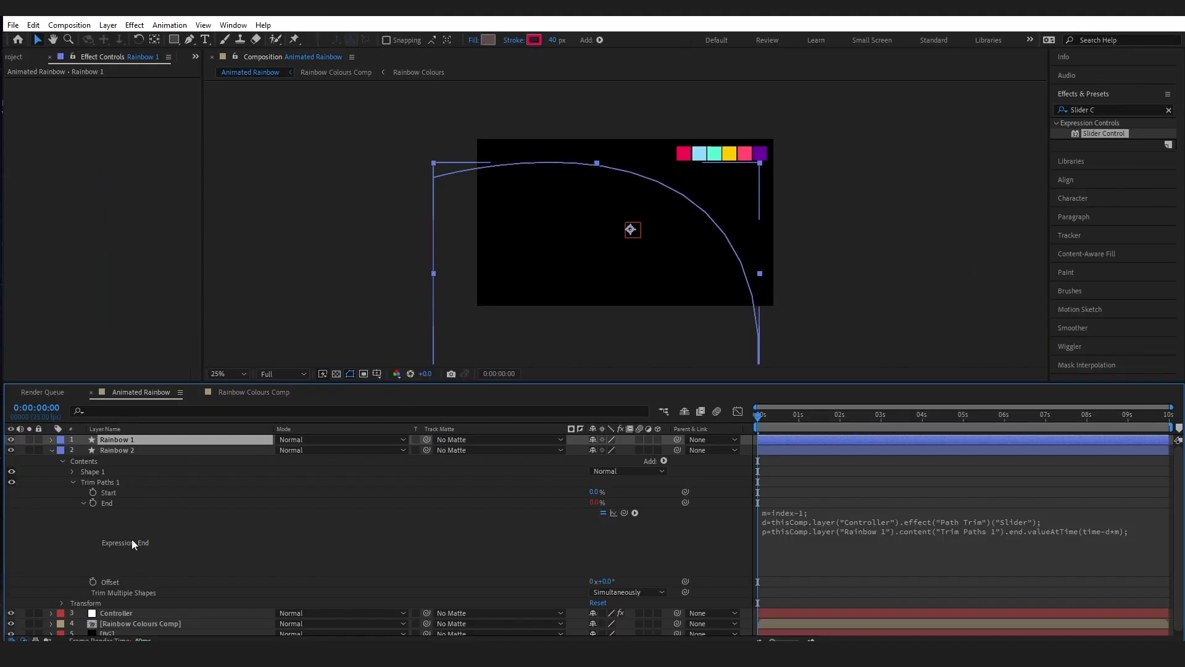
# Step: Scrub through the arc animation, then recolour Rainbow 2's stroke with the light blue swatch
pyautogui.click(115, 612)
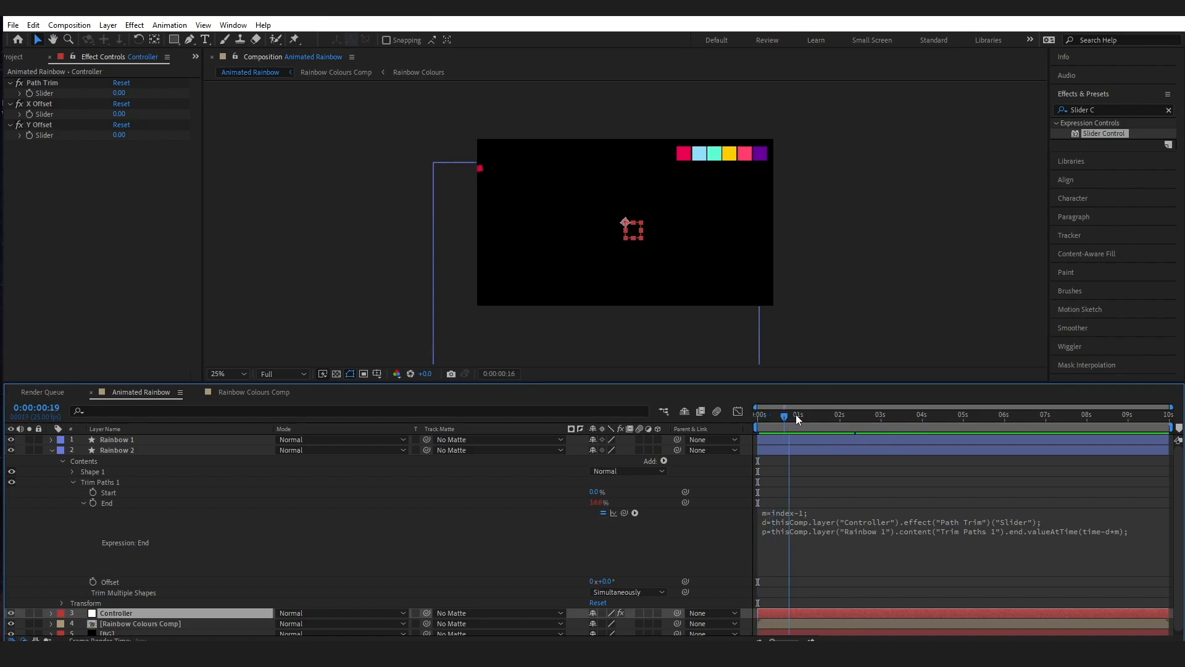
pyautogui.moveTo(785, 415); pyautogui.dragTo(854, 415)
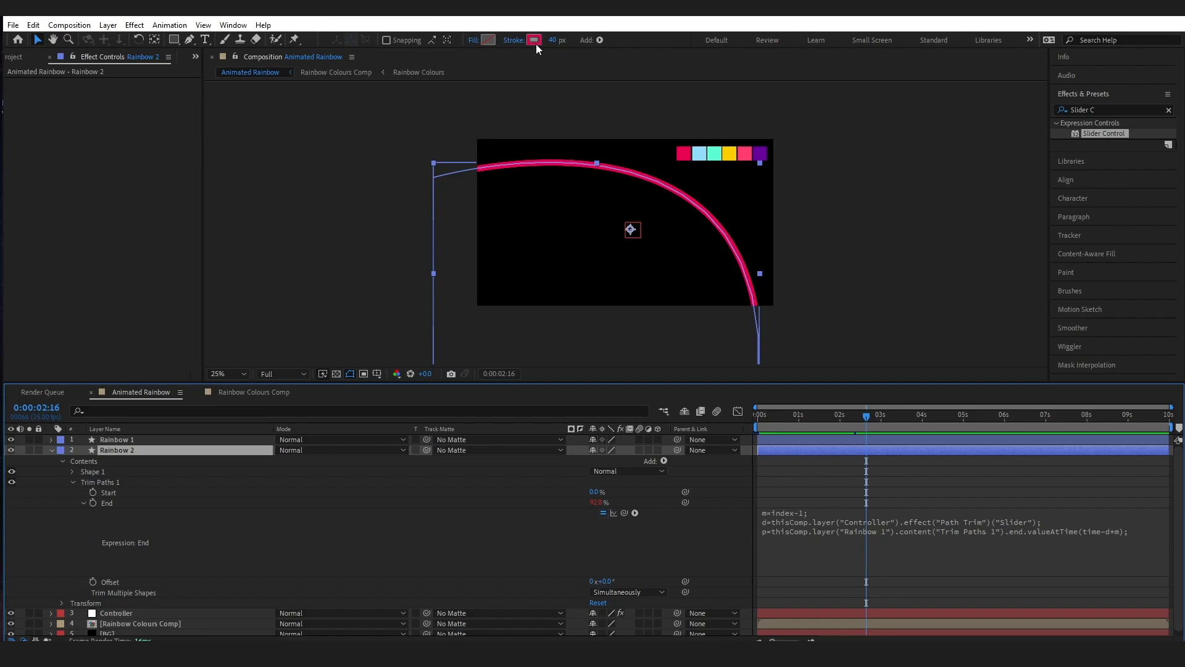
pyautogui.click(535, 39)
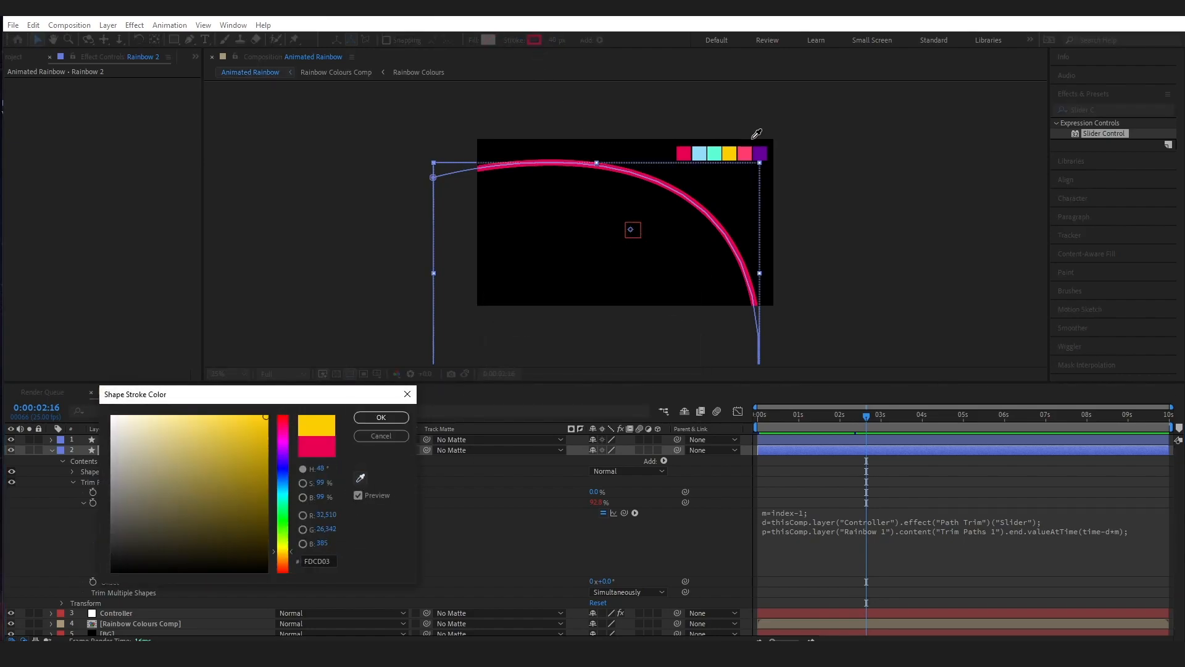
pyautogui.click(177, 418)
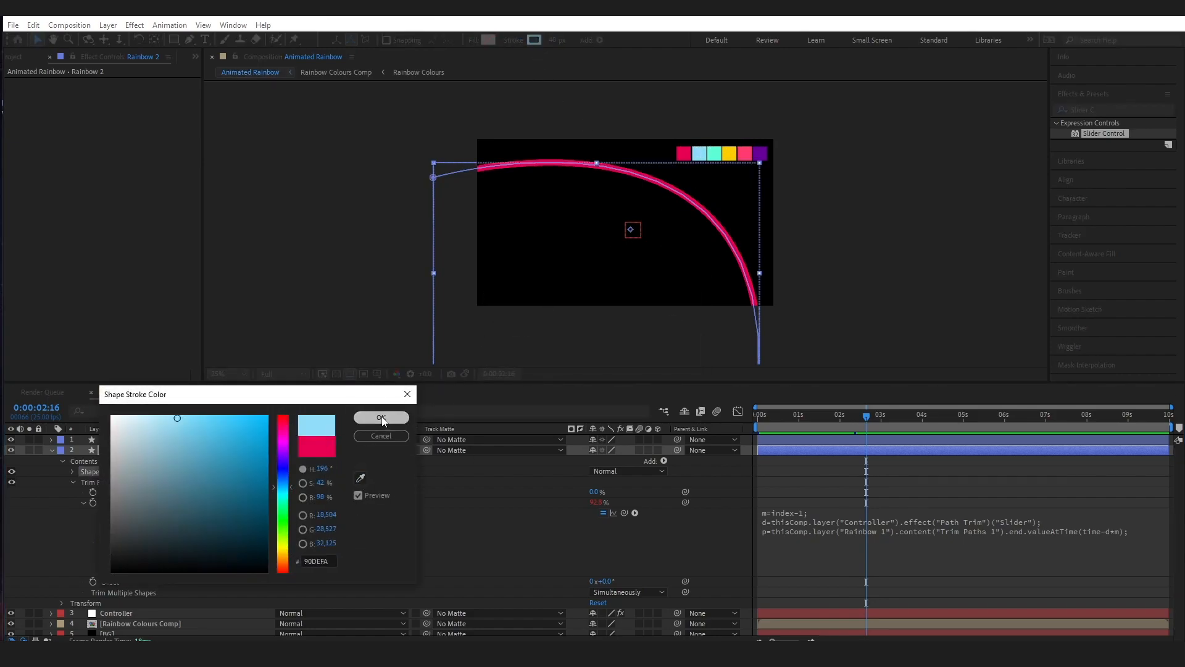
pyautogui.click(381, 417)
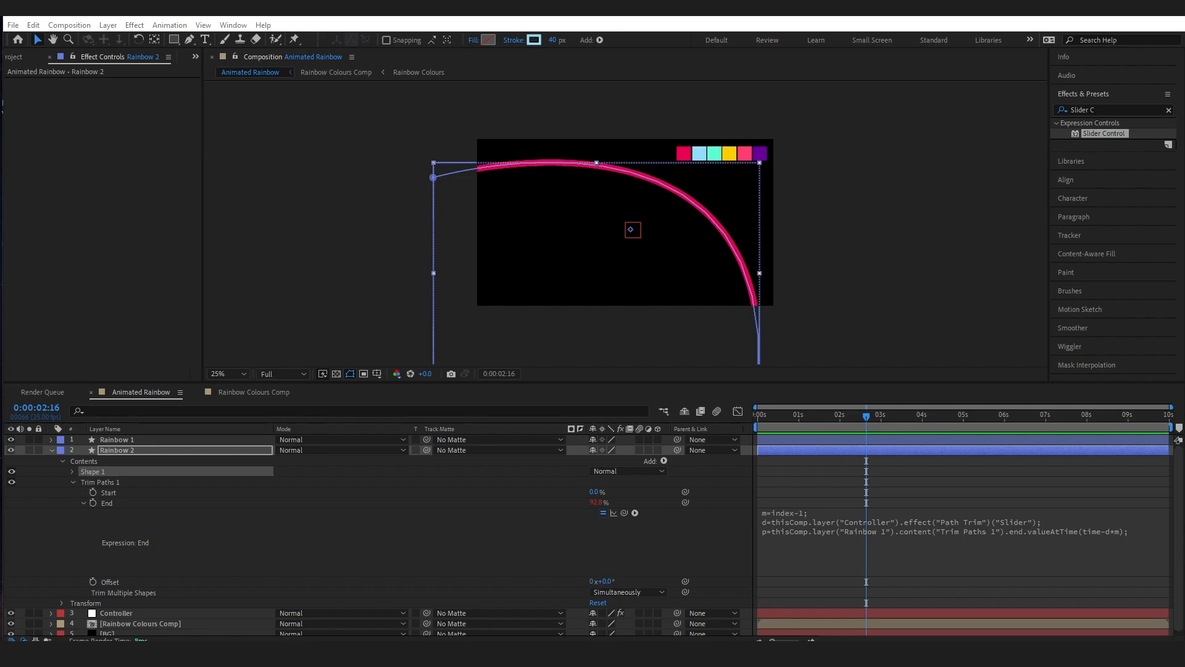
# Step: Give Rainbow 2's Position a trailing expression using Controller's X Offset slider, then fix the layer name
pyautogui.press('ctrl')
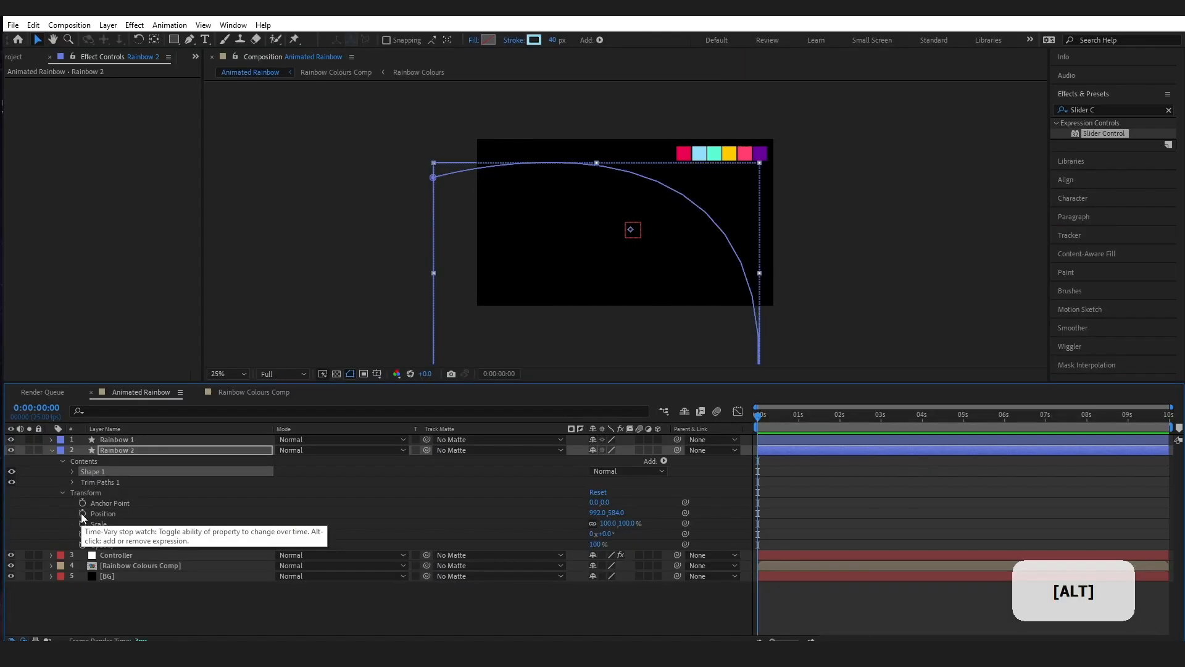
pyautogui.click(81, 514)
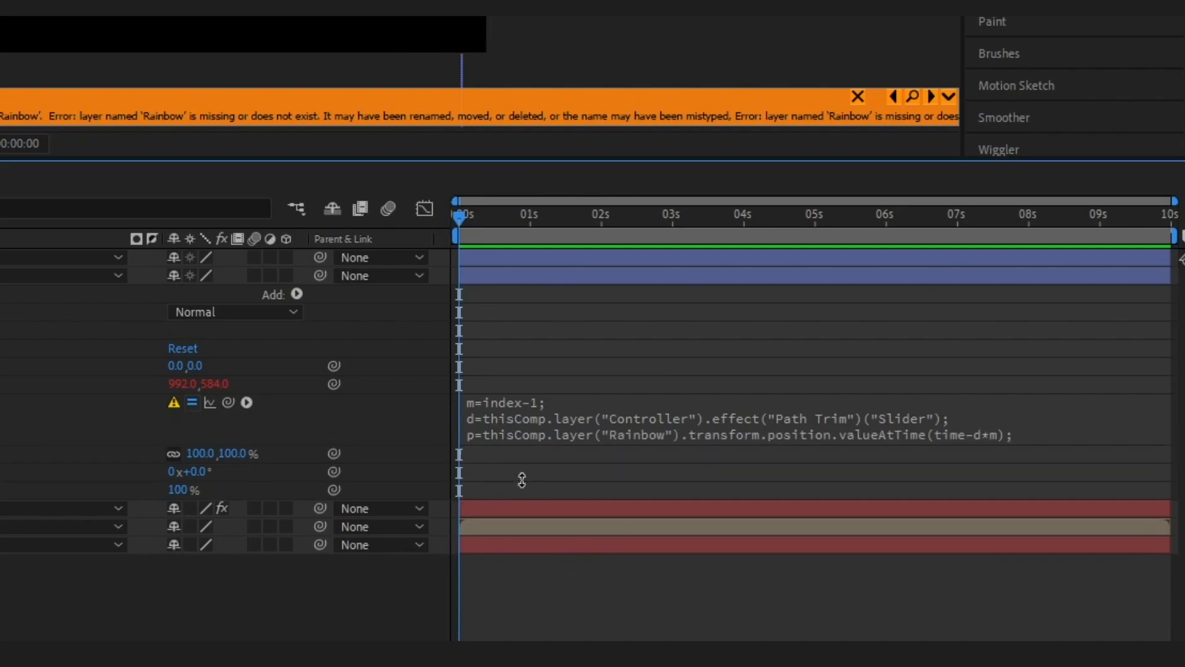
pyautogui.write('ox=thisComp.layer("Controller").effect("X Offset")("Slider");')
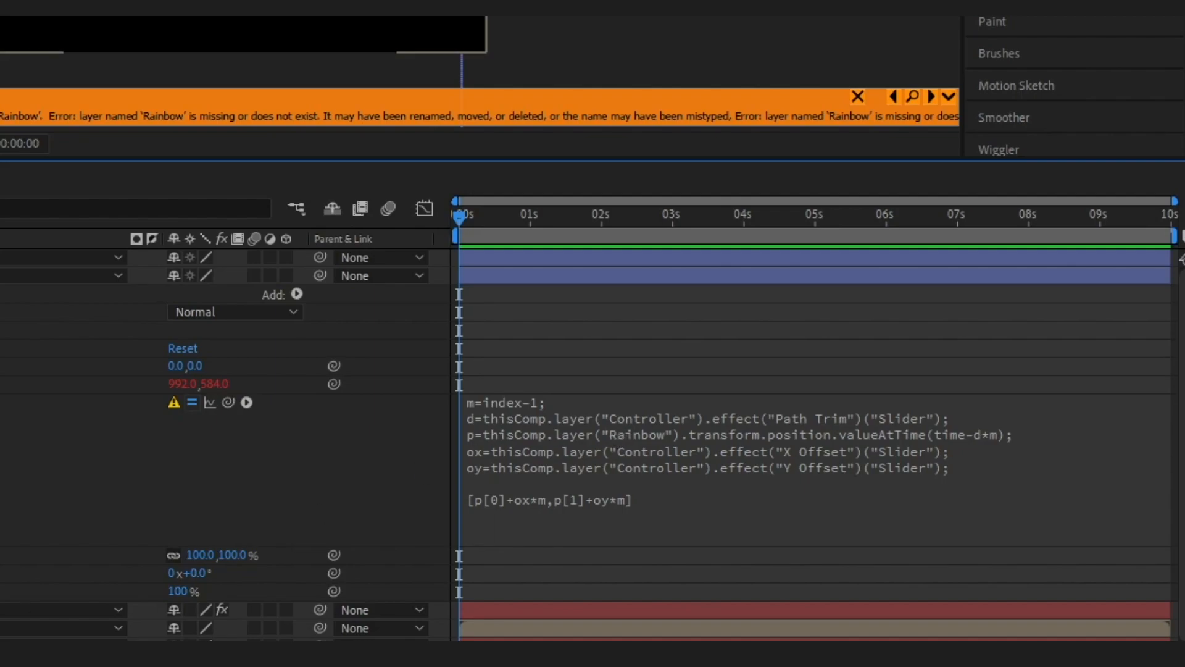
pyautogui.moveTo(668, 432)
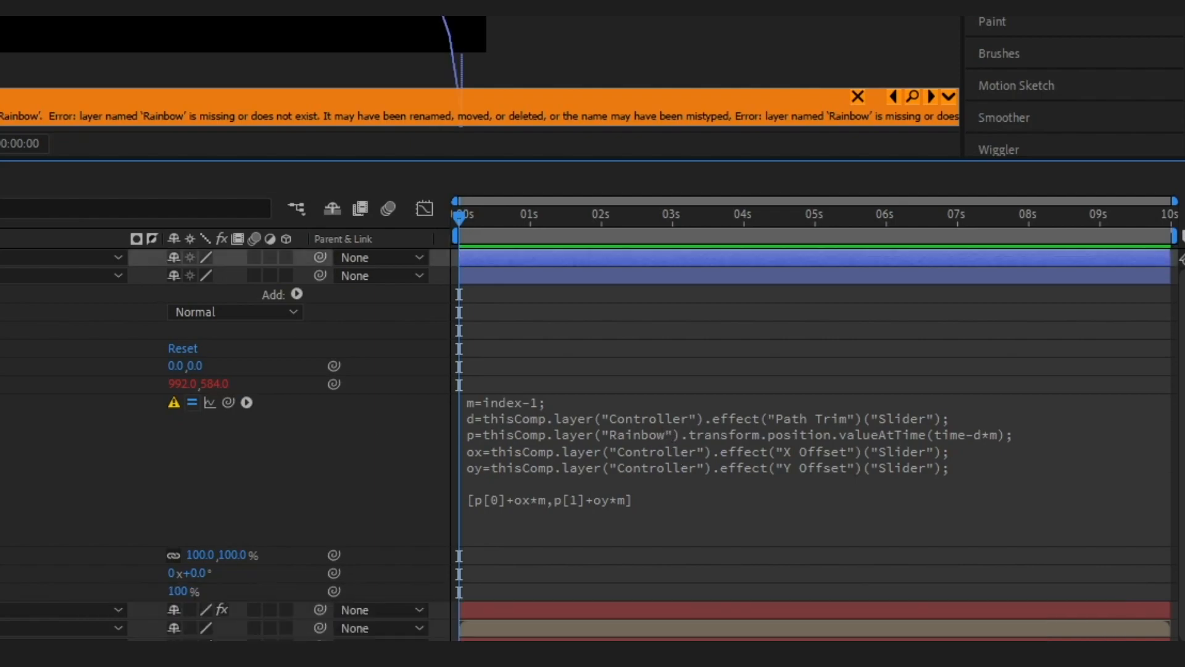
pyautogui.press('ctrl')
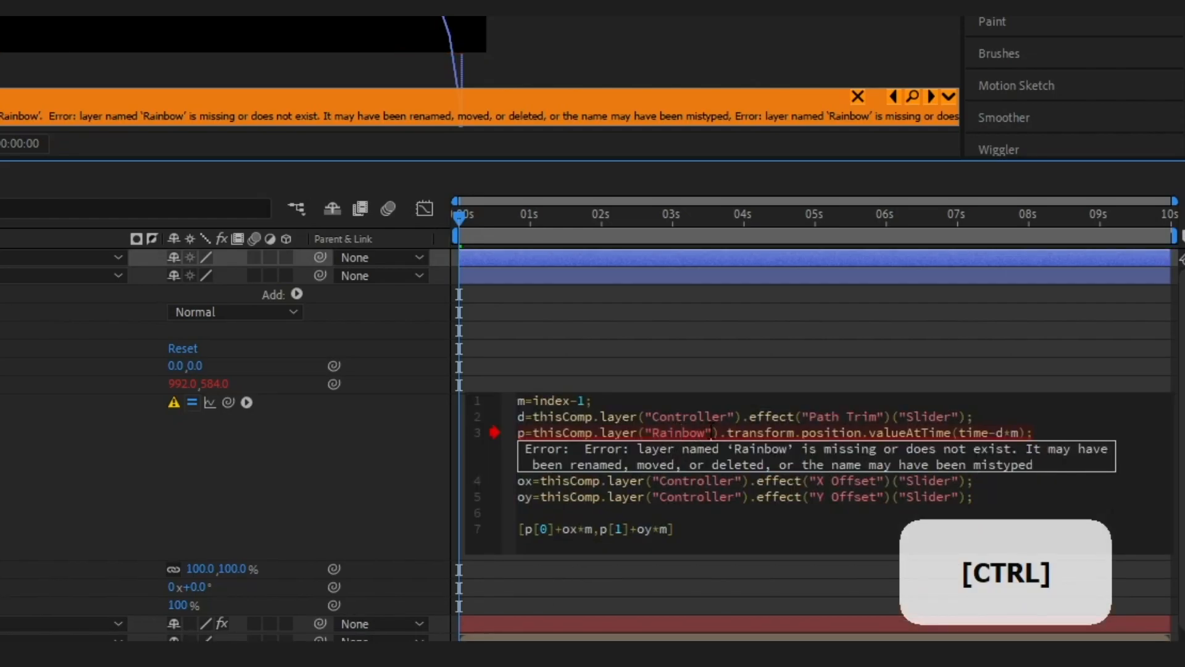
pyautogui.doubleClick(679, 432)
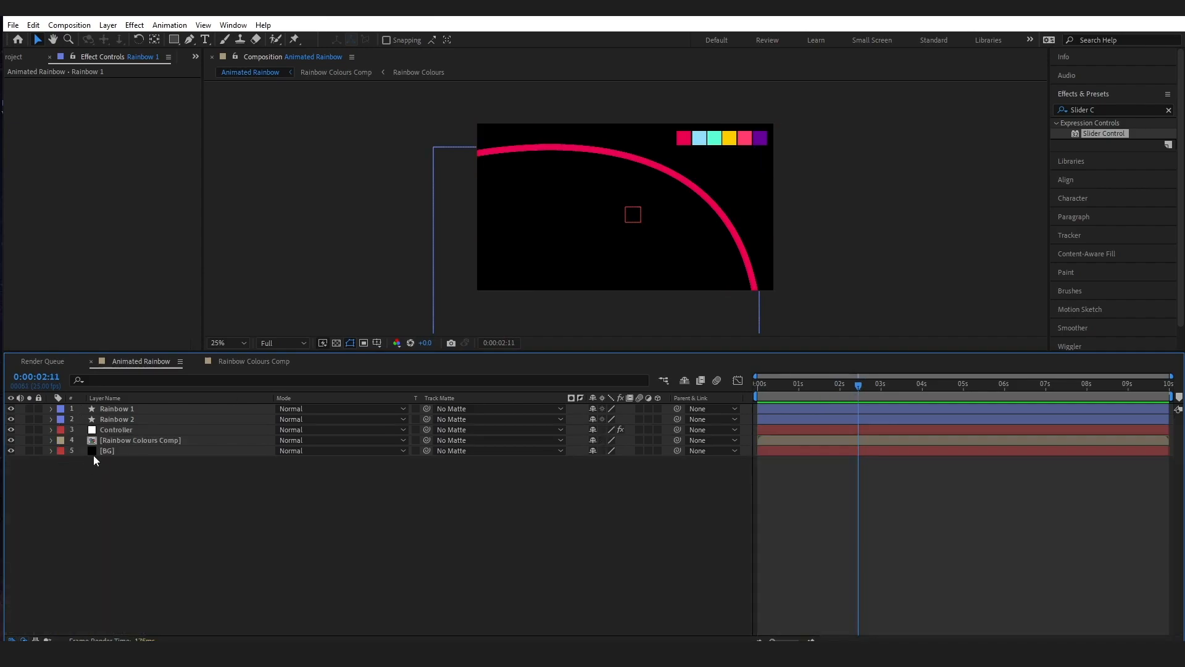
# Step: Set the Controller's Path Trim slider to -0.04 and scrub ahead to check the trailing band
pyautogui.click(115, 430)
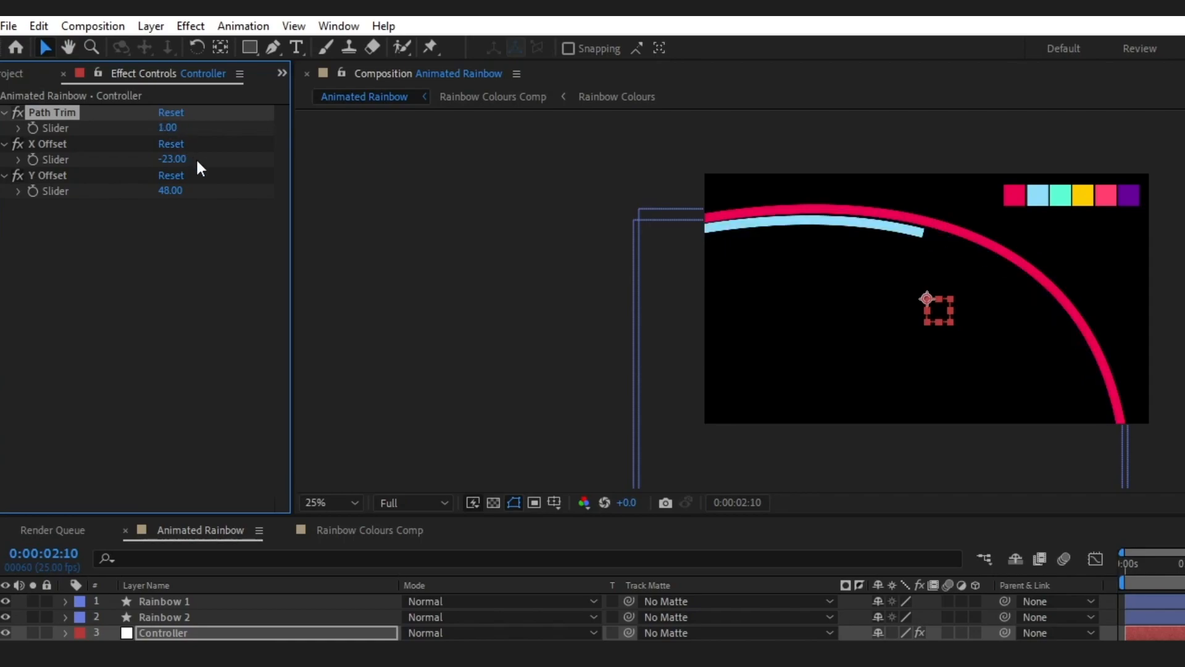
pyautogui.doubleClick(168, 128)
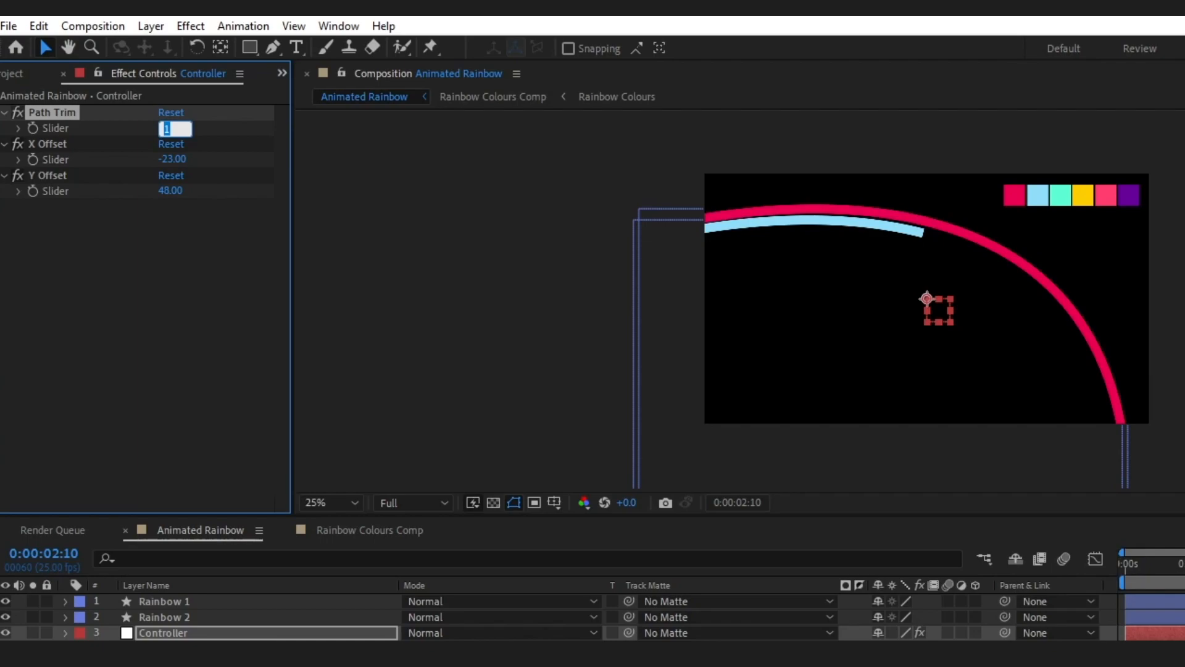
pyautogui.write('-0.04')
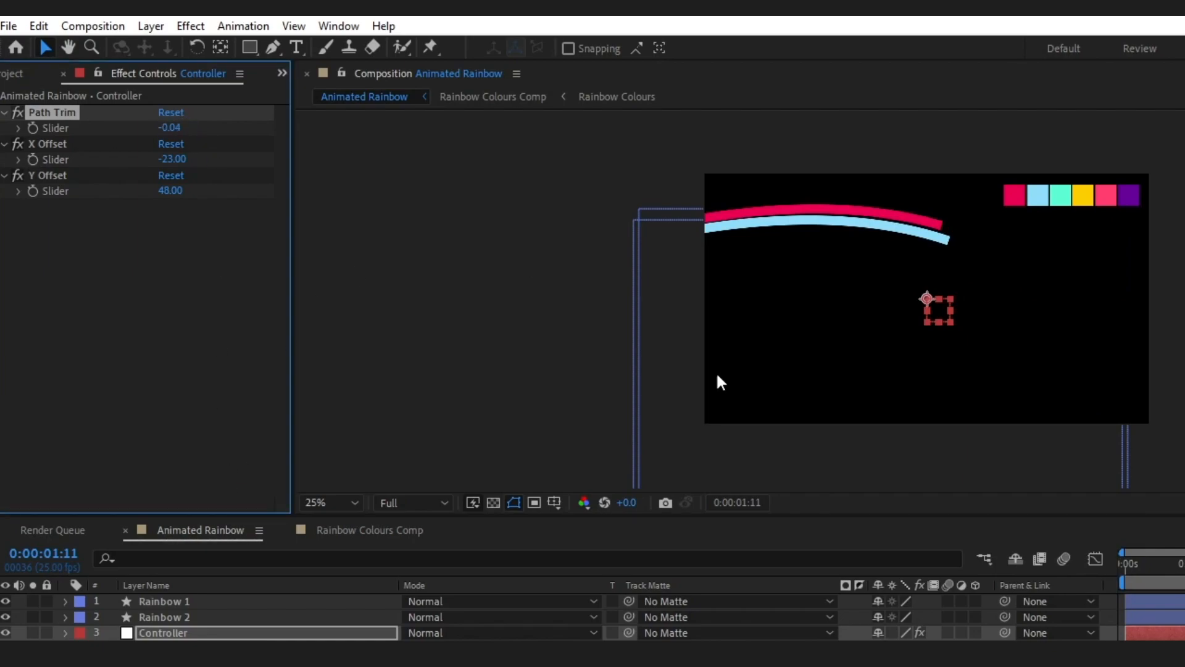
pyautogui.moveTo(1164, 559); pyautogui.dragTo(1137, 560)
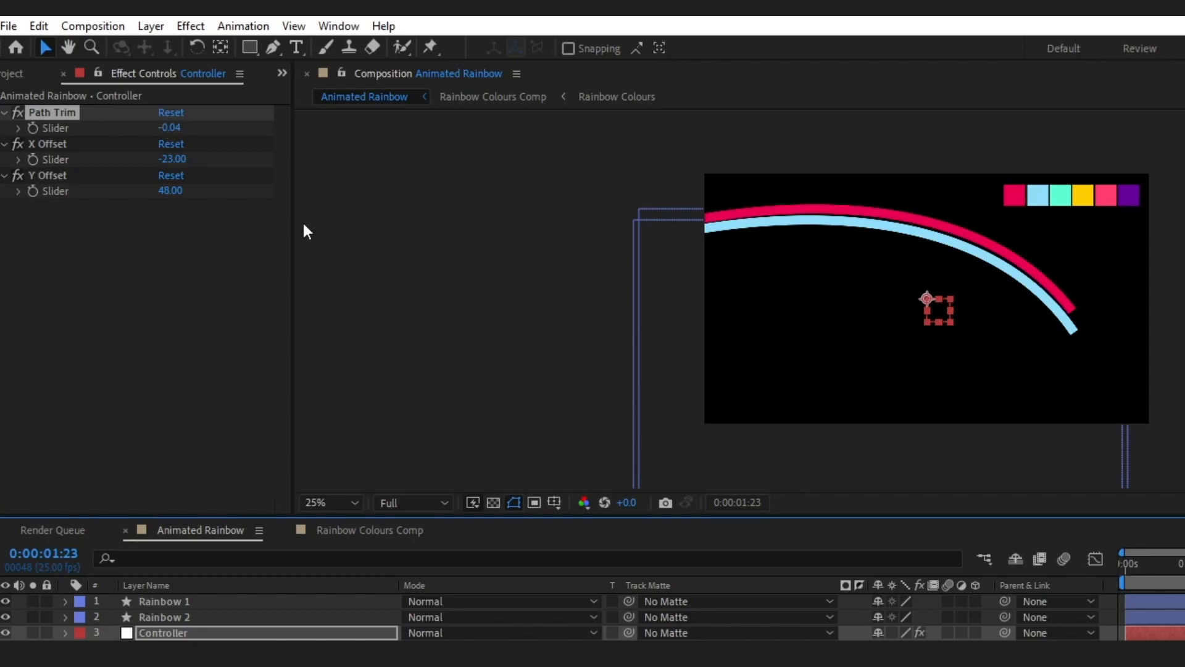
pyautogui.moveTo(388, 216)
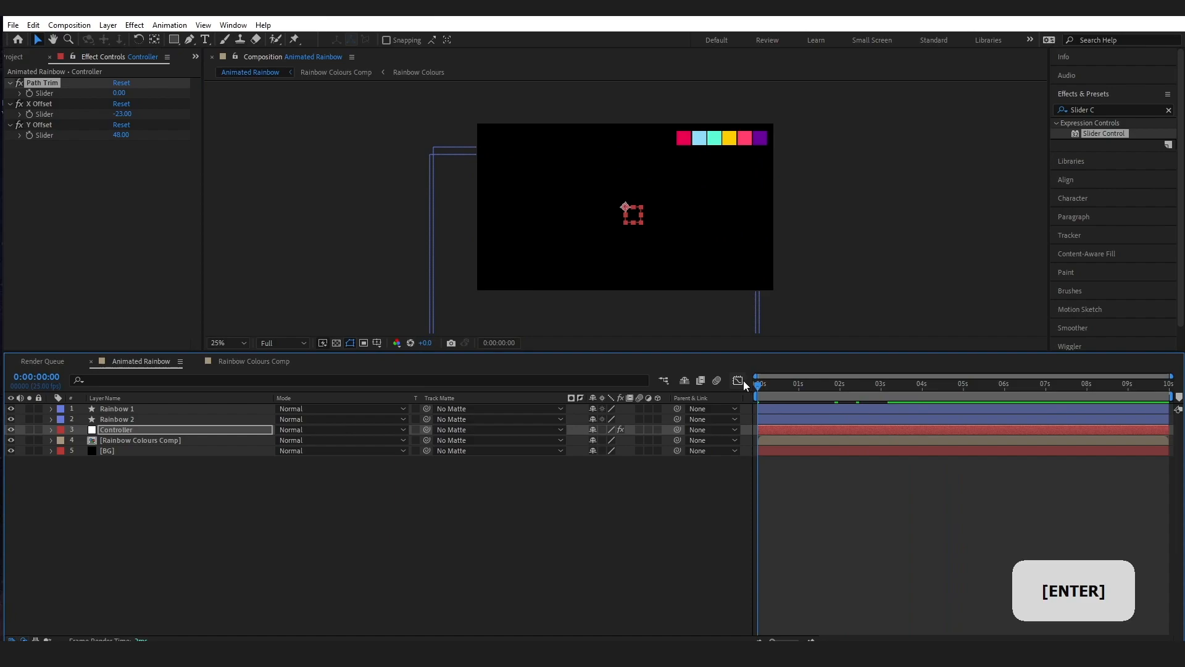
# Step: Commit the slider value and play back the rainbow band animation
pyautogui.press('space')
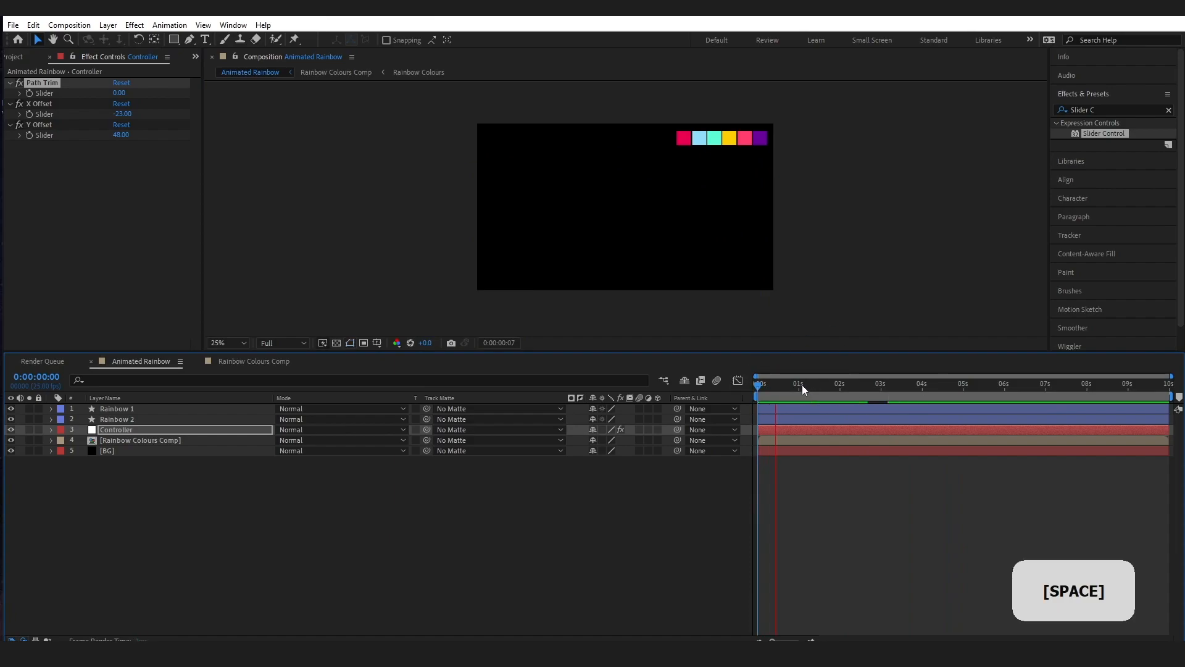
pyautogui.press('space')
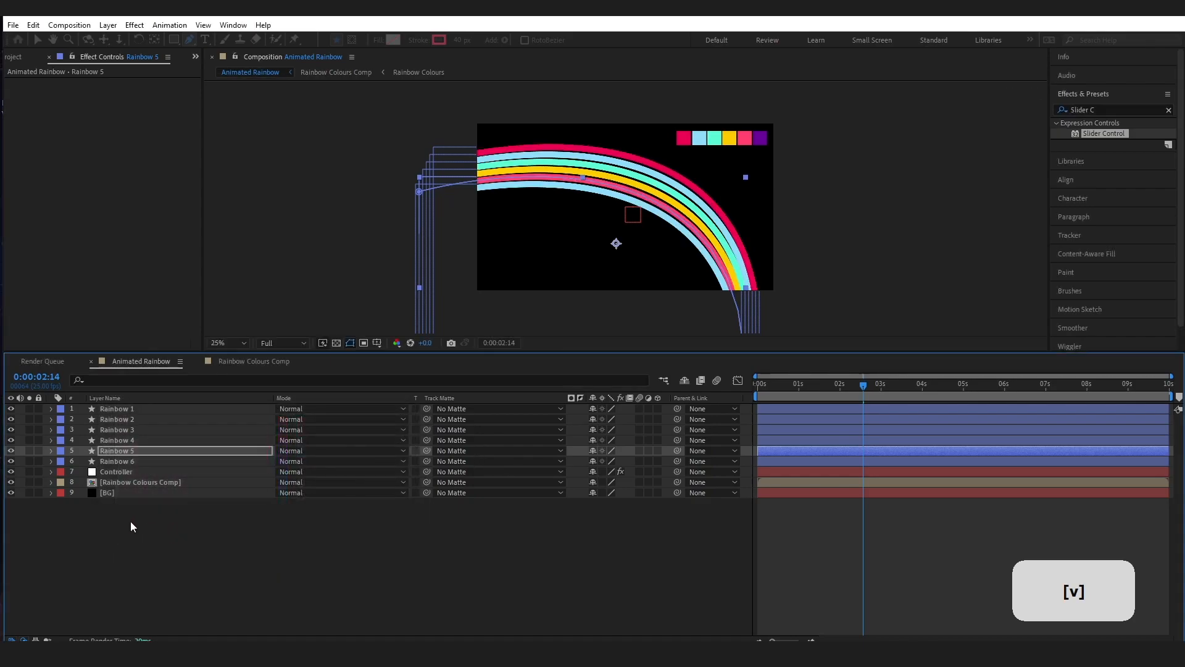
# Step: Give Rainbow 6 a purple stroke and scrub the Controller's X Offset to tighten band spacing
pyautogui.click(117, 461)
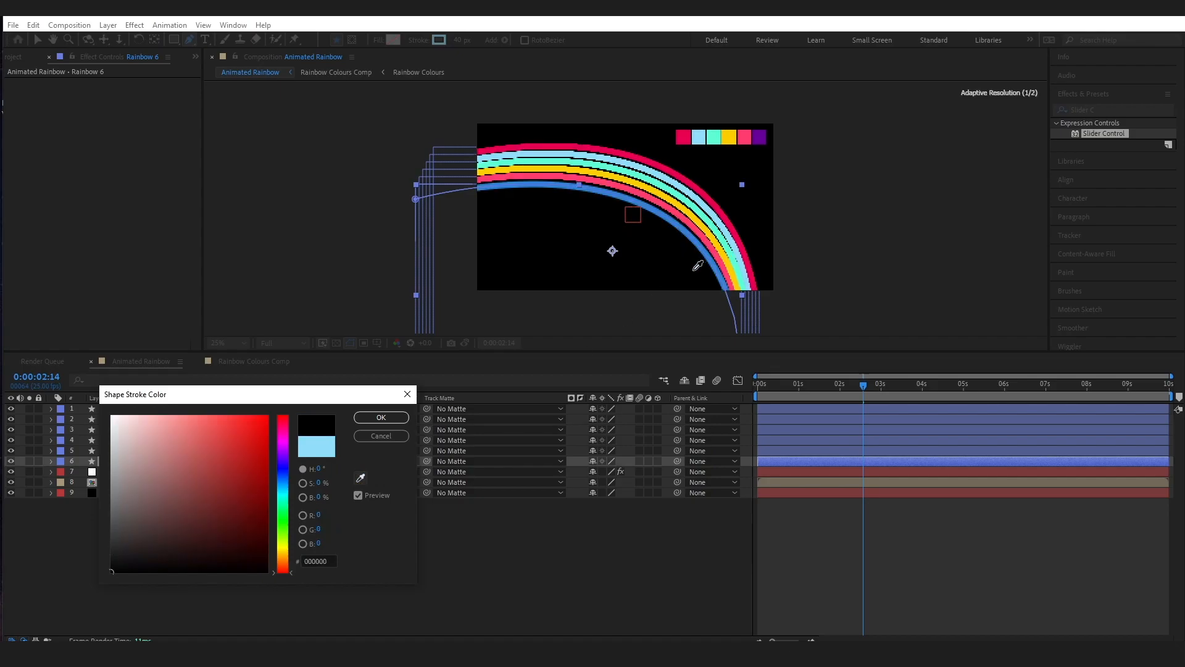
pyautogui.click(381, 417)
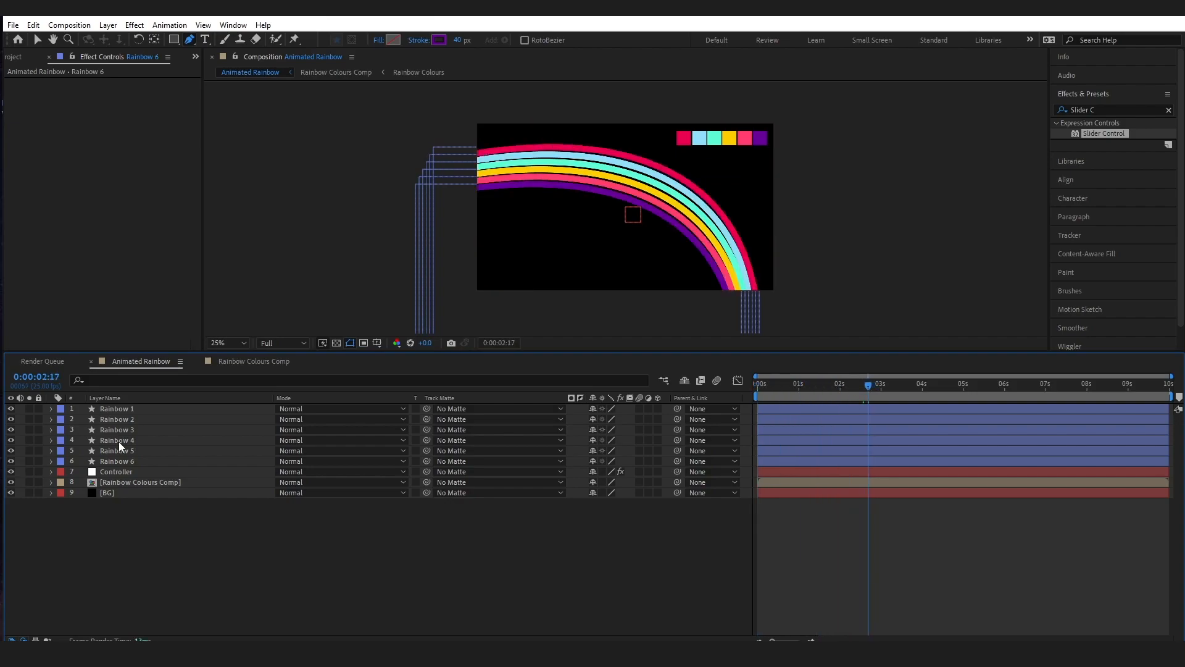
pyautogui.click(116, 471)
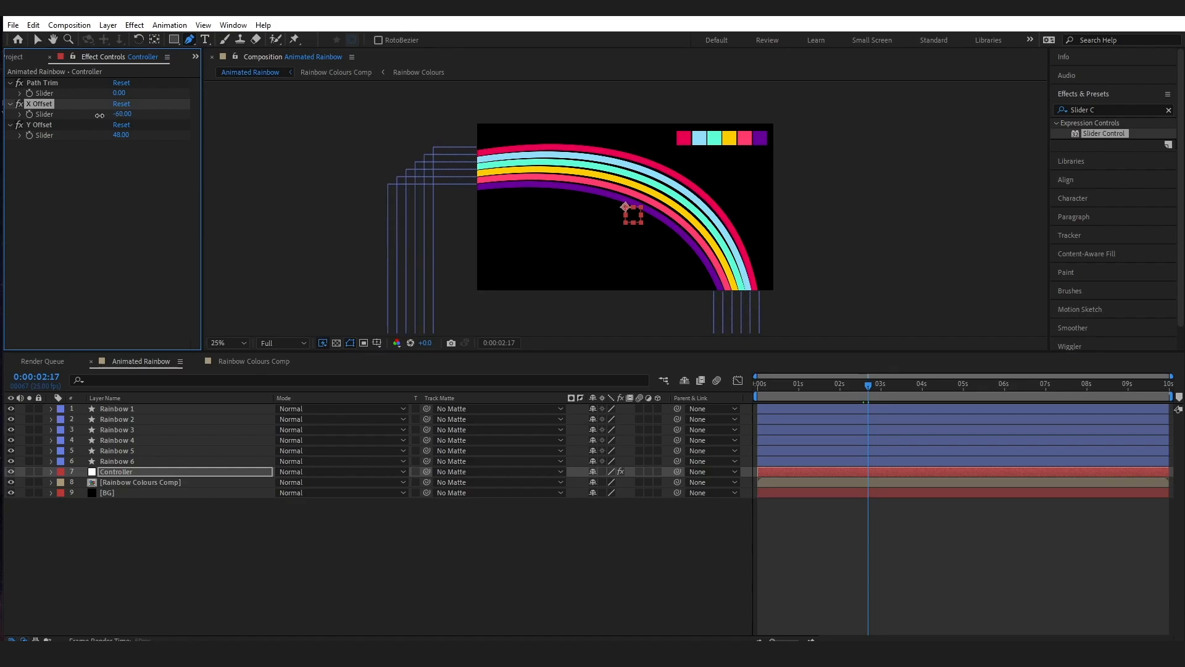
pyautogui.moveTo(121, 113); pyautogui.dragTo(132, 114)
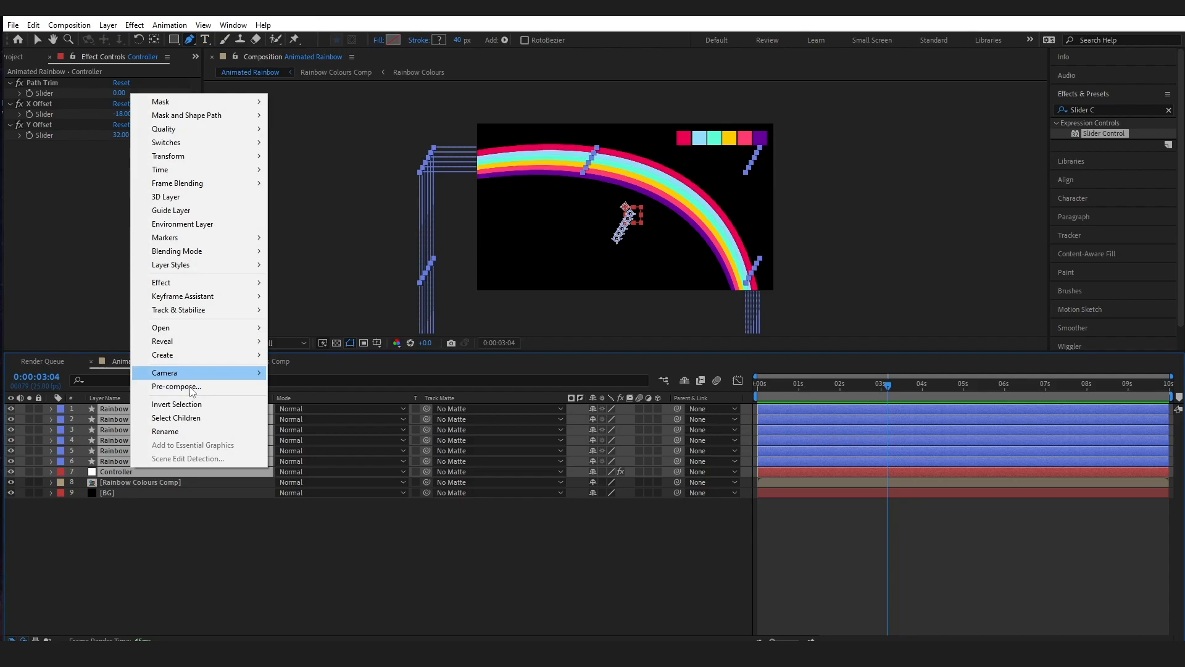
# Step: Pre-compose the bands as 'Rainbow', move Controller below Rainbow 6, and return to Animated Rainbow
pyautogui.click(175, 386)
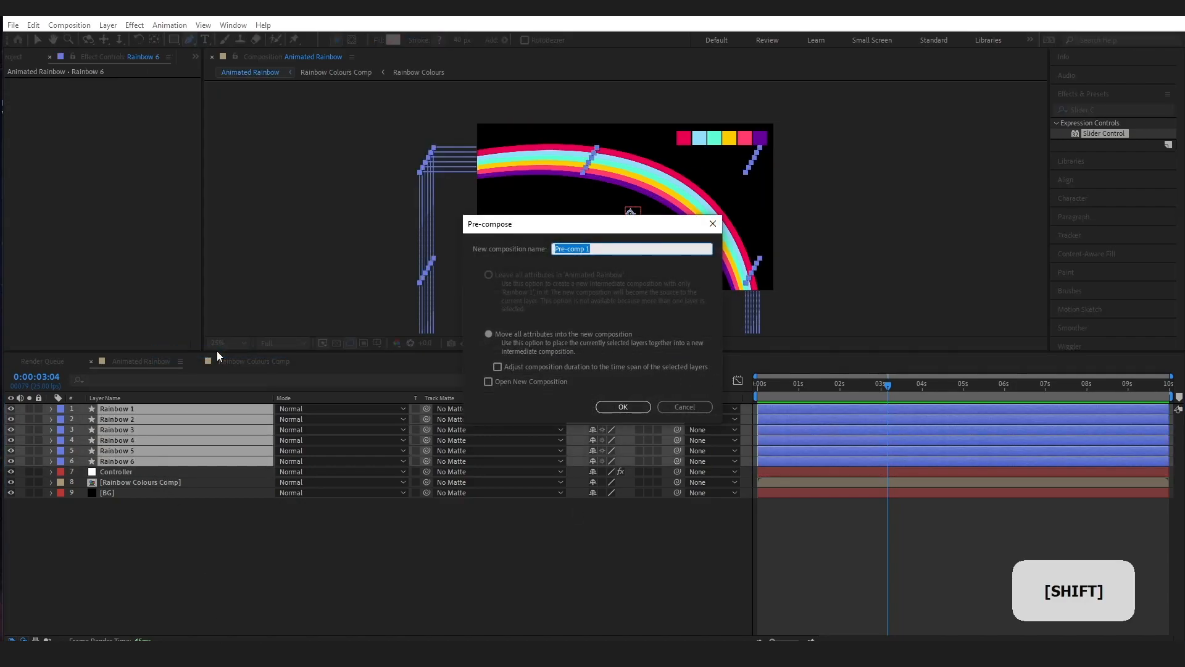
pyautogui.write('Rainbow')
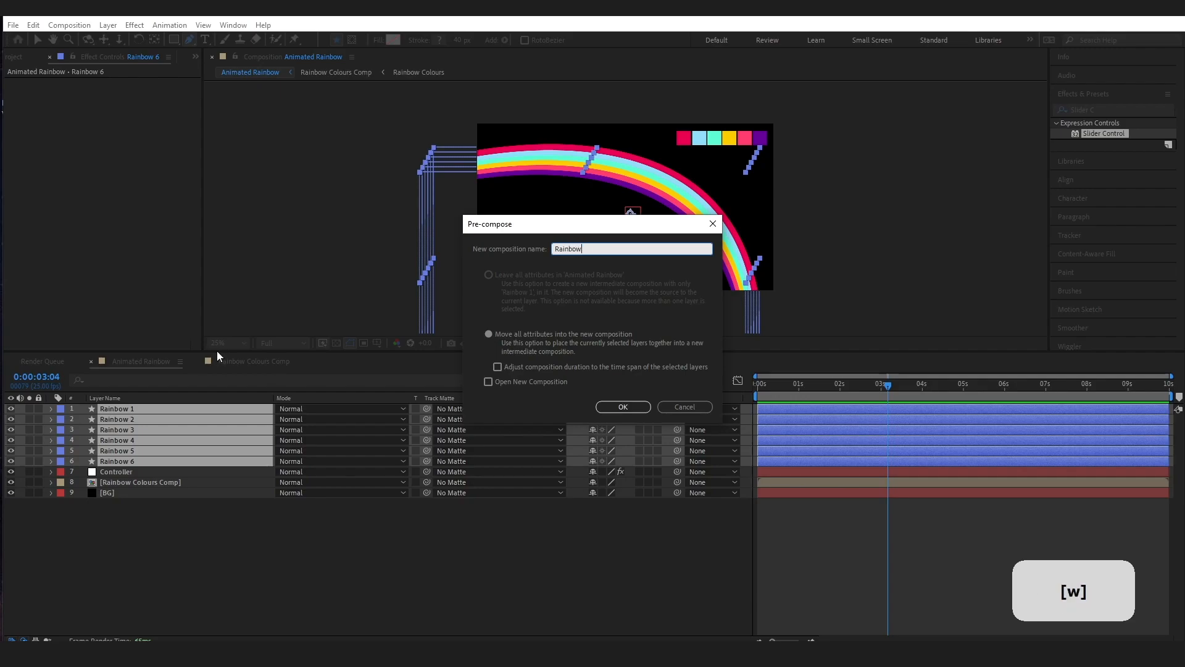
pyautogui.click(682, 407)
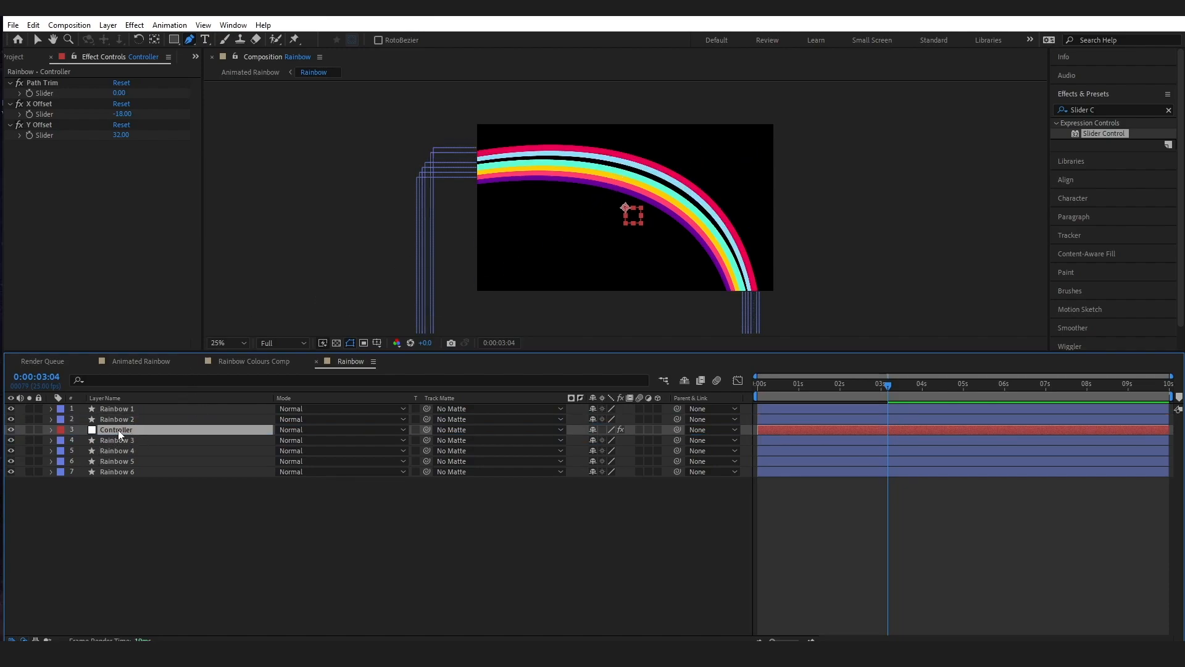
pyautogui.moveTo(115, 430); pyautogui.dragTo(115, 440)
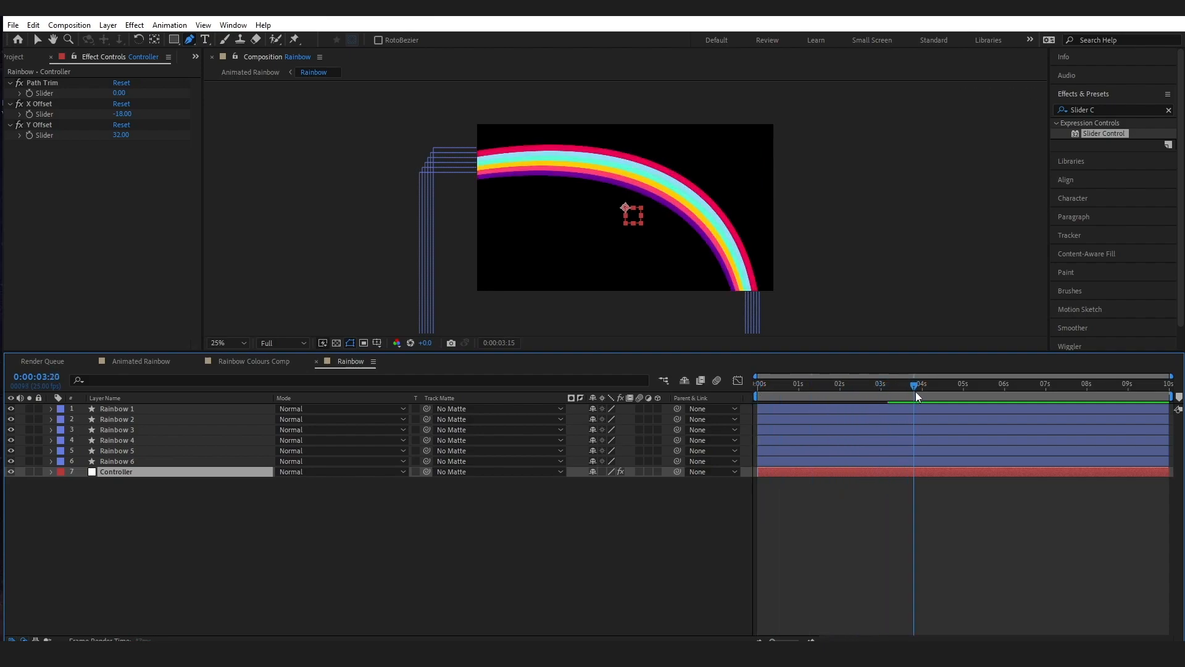
pyautogui.click(141, 361)
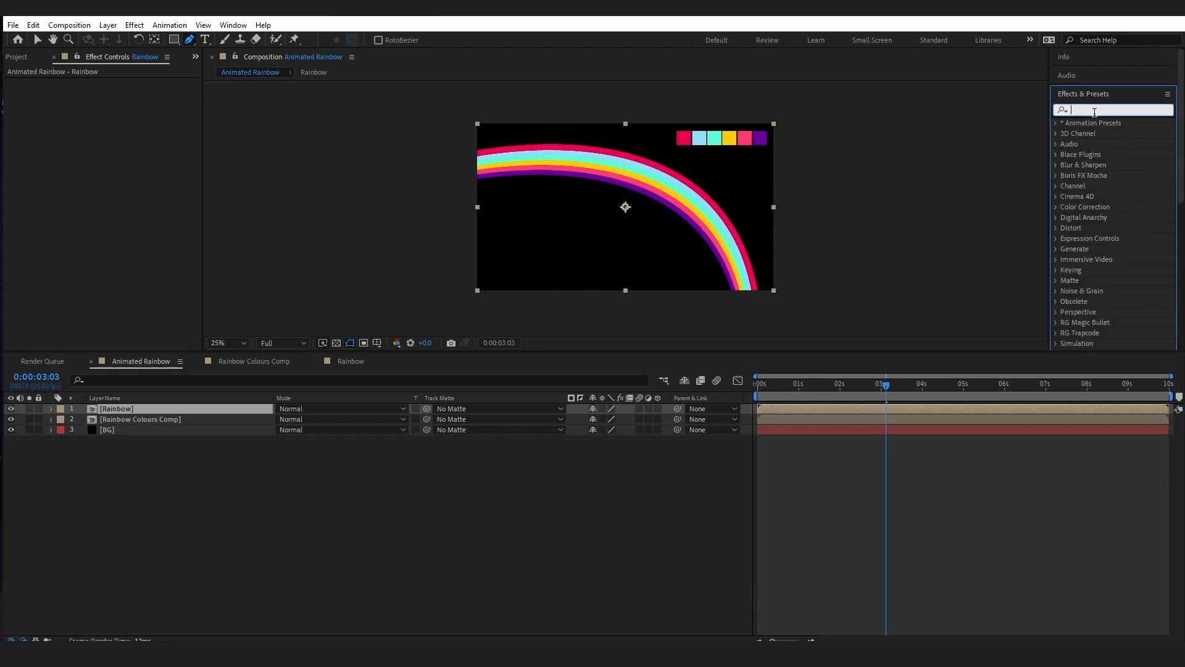
# Step: Apply CC Radial Fast Blur with Amount 74 to the Rainbow layer, then select BG
pyautogui.write('radial')
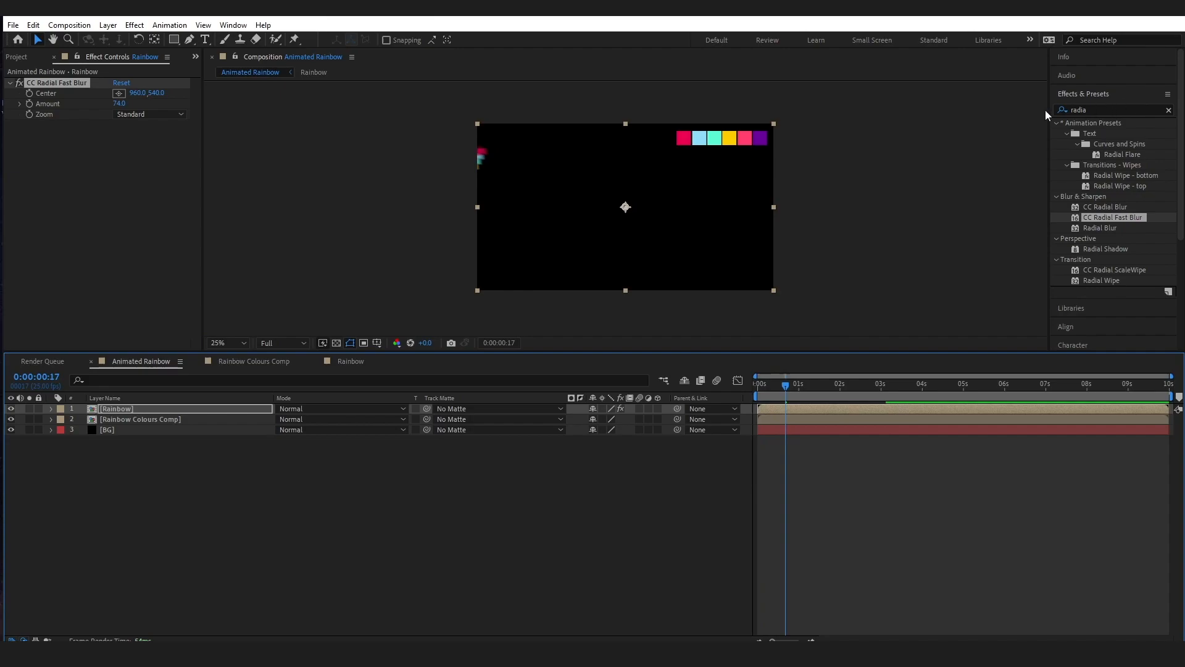
pyautogui.click(107, 429)
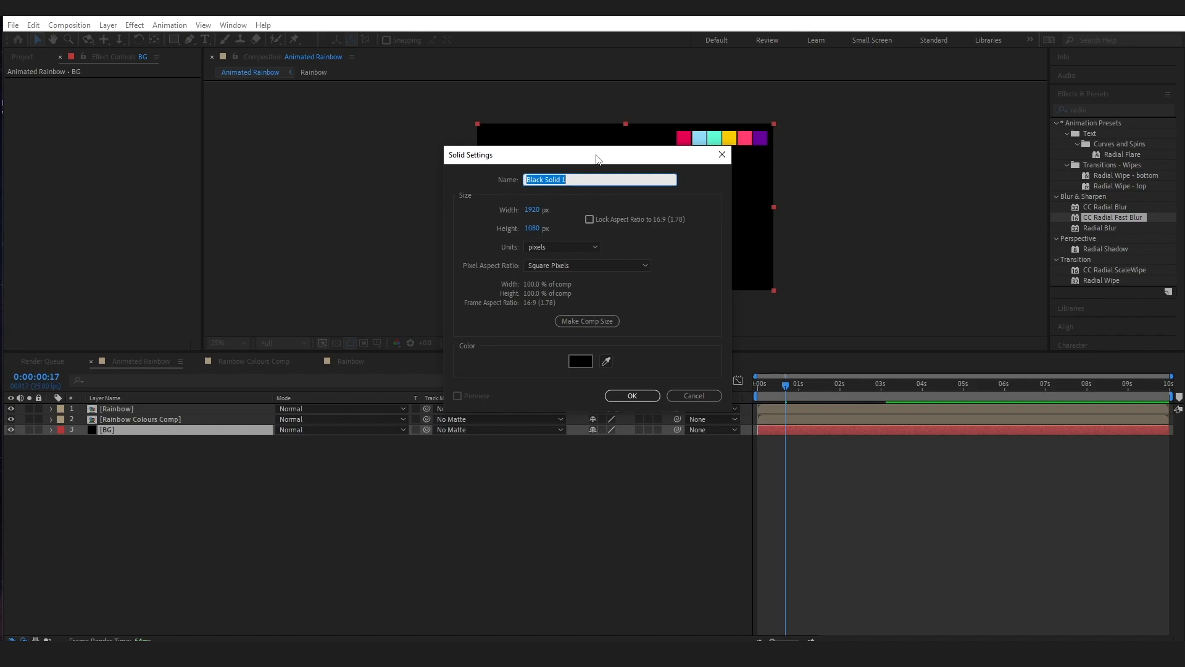
# Step: Create a new white solid layer named 'Stars'
pyautogui.write('Stars')
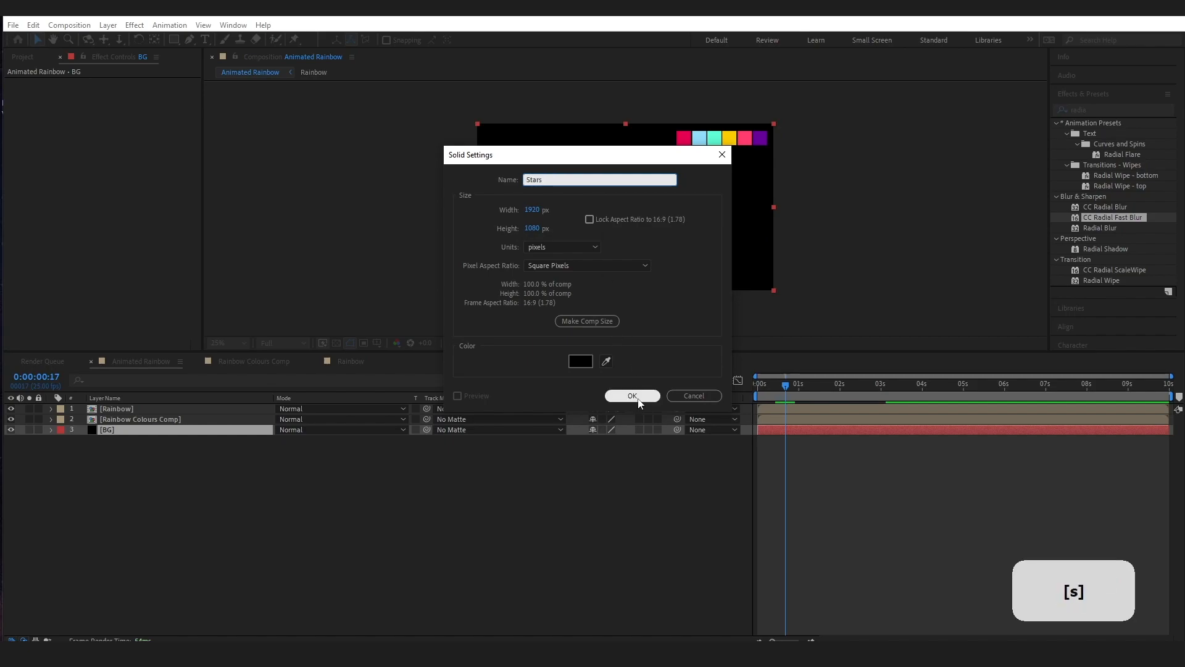
pyautogui.click(579, 360)
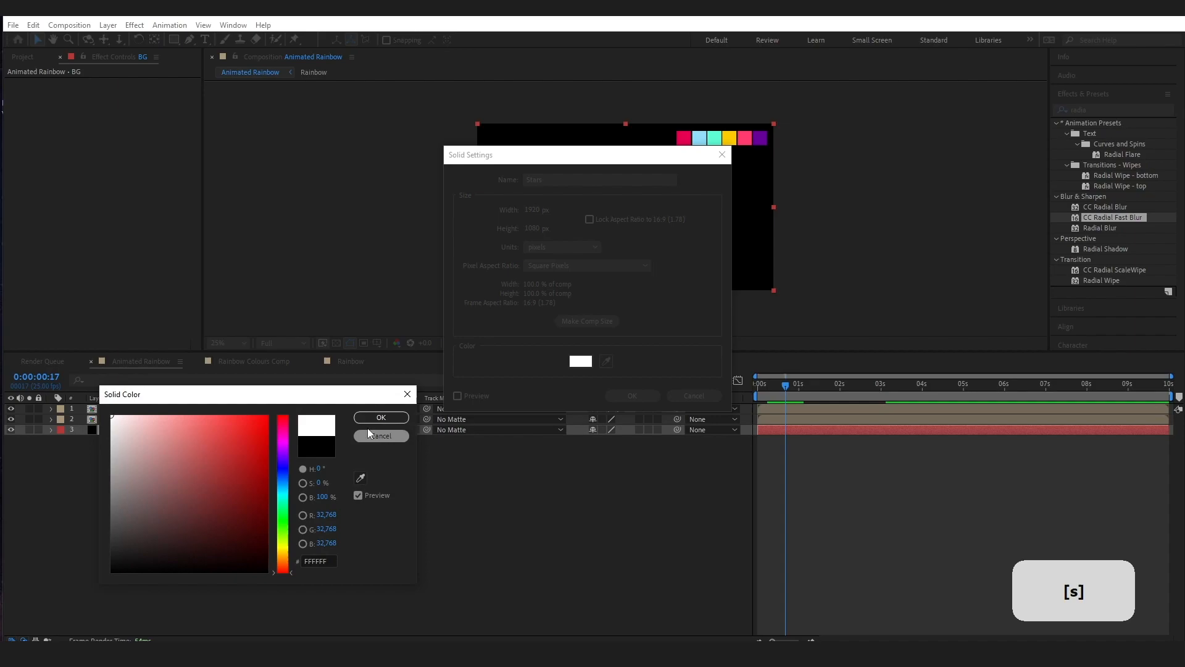
pyautogui.click(381, 417)
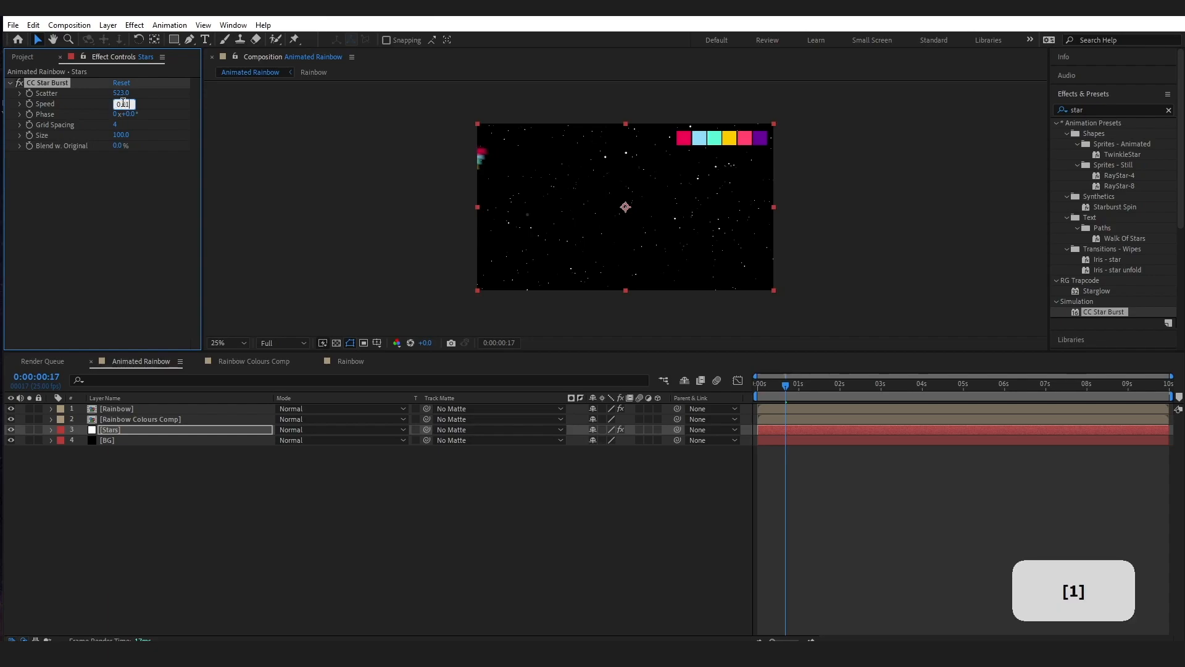
# Step: Set CC Star Burst Speed to 0.01 and preview the finished animation
pyautogui.press('enter')
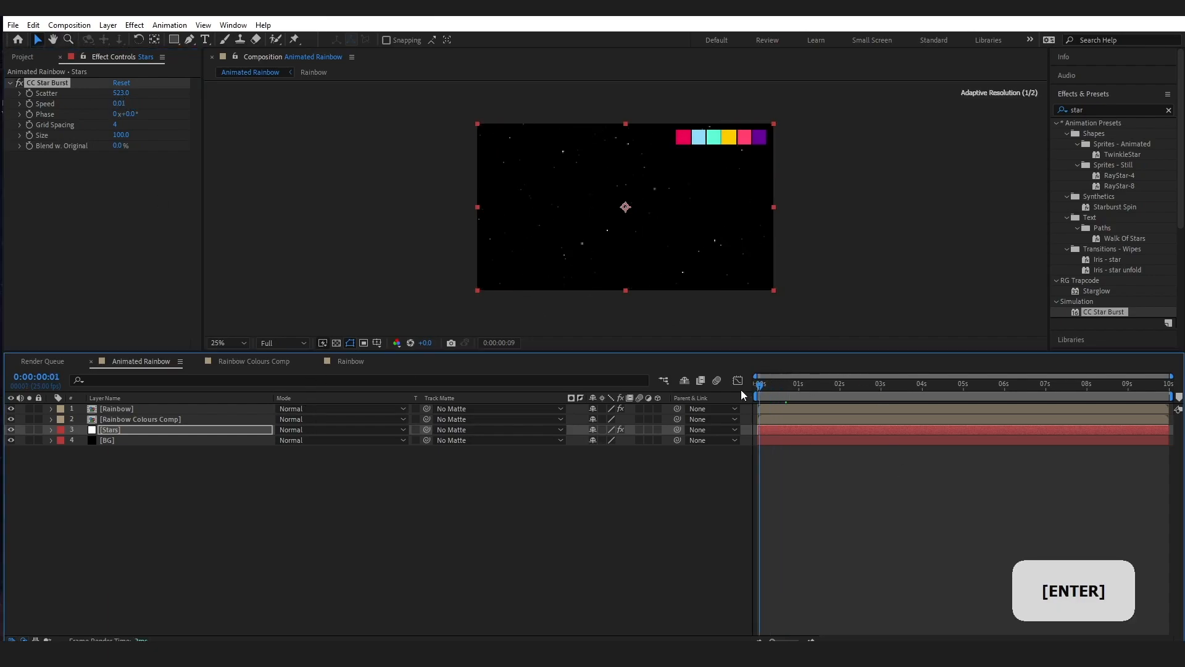
pyautogui.press('space')
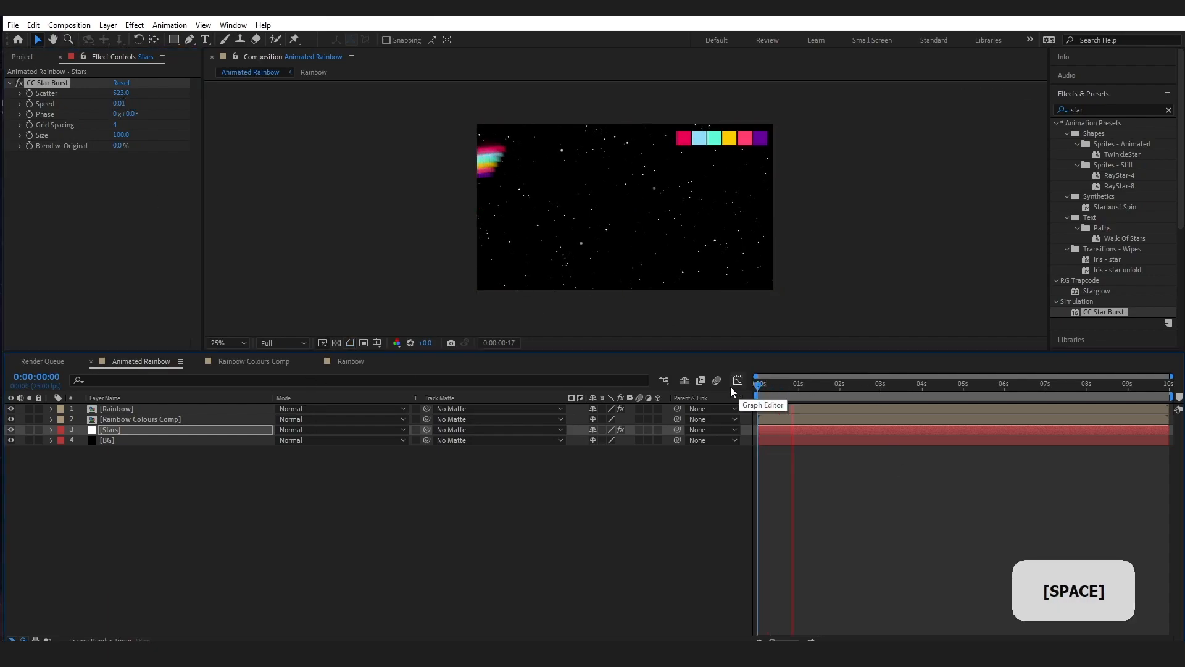
pyautogui.press('space')
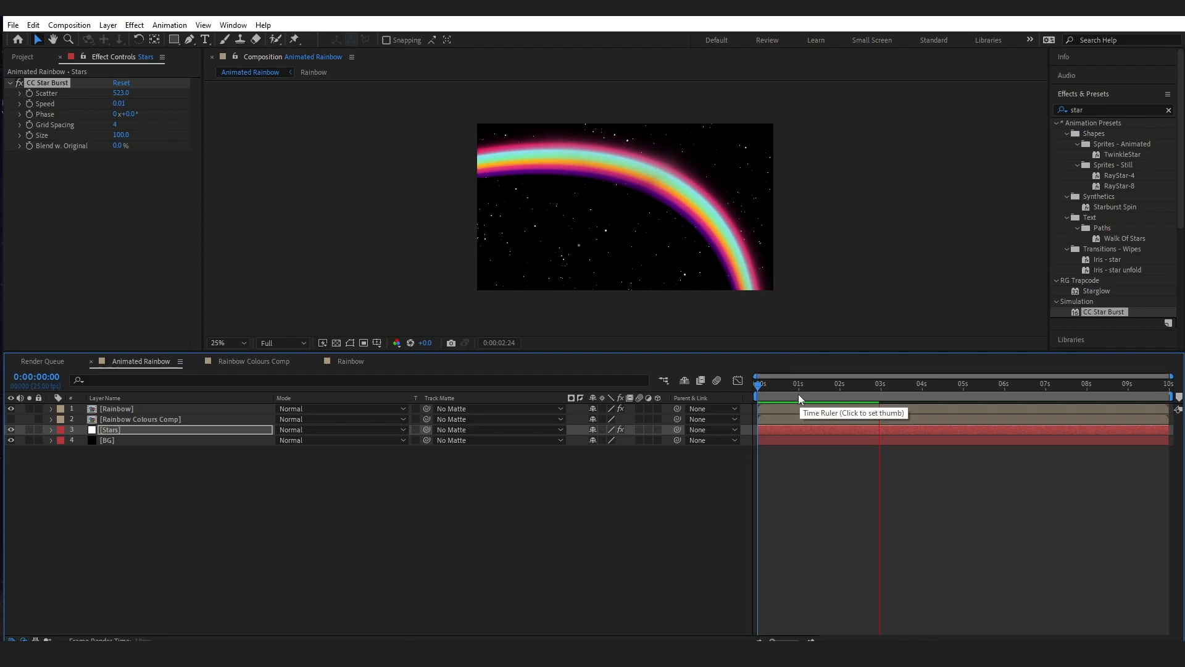
pyautogui.click(883, 384)
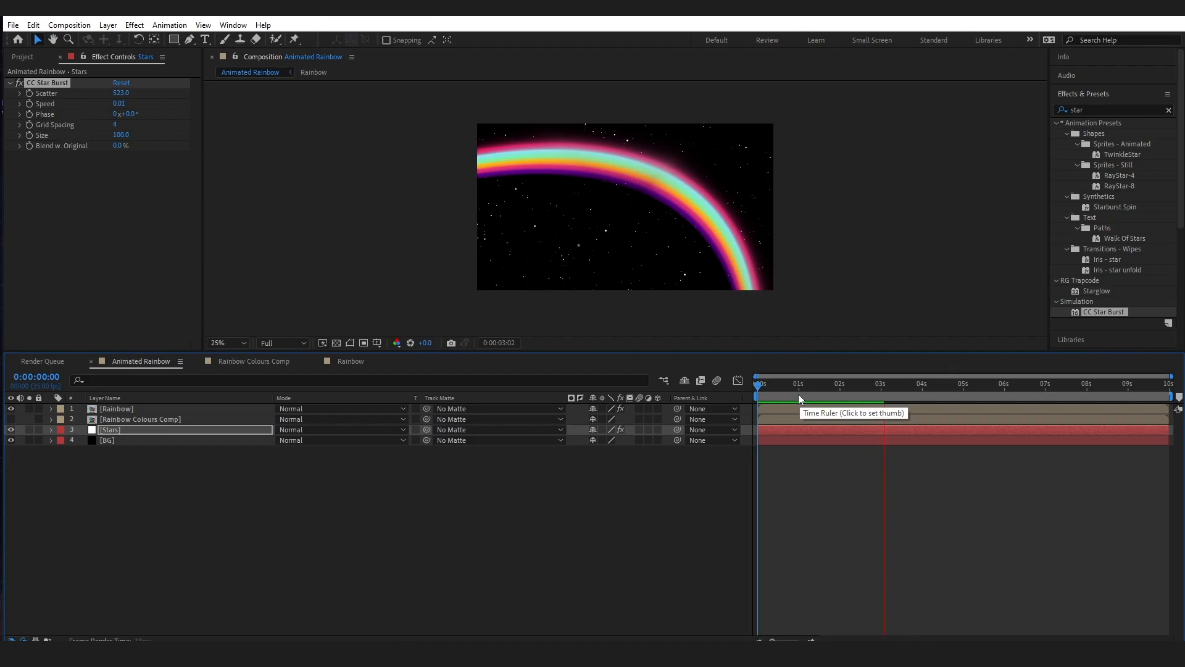